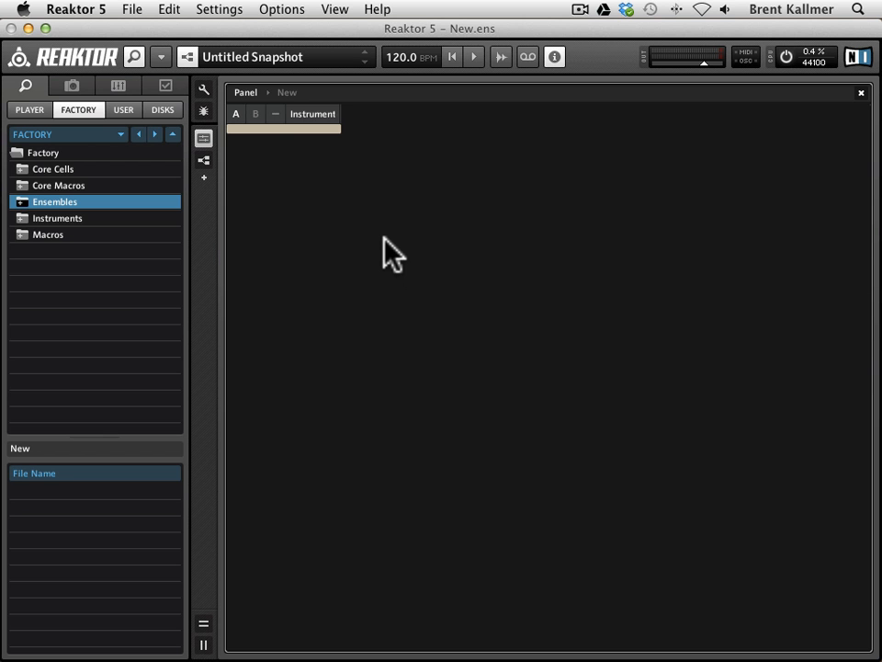
{"action": "mouse_move", "coordinate": [281, 156]}
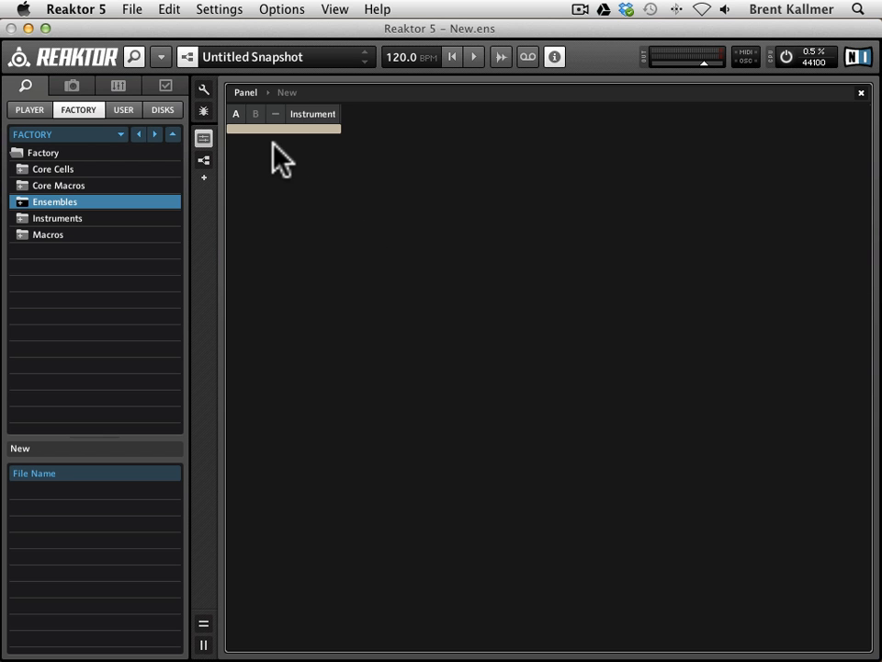
{"action": "mouse_move", "coordinate": [308, 147]}
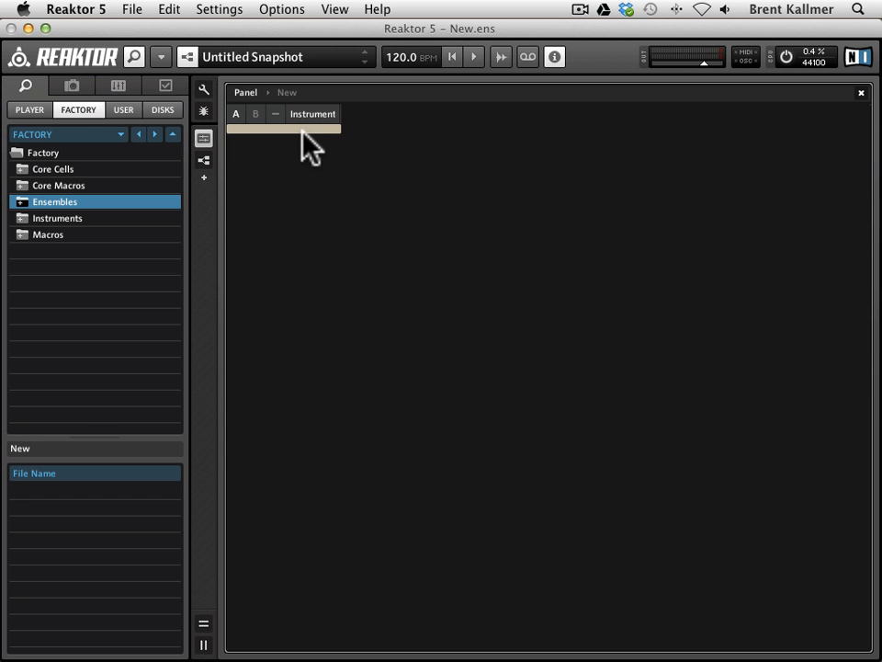
{"action": "mouse_move", "coordinate": [204, 78]}
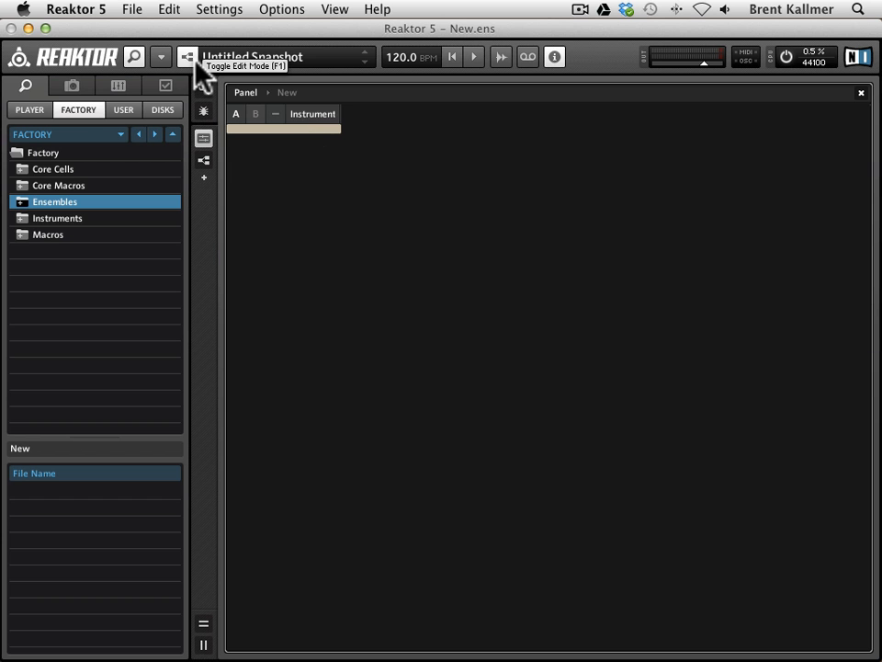
{"action": "mouse_move", "coordinate": [290, 108]}
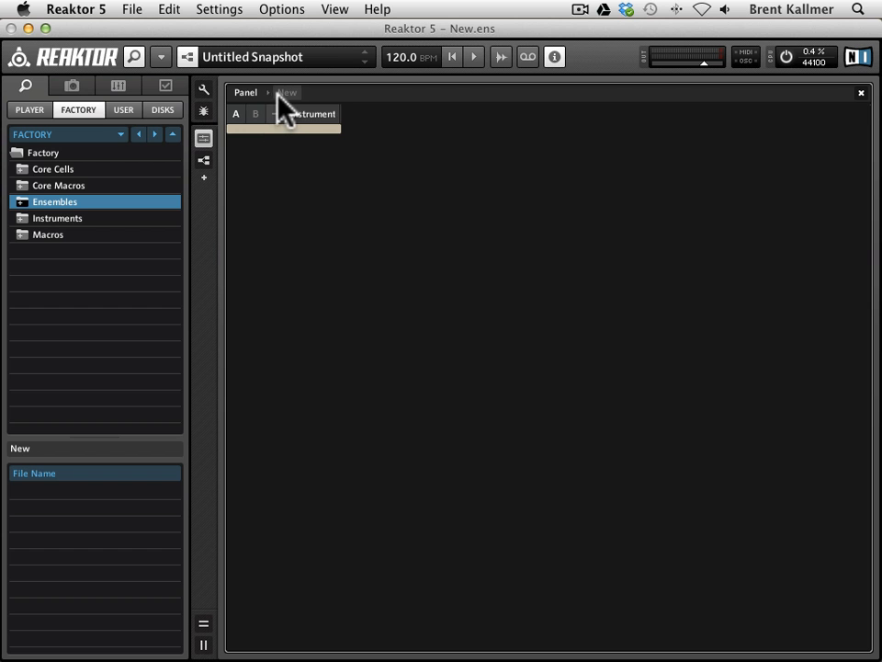
Switch to the Structure view to show how the ensemble's modules are wired.
{"action": "left_click", "coordinate": [286, 91]}
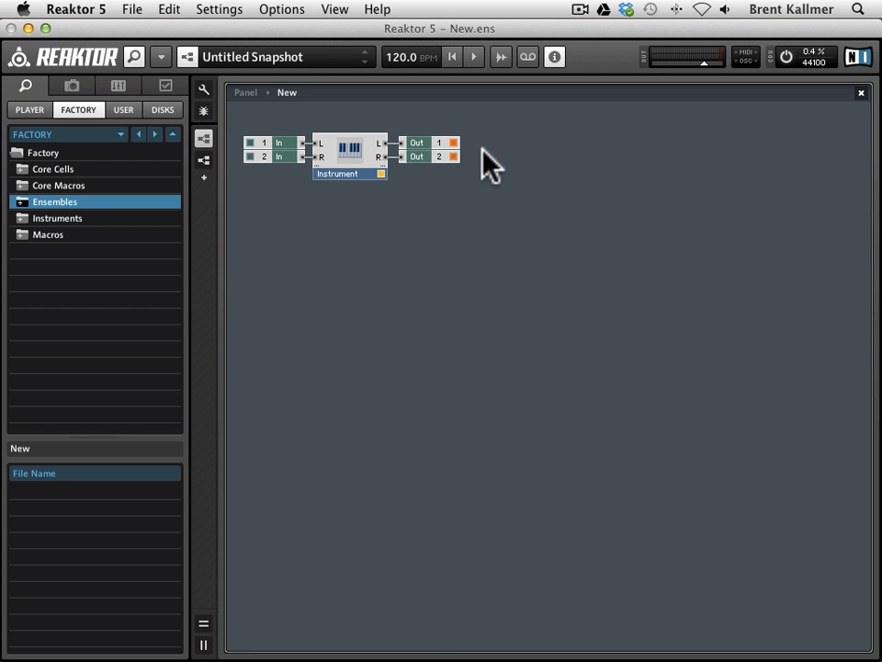
{"action": "mouse_move", "coordinate": [356, 155]}
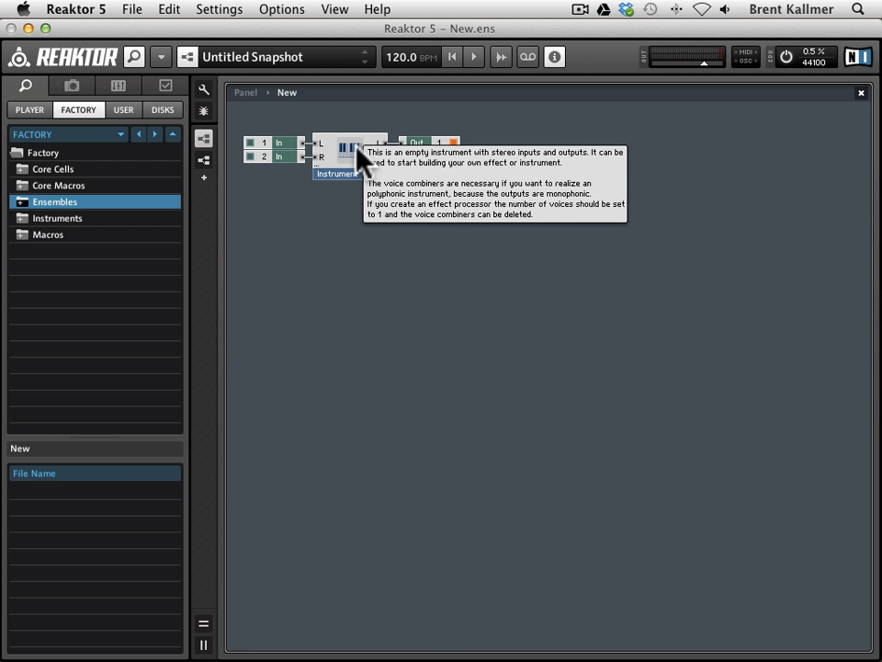
{"action": "mouse_move", "coordinate": [284, 189]}
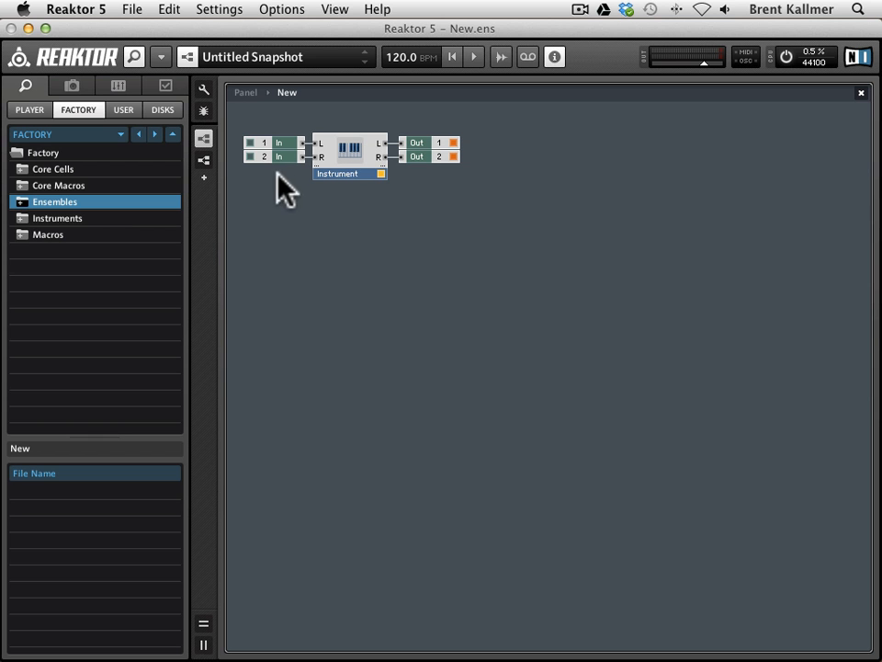
{"action": "mouse_move", "coordinate": [427, 197]}
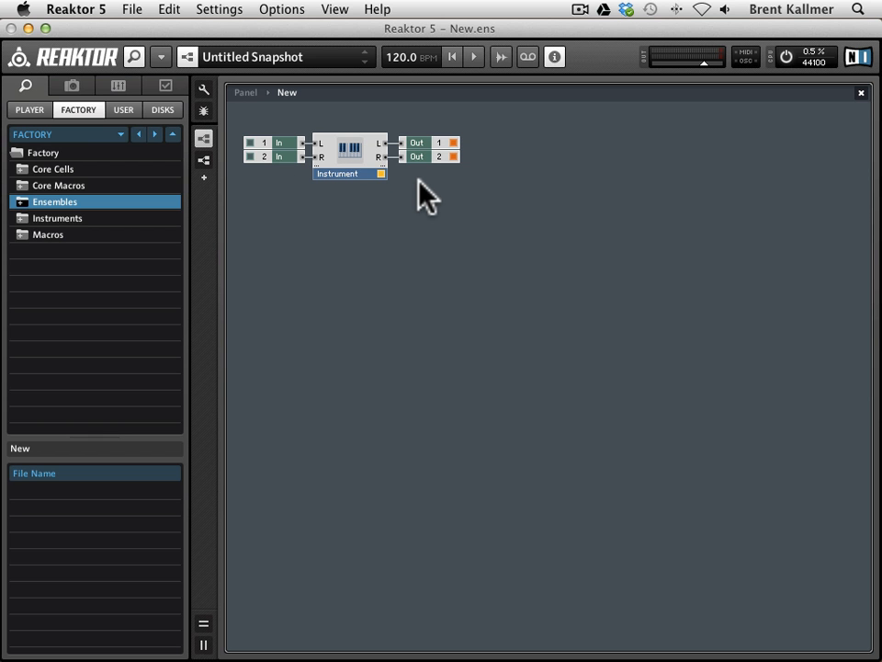
{"action": "mouse_move", "coordinate": [420, 209]}
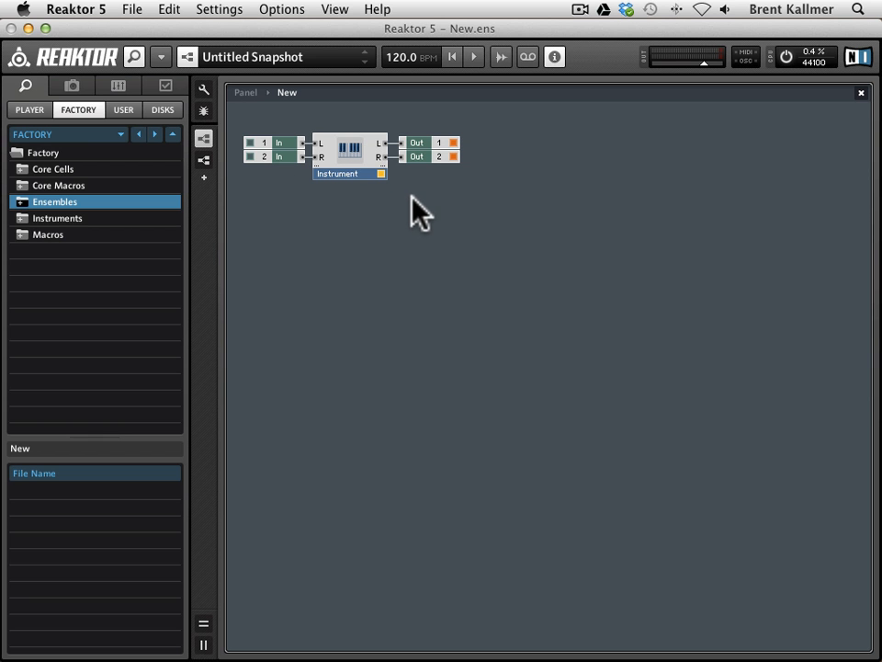
{"action": "mouse_move", "coordinate": [265, 225]}
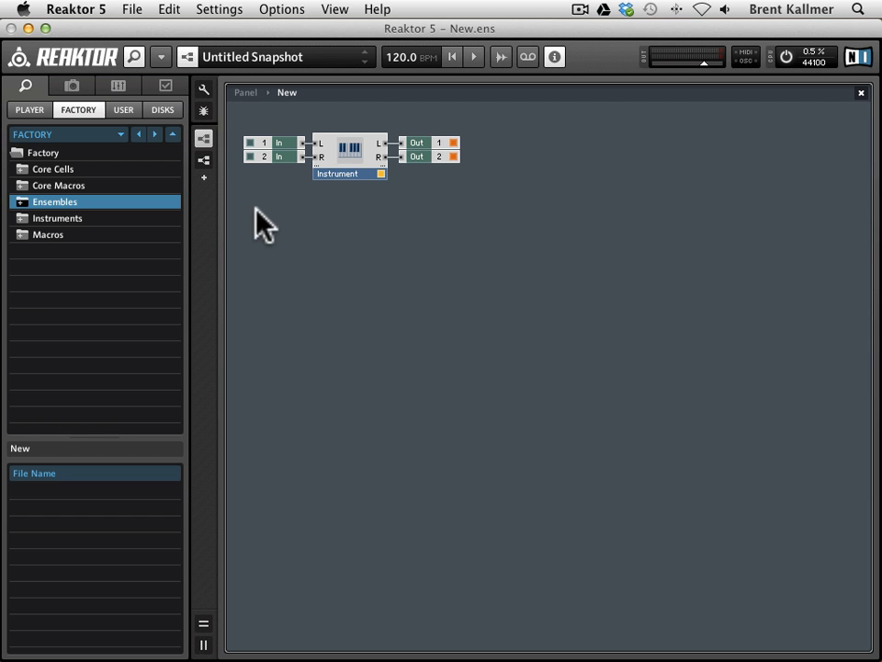
{"action": "mouse_move", "coordinate": [276, 147]}
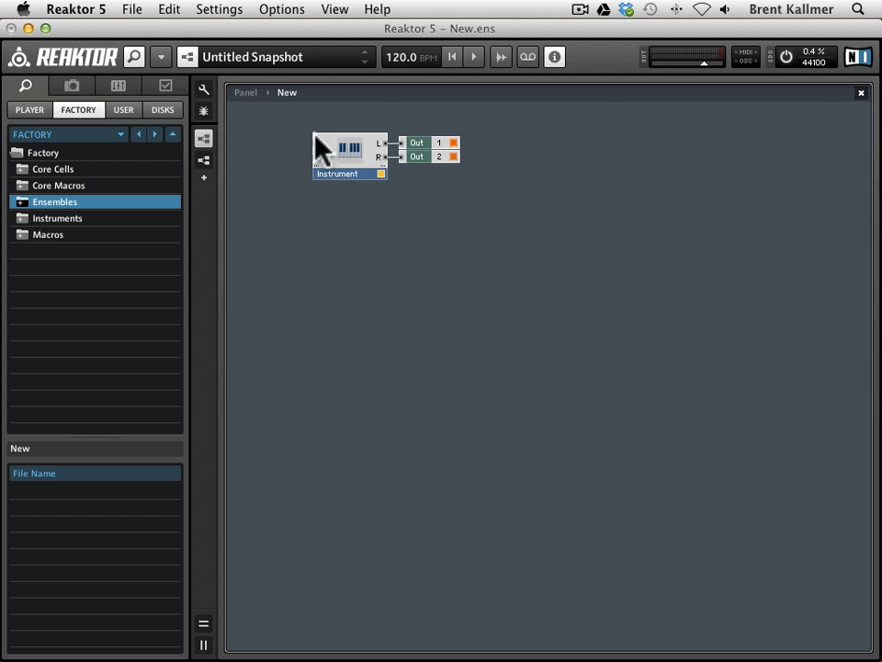
Enter the Instrument macro to reveal its interior with the L and R outputs.
{"action": "double_click", "coordinate": [349, 152]}
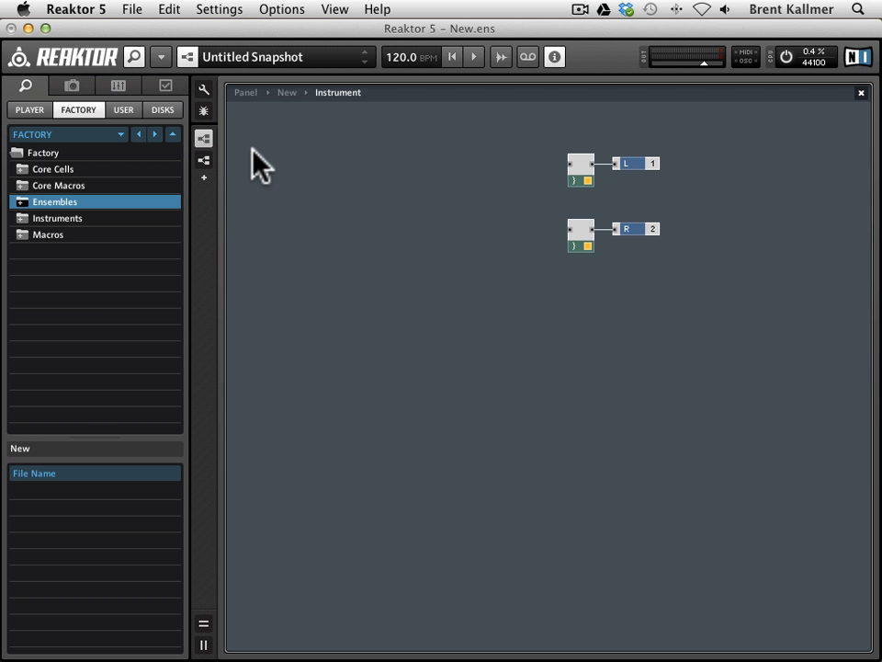
{"action": "mouse_move", "coordinate": [286, 92]}
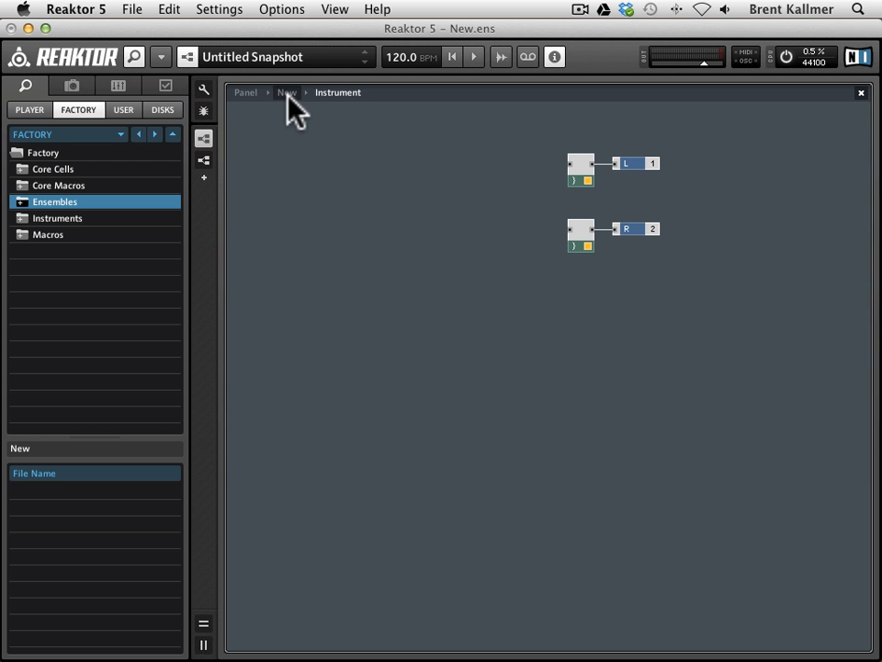
{"action": "mouse_move", "coordinate": [576, 159]}
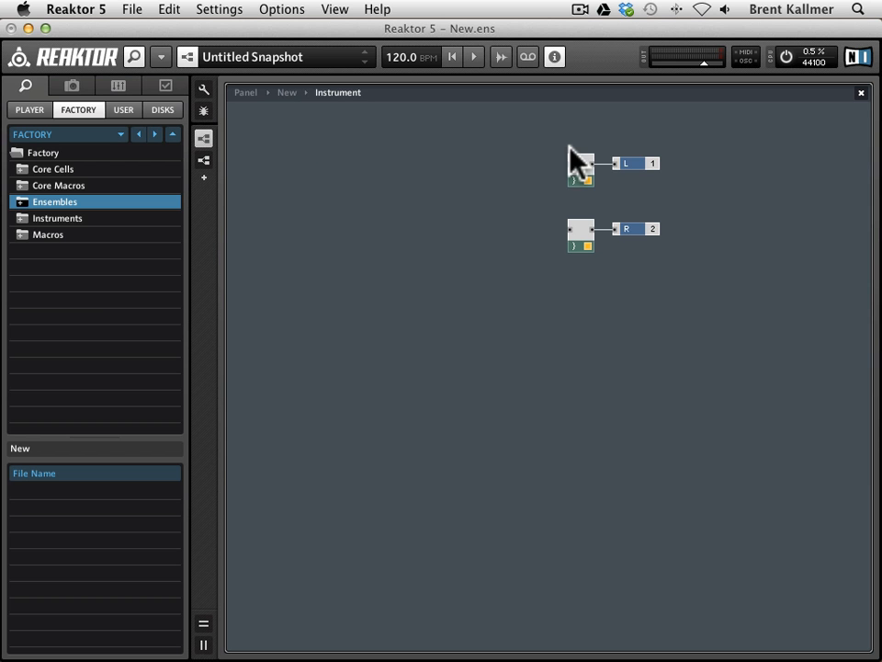
{"action": "mouse_move", "coordinate": [629, 220]}
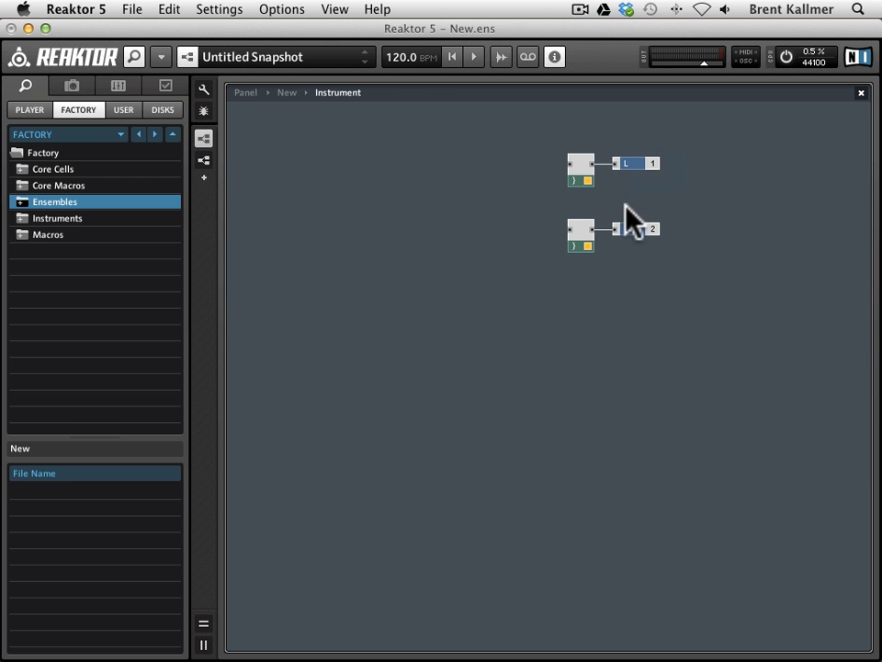
{"action": "mouse_move", "coordinate": [478, 156]}
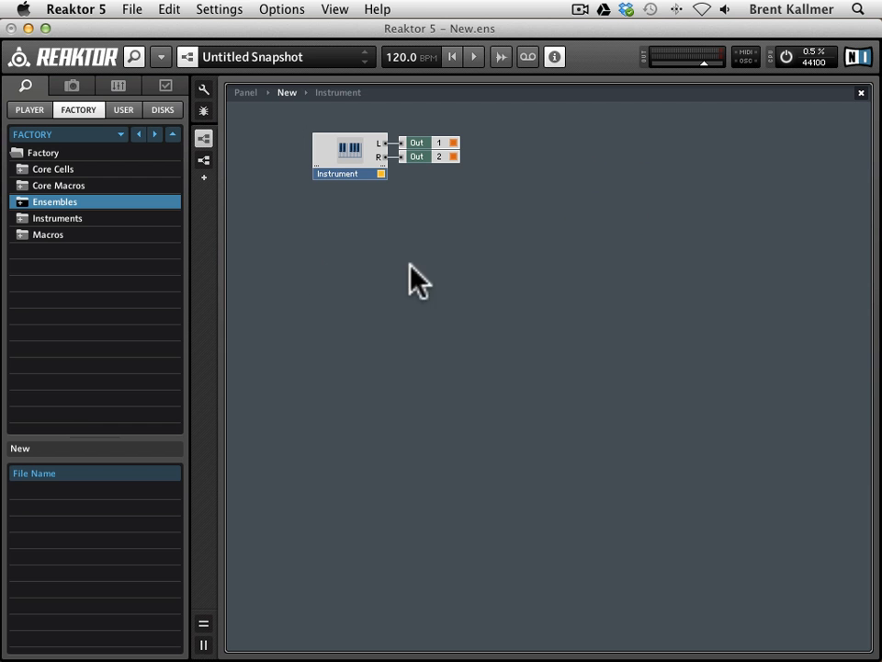
{"action": "double_click", "coordinate": [347, 156]}
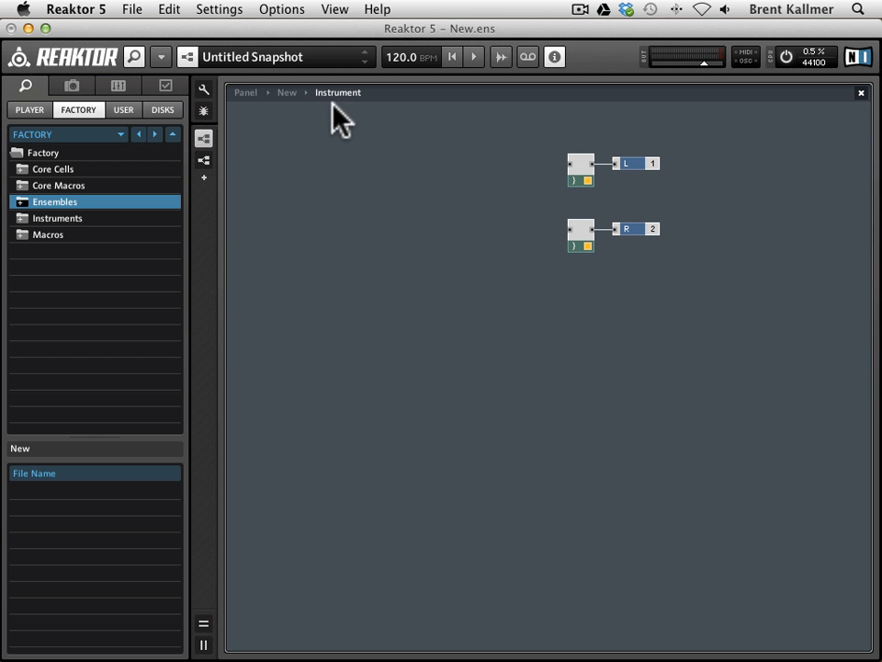
{"action": "mouse_move", "coordinate": [319, 156]}
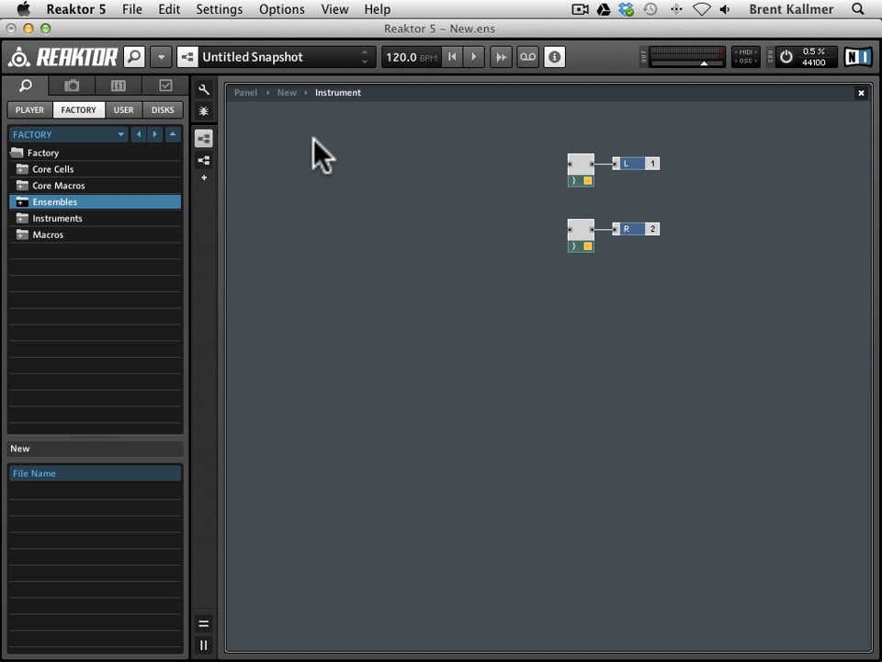
Insert a Sampler module and move it next to the L and R outputs.
{"action": "right_click", "coordinate": [322, 151]}
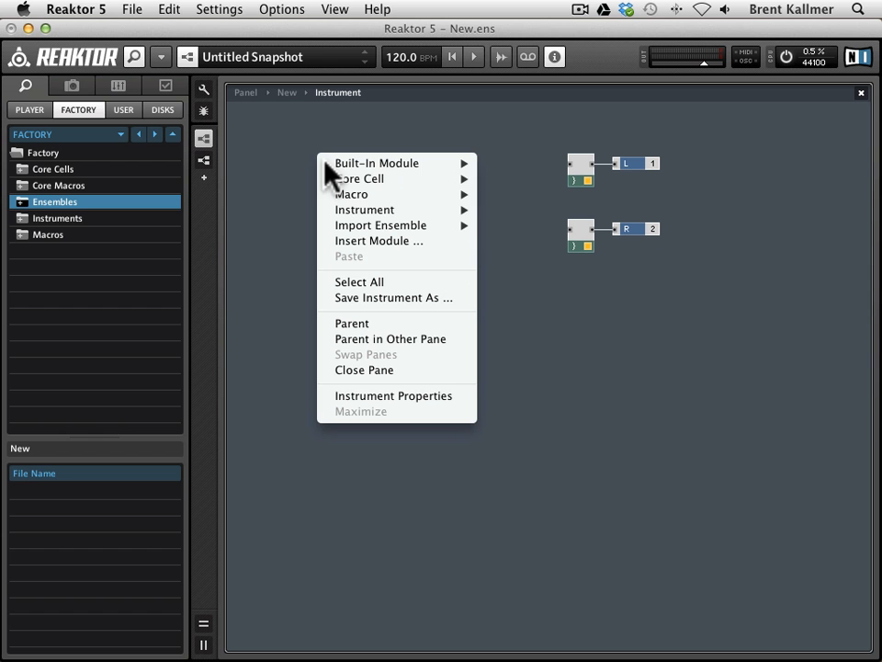
{"action": "mouse_move", "coordinate": [376, 163]}
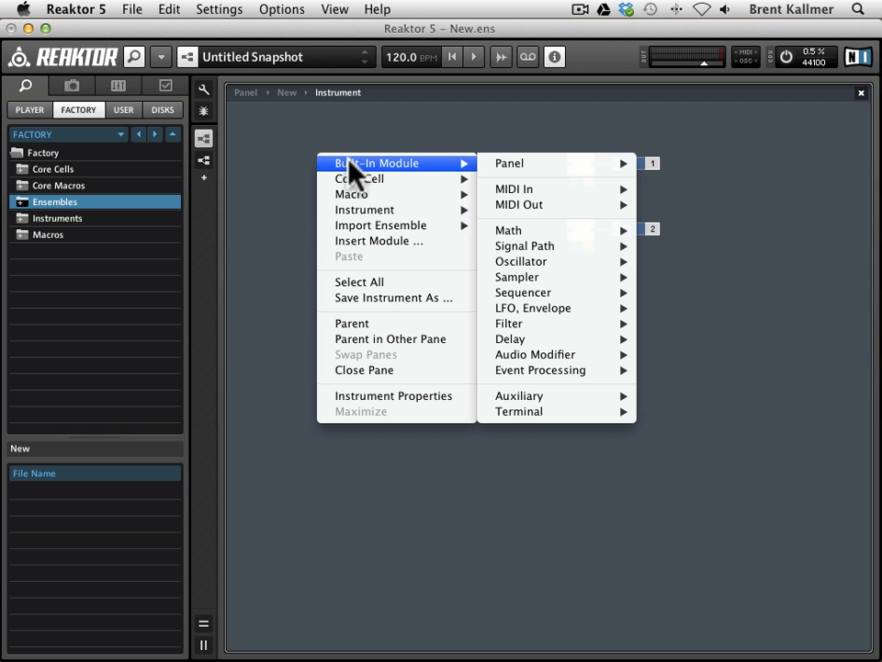
{"action": "mouse_move", "coordinate": [520, 261]}
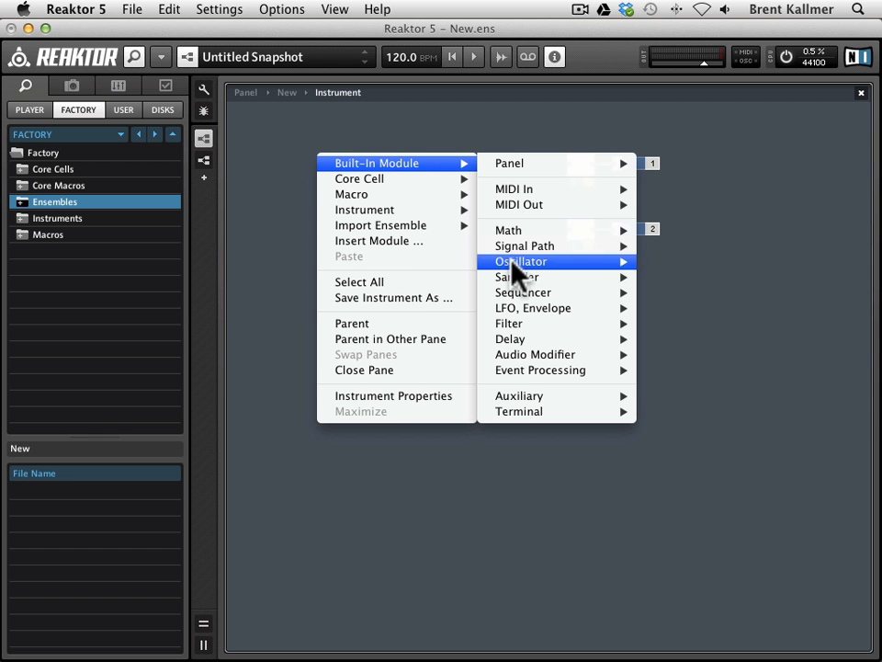
{"action": "mouse_move", "coordinate": [517, 276]}
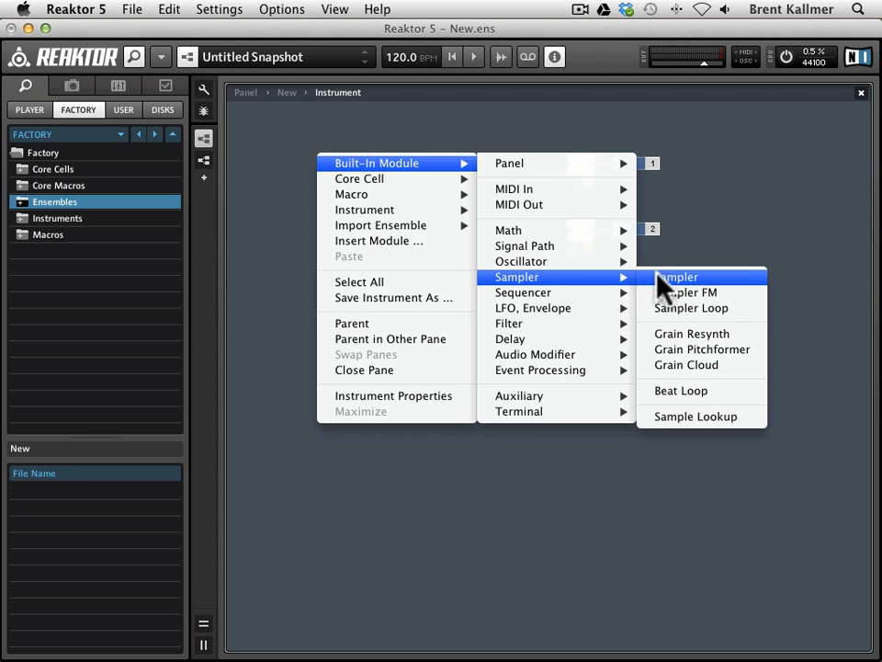
{"action": "left_click", "coordinate": [677, 276]}
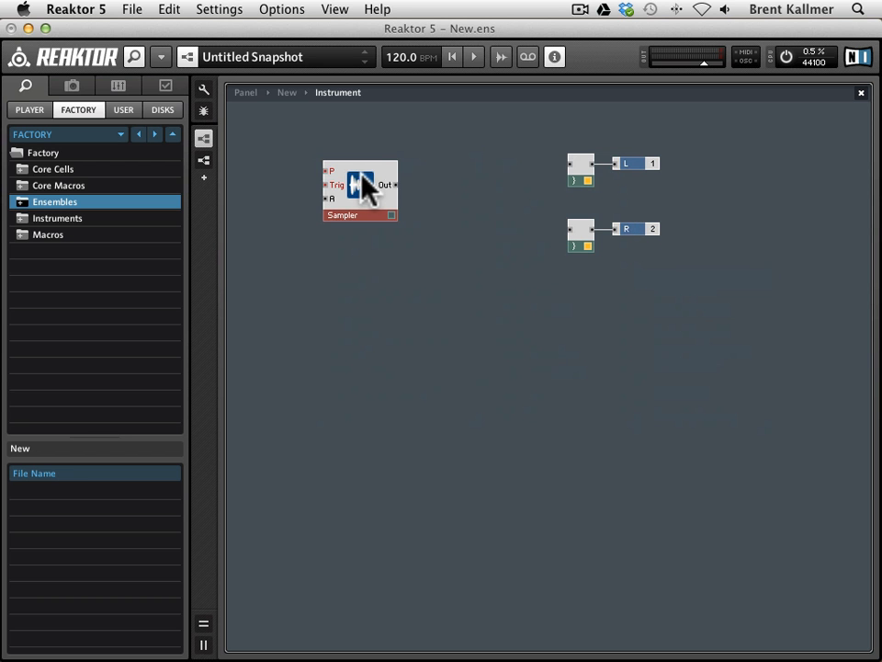
{"action": "left_click_drag", "start_coordinate": [360, 190], "coordinate": [439, 204]}
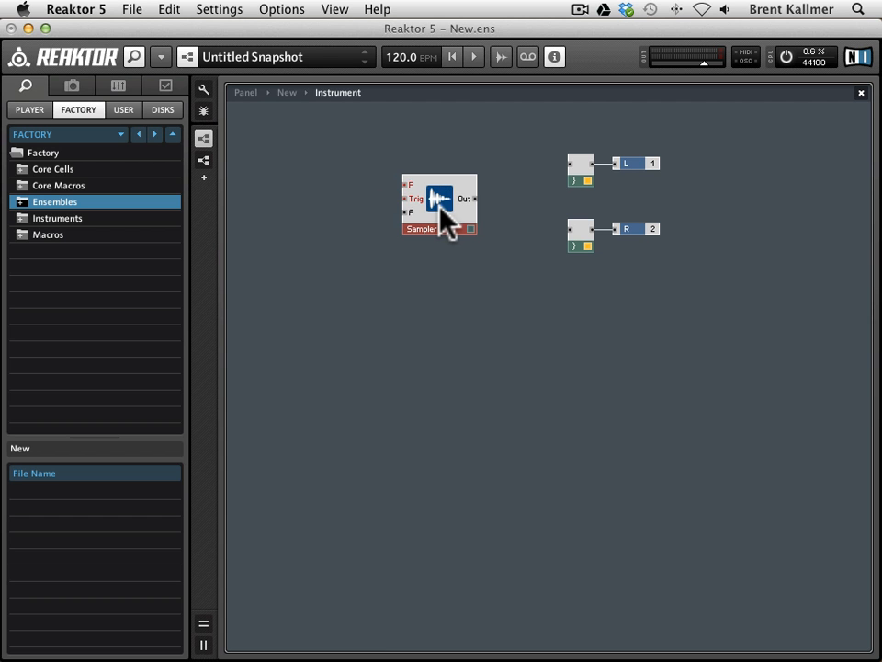
{"action": "mouse_move", "coordinate": [439, 198]}
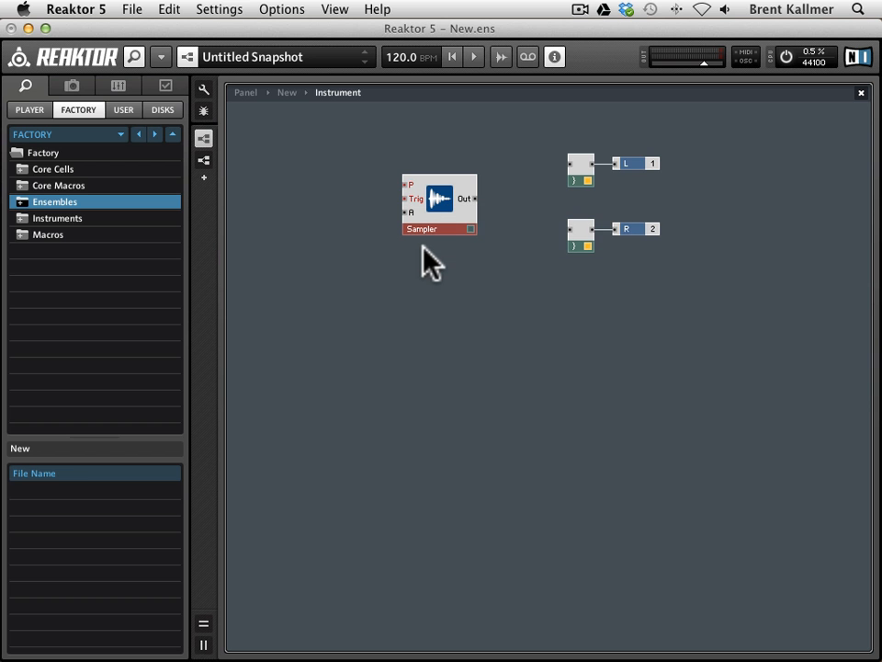
{"action": "mouse_move", "coordinate": [473, 201]}
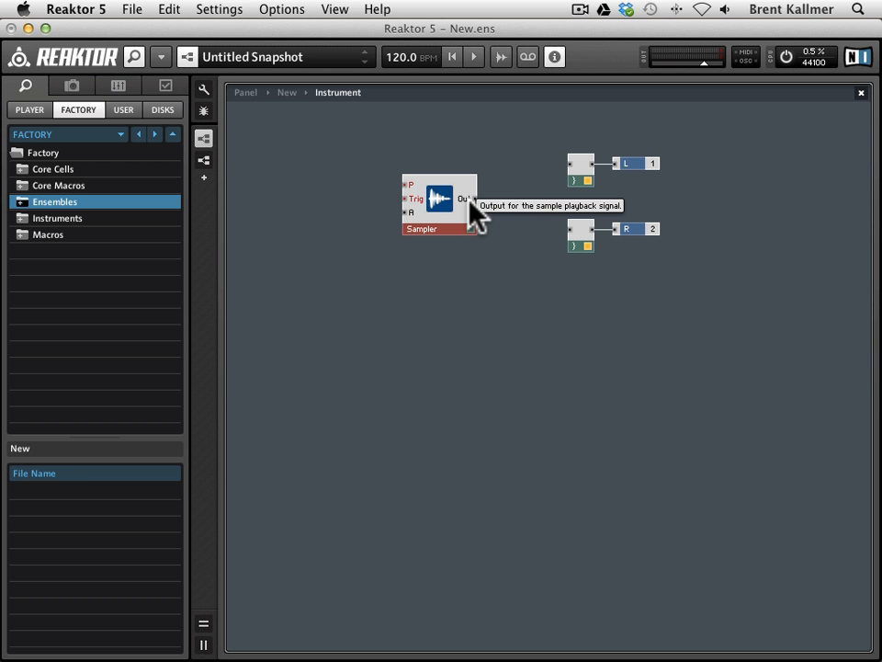
{"action": "mouse_move", "coordinate": [583, 229]}
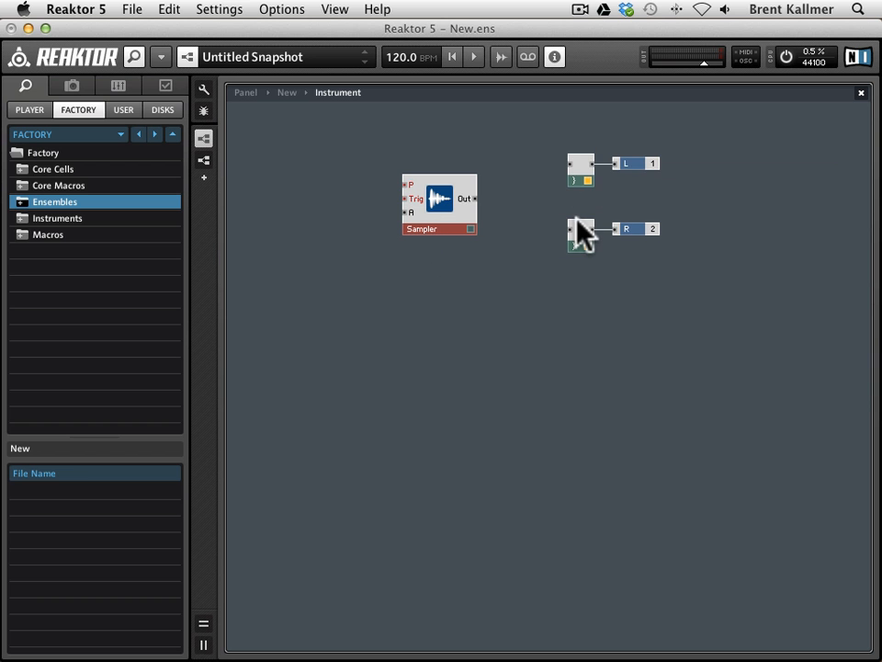
{"action": "mouse_move", "coordinate": [432, 193]}
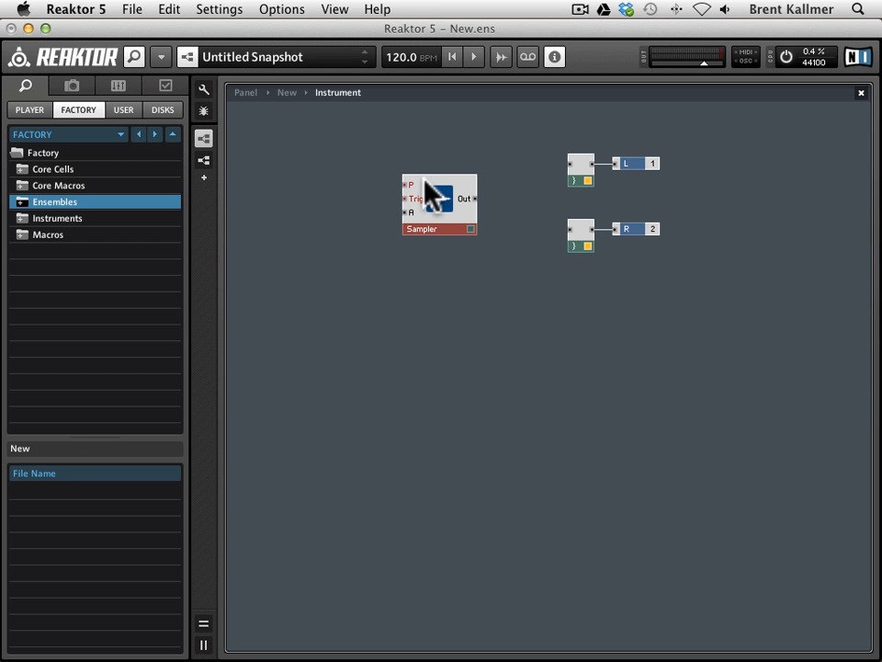
{"action": "mouse_move", "coordinate": [418, 217]}
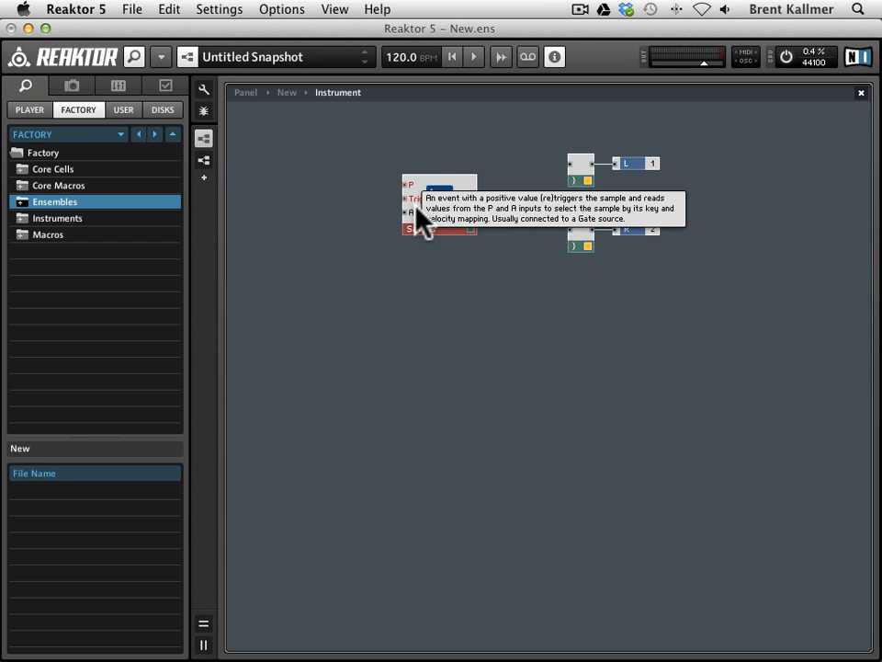
{"action": "mouse_move", "coordinate": [448, 138]}
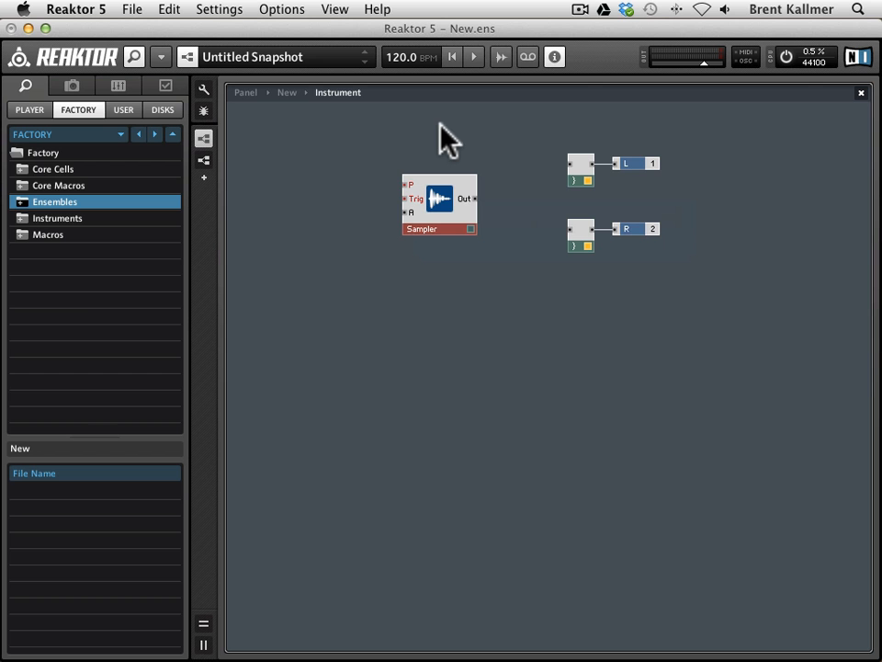
{"action": "mouse_move", "coordinate": [462, 196]}
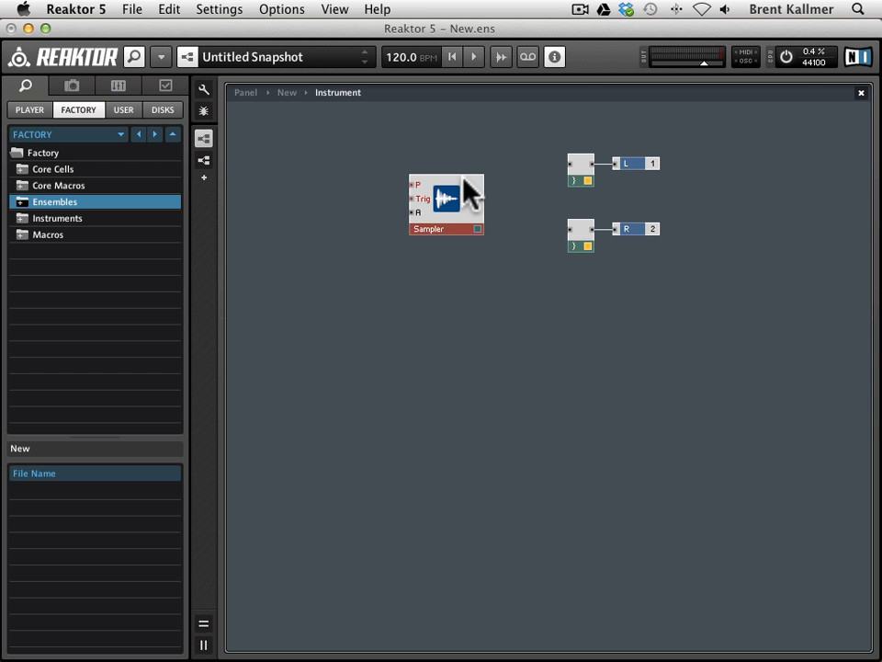
{"action": "mouse_move", "coordinate": [464, 193]}
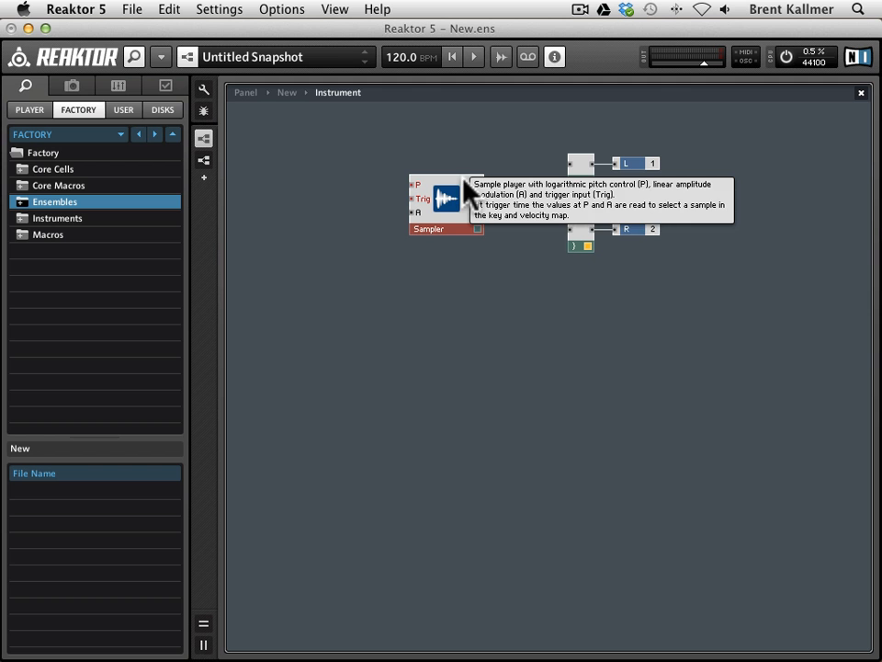
{"action": "mouse_move", "coordinate": [408, 200]}
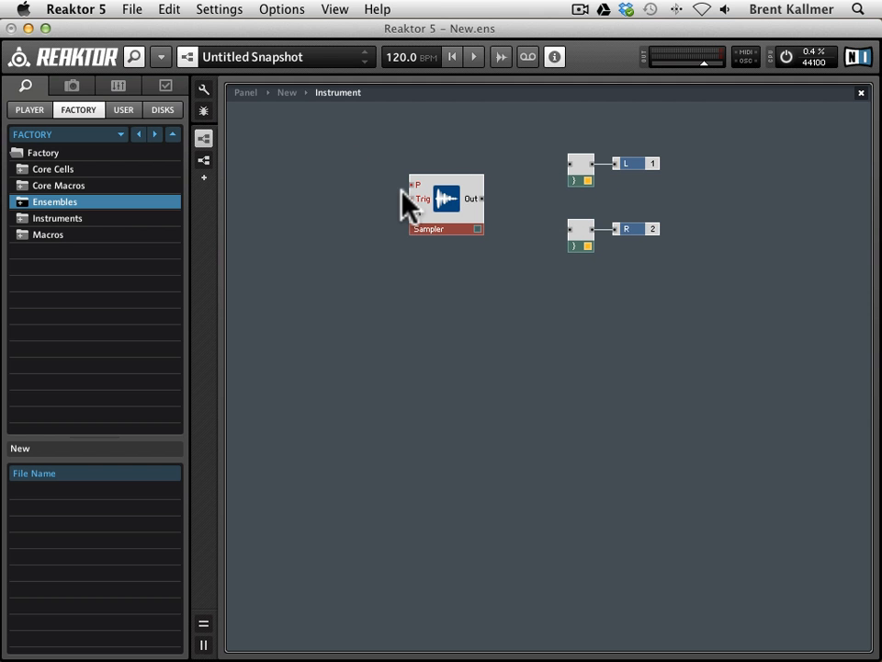
{"action": "mouse_move", "coordinate": [416, 198]}
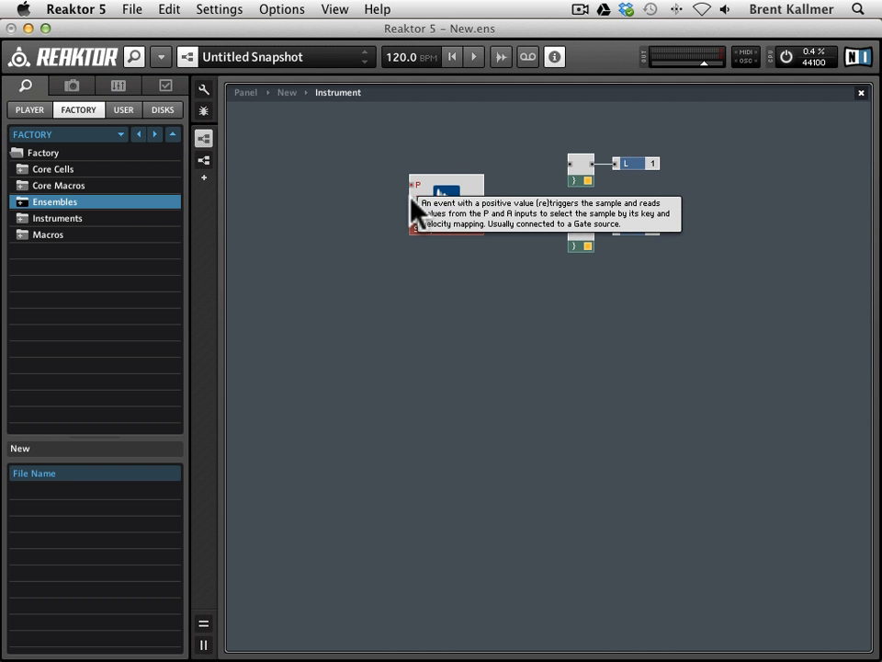
{"action": "mouse_move", "coordinate": [340, 193]}
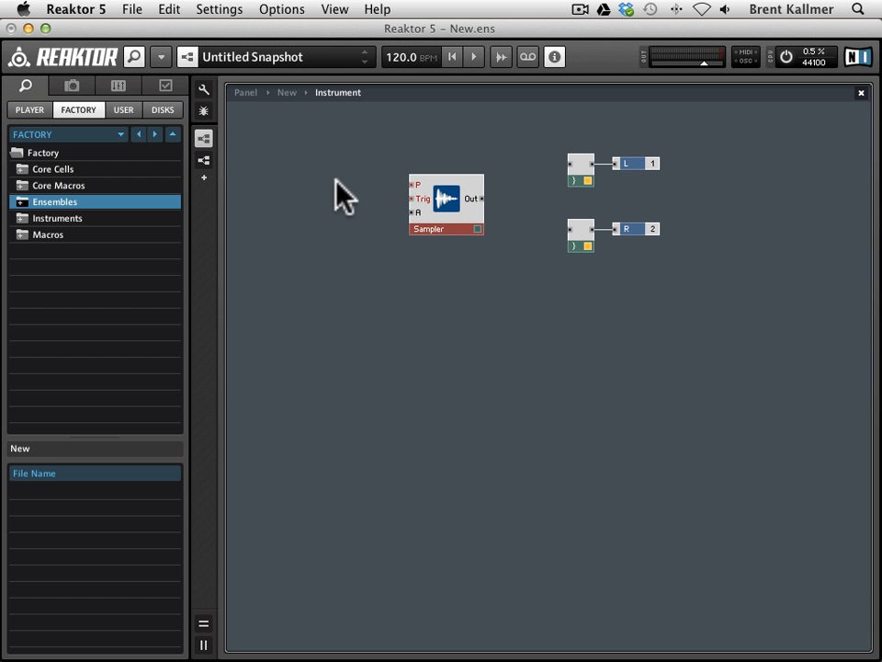
Insert a MIDI In Gate module and drag it left of the Sampler.
{"action": "right_click", "coordinate": [345, 193]}
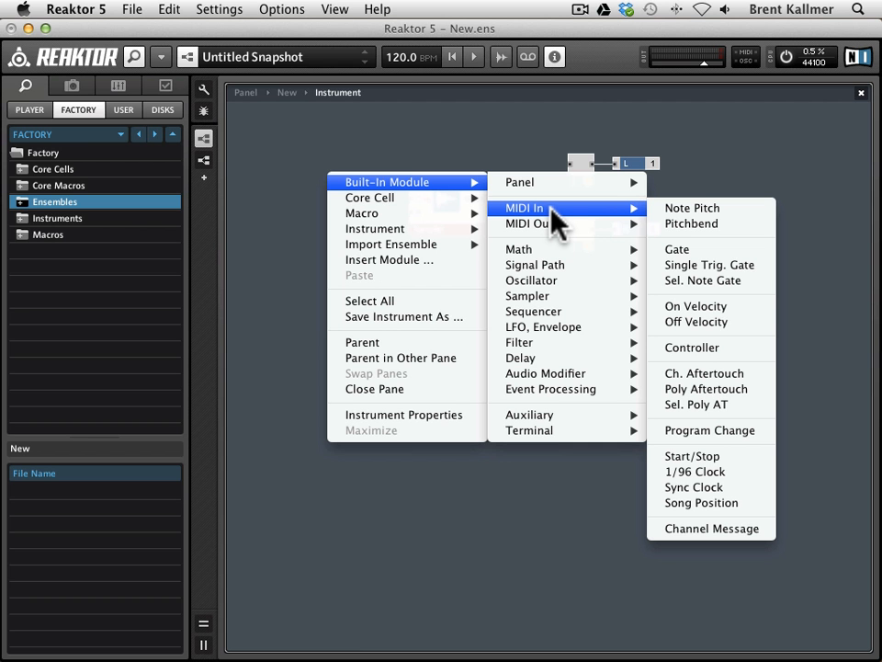
{"action": "mouse_move", "coordinate": [676, 249]}
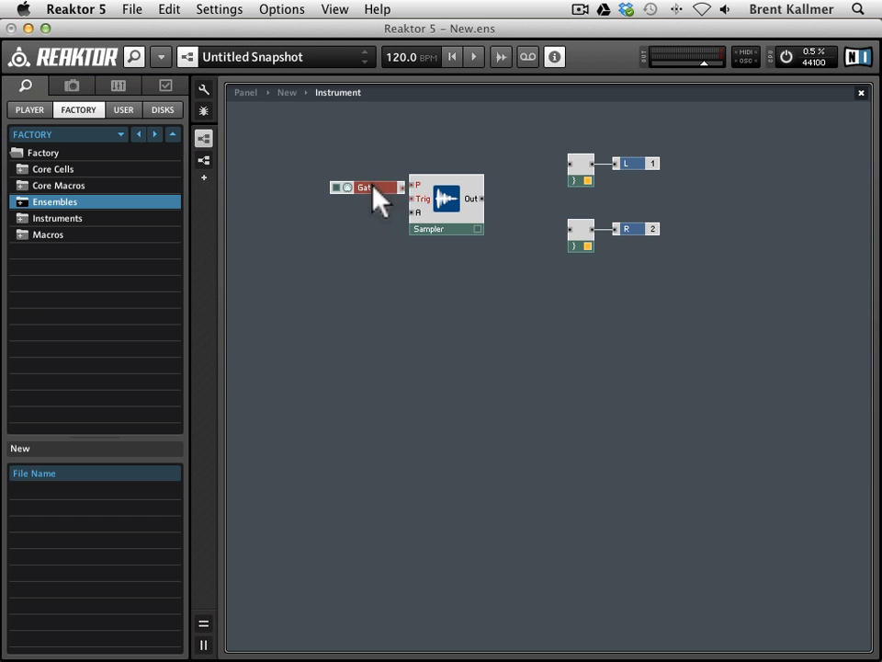
{"action": "left_click_drag", "start_coordinate": [365, 187], "coordinate": [326, 201]}
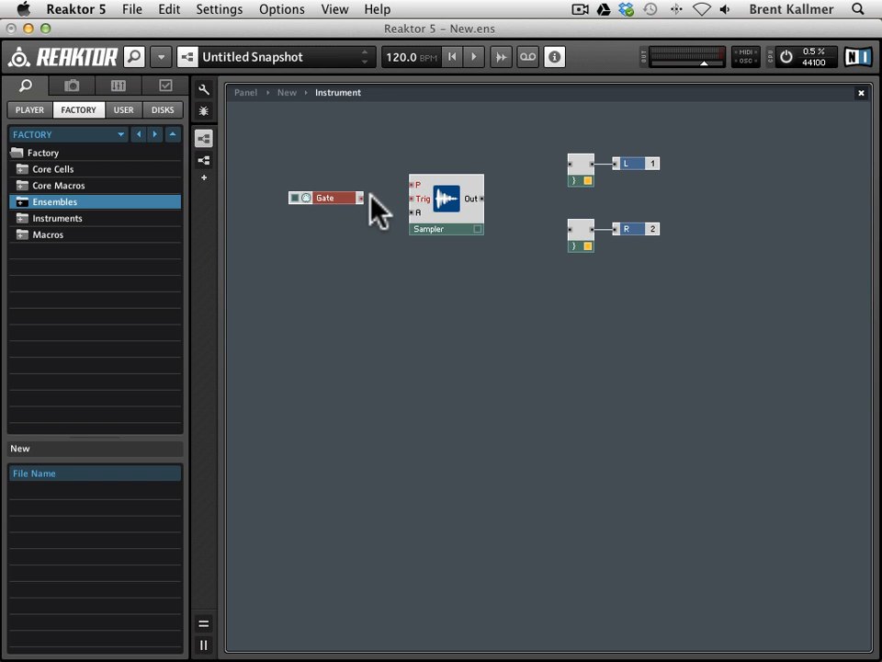
{"action": "mouse_move", "coordinate": [432, 207]}
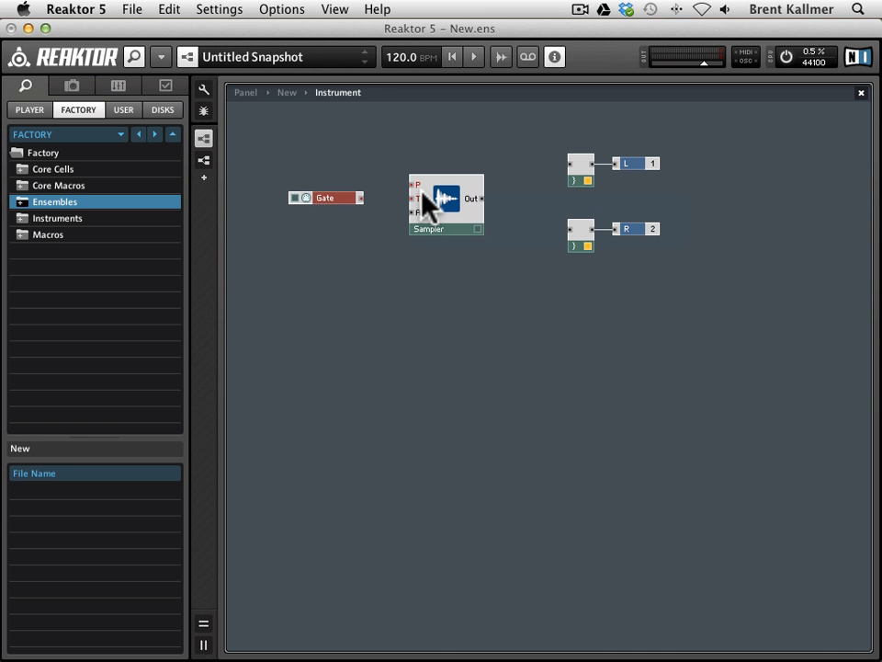
{"action": "mouse_move", "coordinate": [419, 198]}
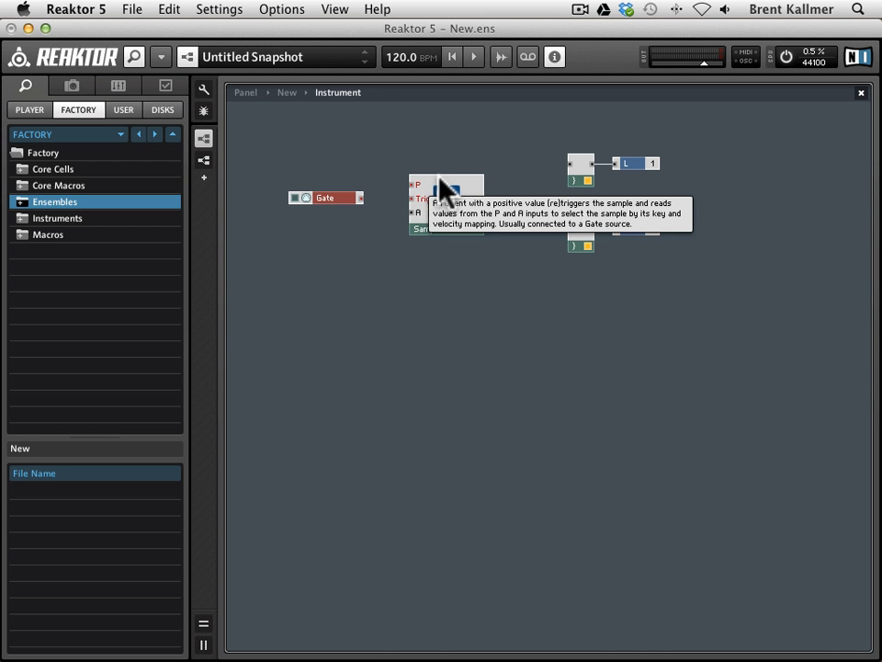
{"action": "mouse_move", "coordinate": [450, 152]}
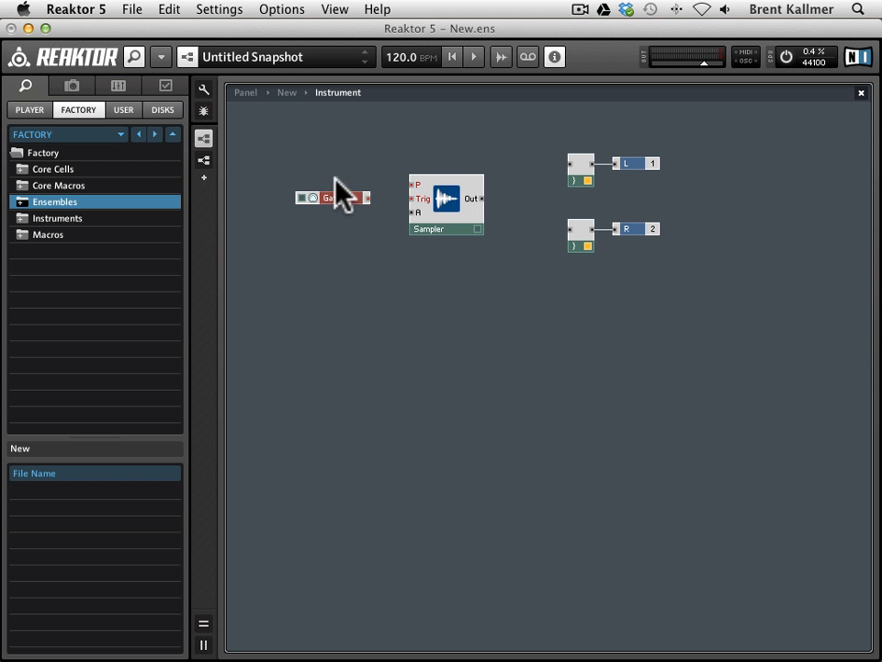
{"action": "mouse_move", "coordinate": [335, 161]}
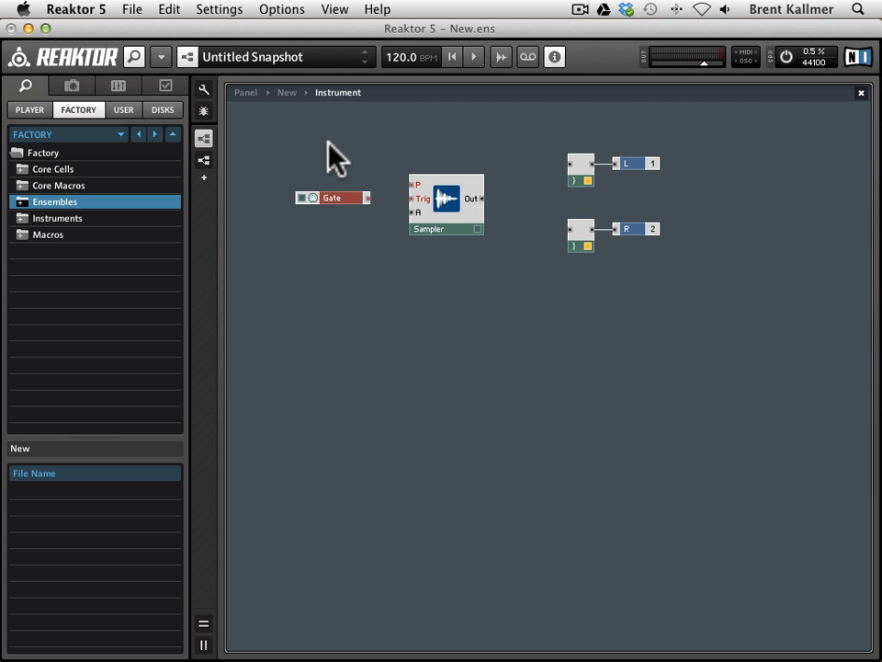
Insert a MIDI In Note Pitch module from the structure's context menu.
{"action": "right_click", "coordinate": [335, 152]}
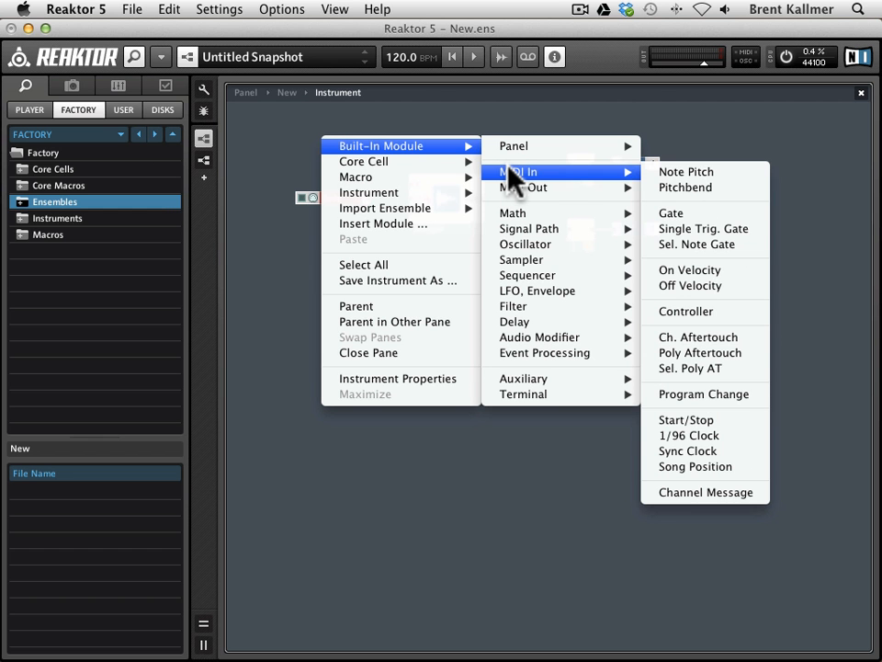
{"action": "mouse_move", "coordinate": [686, 172]}
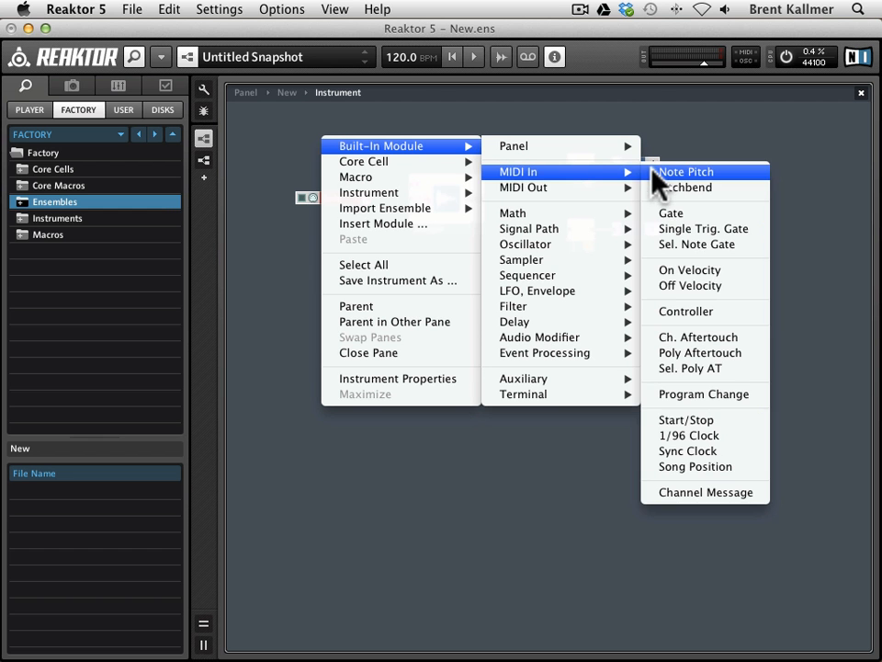
{"action": "left_click", "coordinate": [686, 172]}
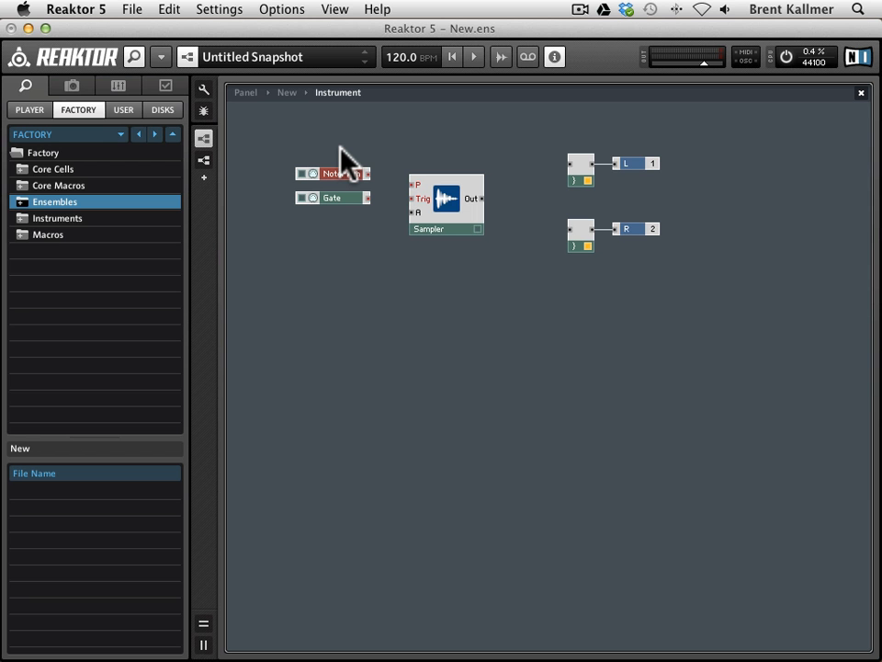
{"action": "mouse_move", "coordinate": [366, 174]}
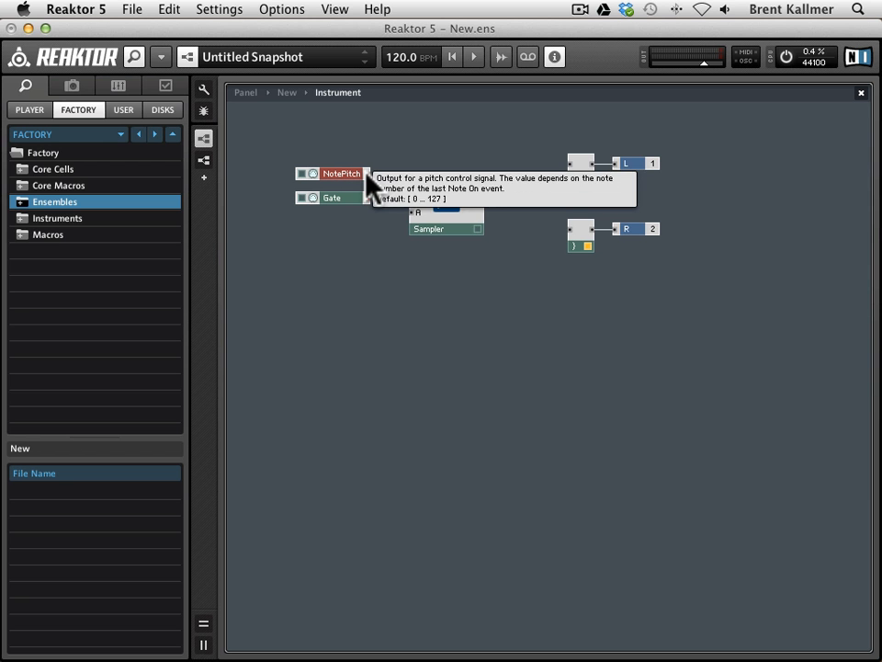
{"action": "mouse_move", "coordinate": [361, 154]}
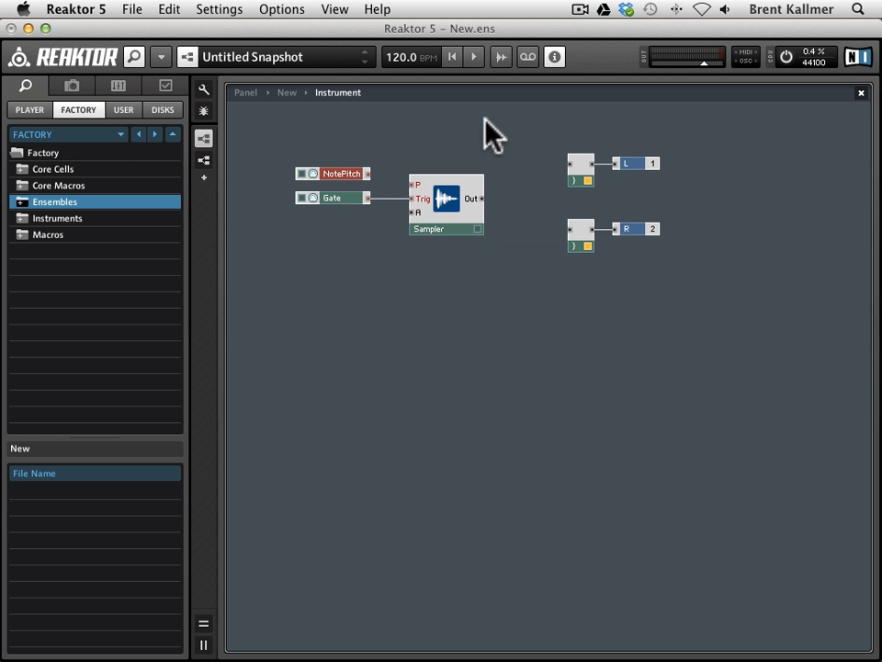
{"action": "mouse_move", "coordinate": [554, 83]}
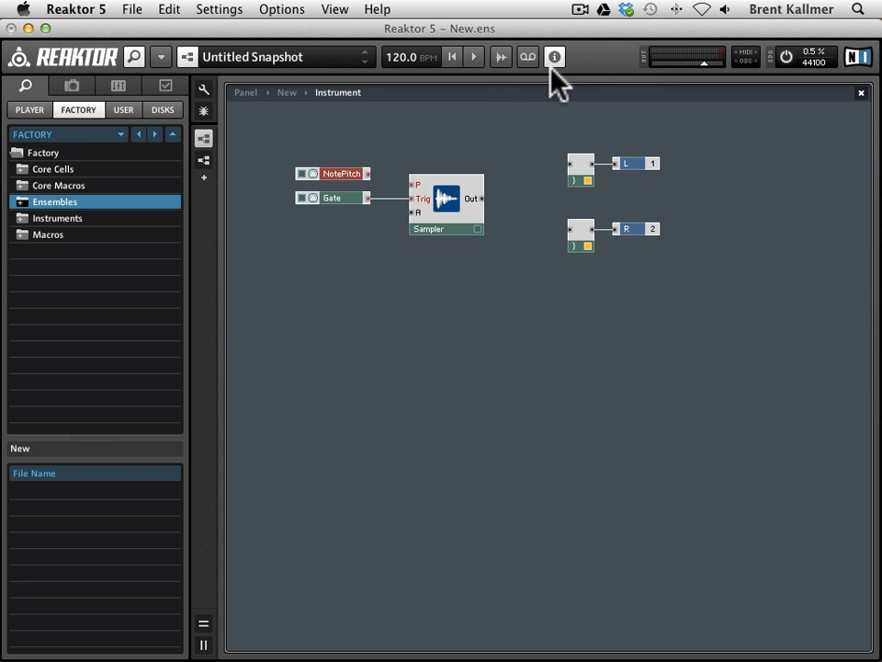
{"action": "mouse_move", "coordinate": [421, 198]}
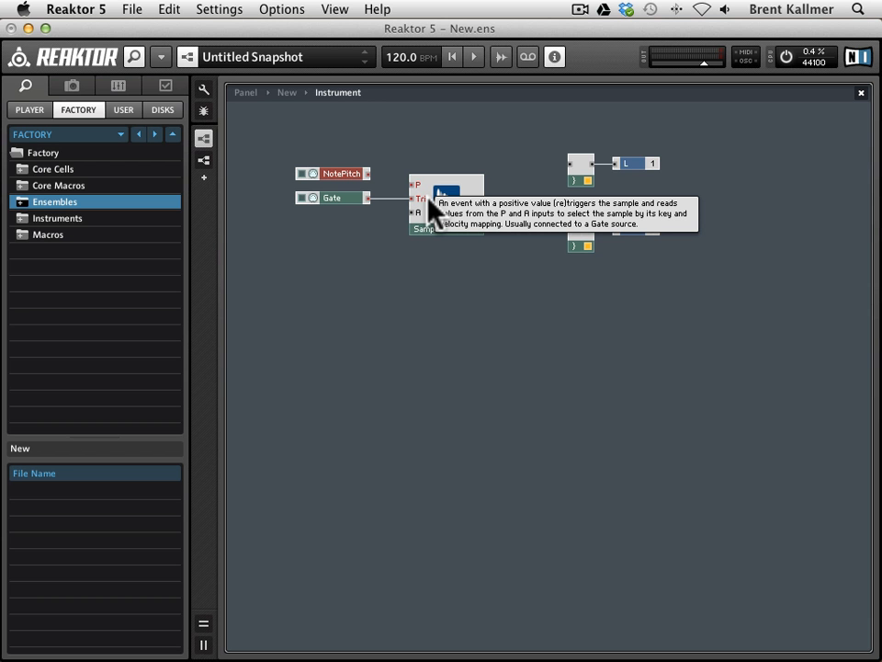
{"action": "mouse_move", "coordinate": [436, 214]}
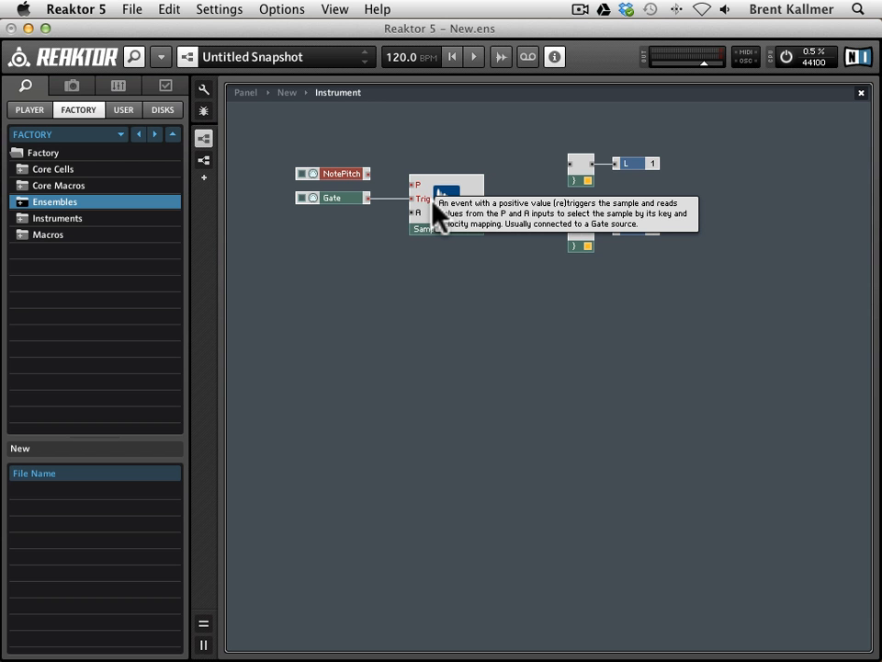
{"action": "mouse_move", "coordinate": [425, 204]}
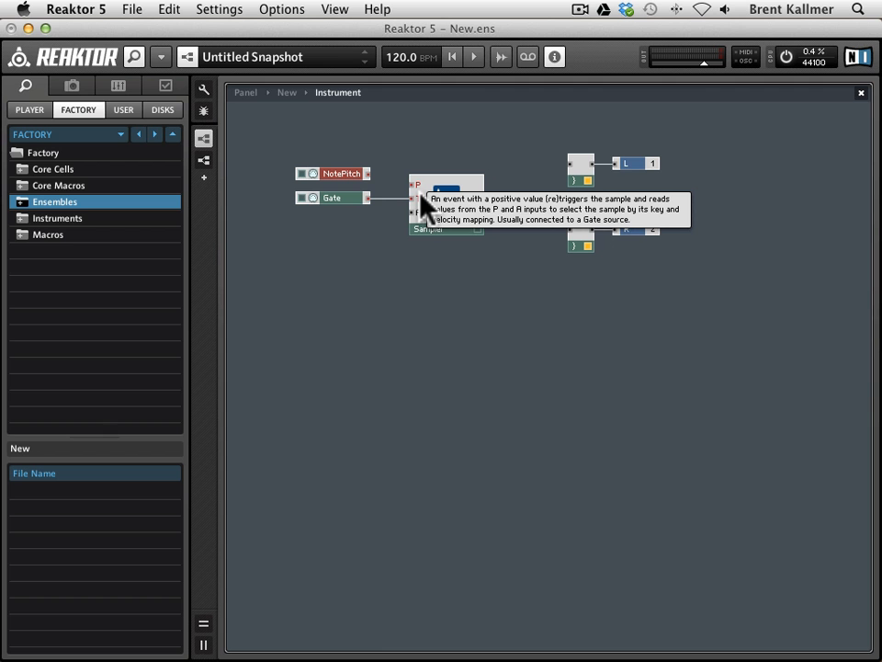
{"action": "mouse_move", "coordinate": [357, 201]}
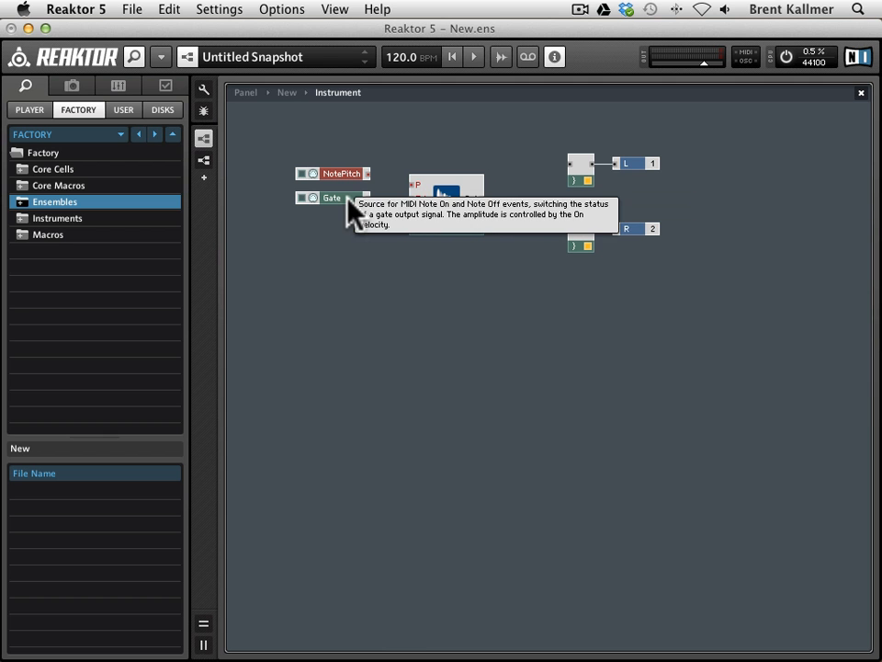
{"action": "mouse_move", "coordinate": [425, 212]}
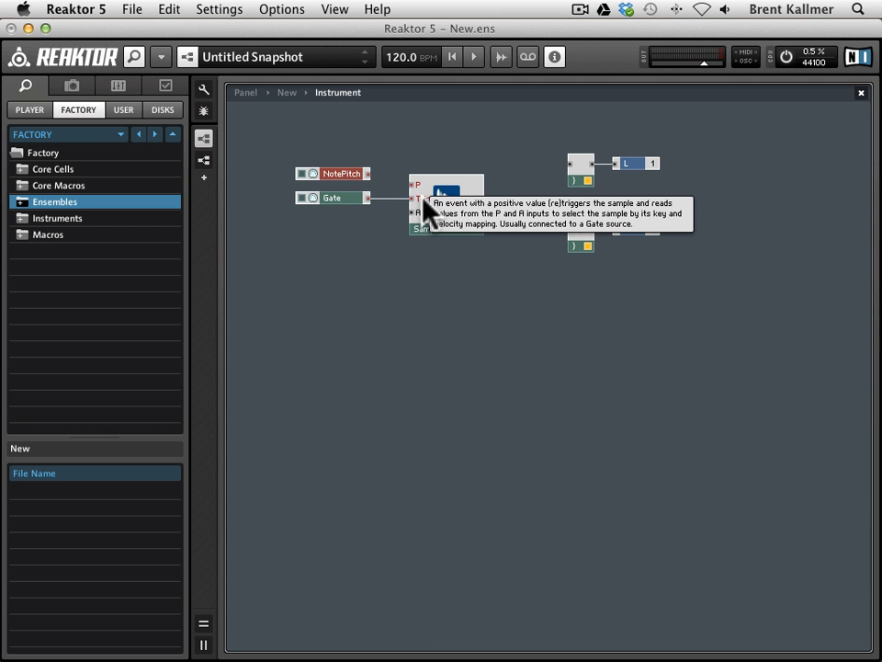
{"action": "mouse_move", "coordinate": [421, 197]}
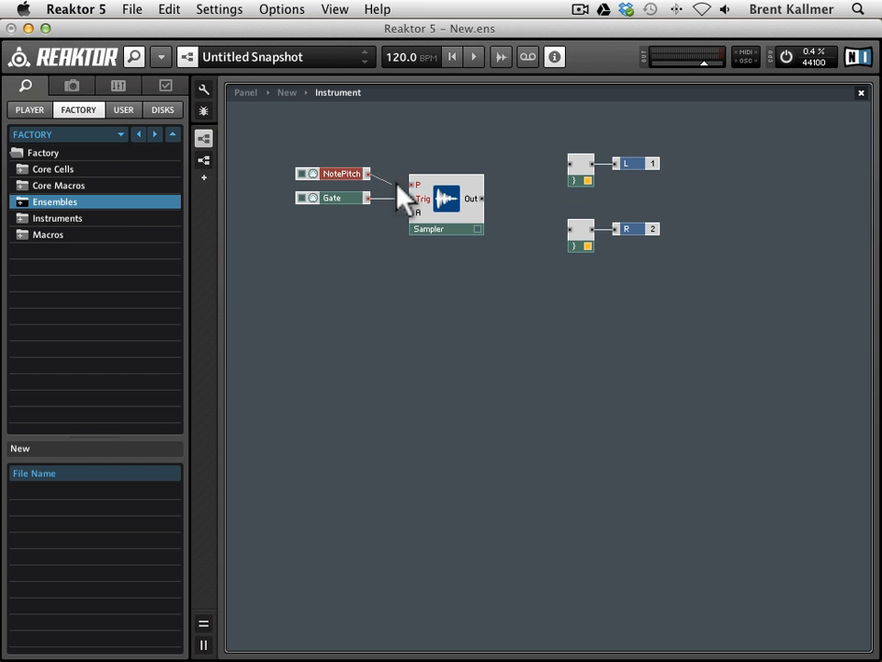
{"action": "mouse_move", "coordinate": [424, 234]}
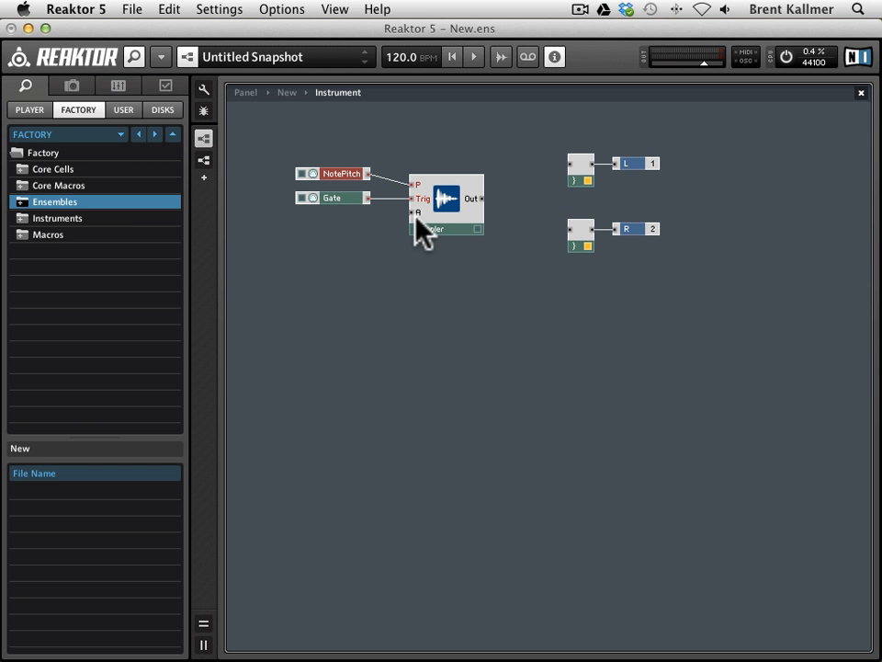
{"action": "mouse_move", "coordinate": [395, 244]}
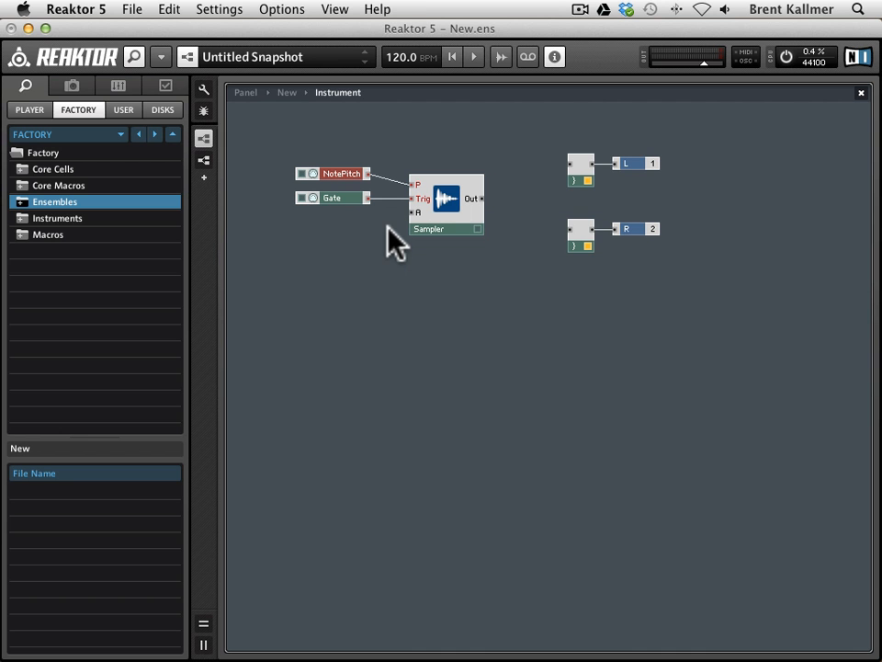
{"action": "mouse_move", "coordinate": [354, 275]}
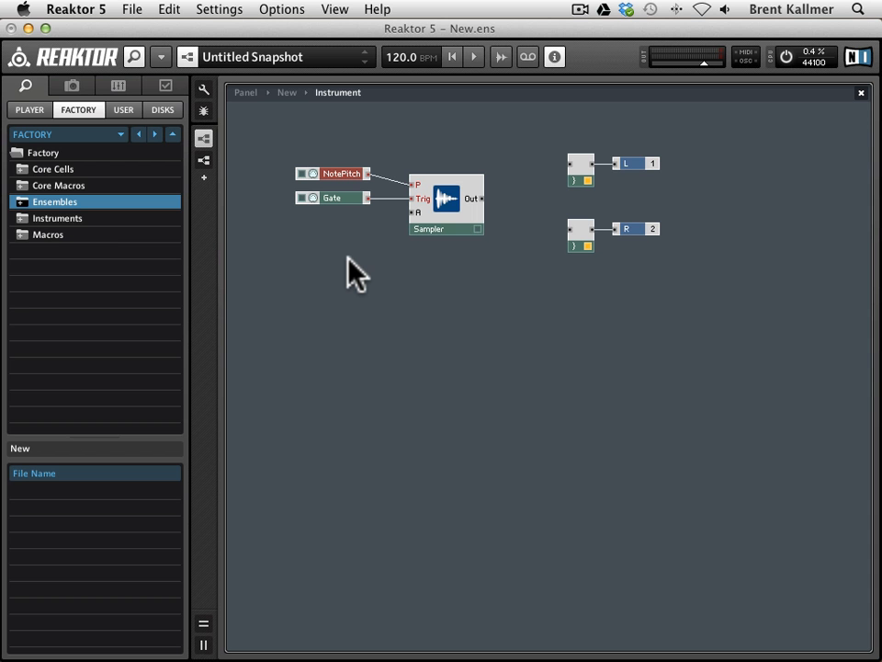
{"action": "right_click", "coordinate": [353, 271]}
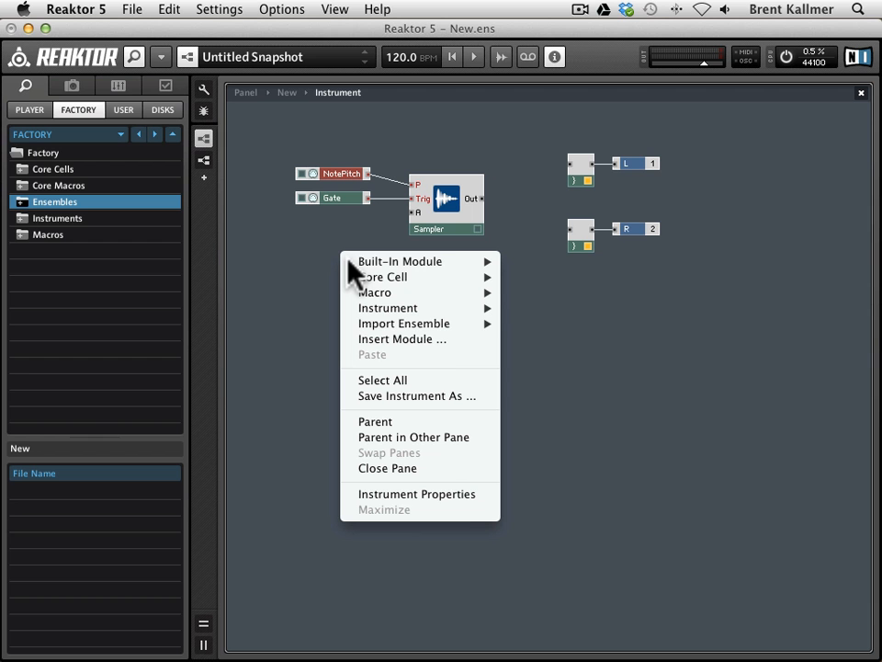
{"action": "mouse_move", "coordinate": [399, 261]}
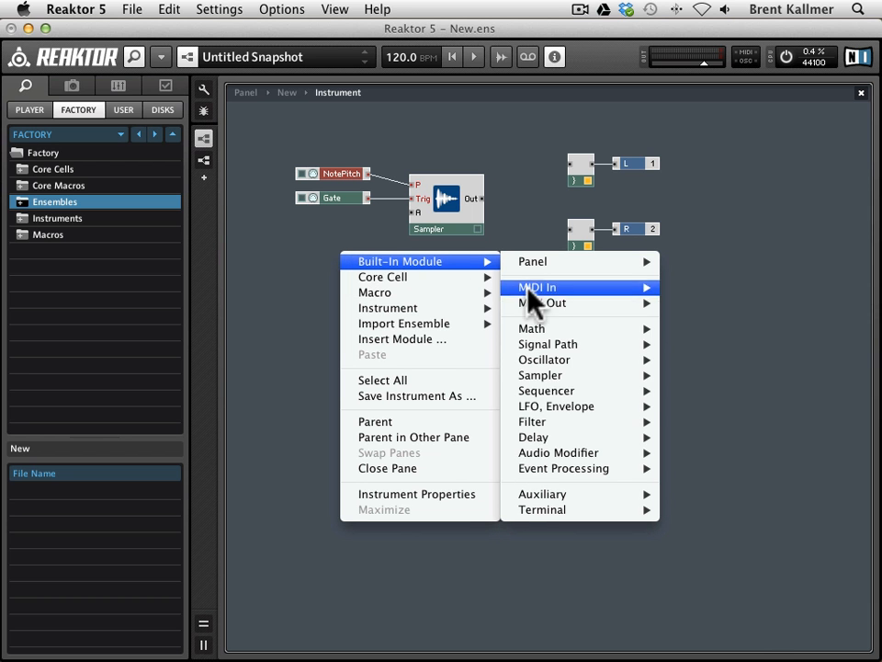
{"action": "mouse_move", "coordinate": [556, 406]}
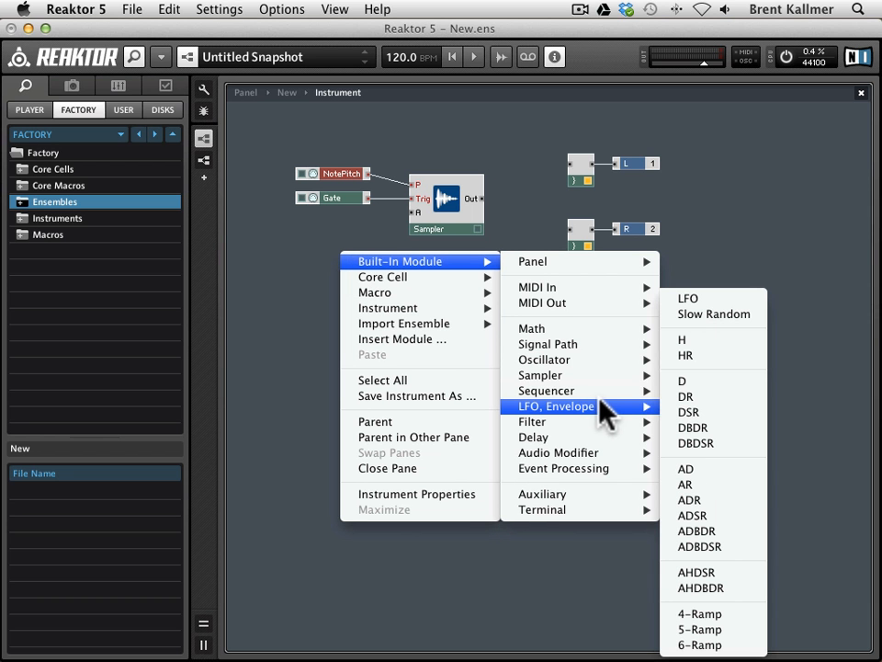
{"action": "mouse_move", "coordinate": [692, 514]}
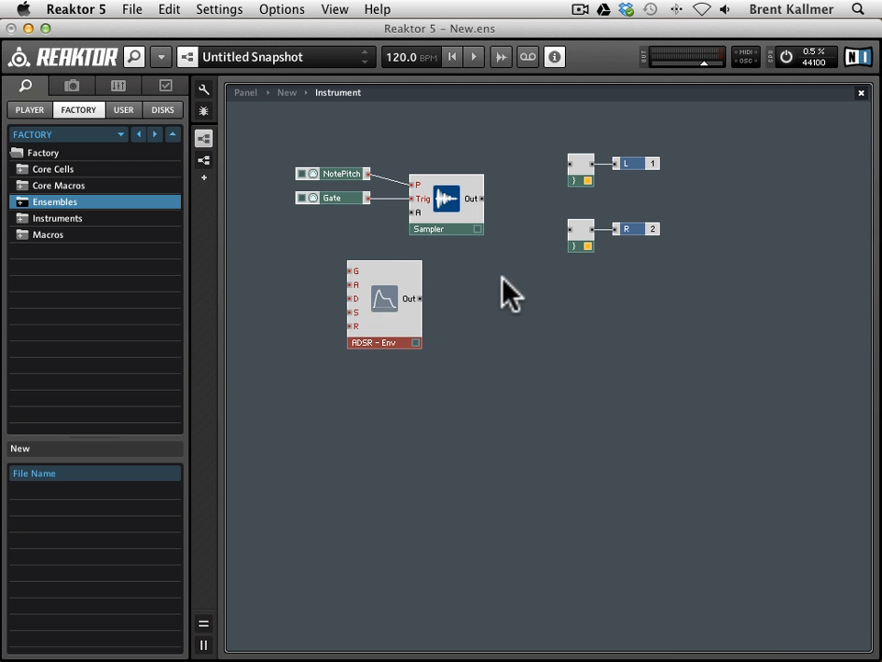
Move the ADSR envelope up beneath the sources and wire its output to the Sampler's A input.
{"action": "left_click_drag", "start_coordinate": [384, 303], "coordinate": [335, 283]}
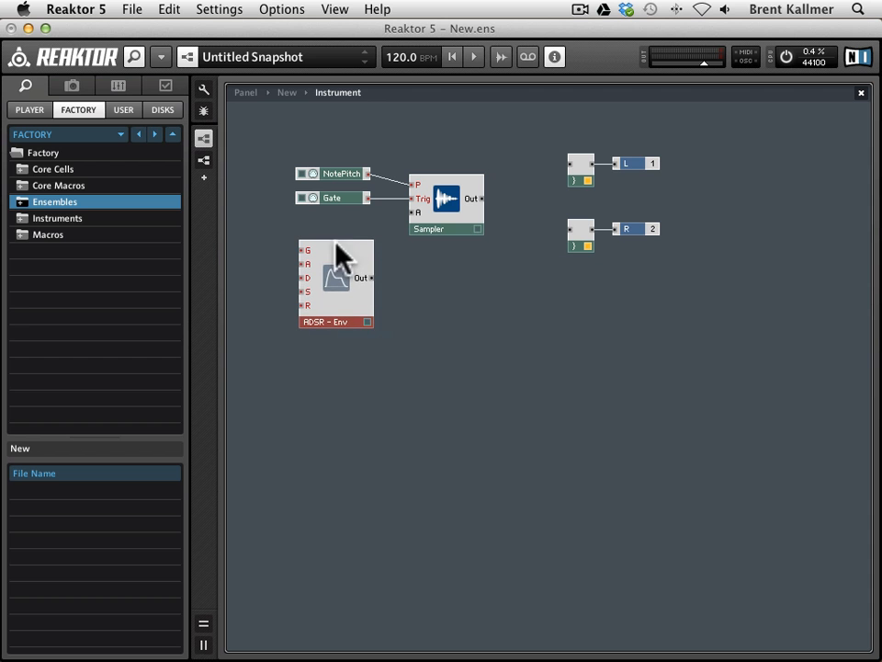
{"action": "mouse_move", "coordinate": [347, 294]}
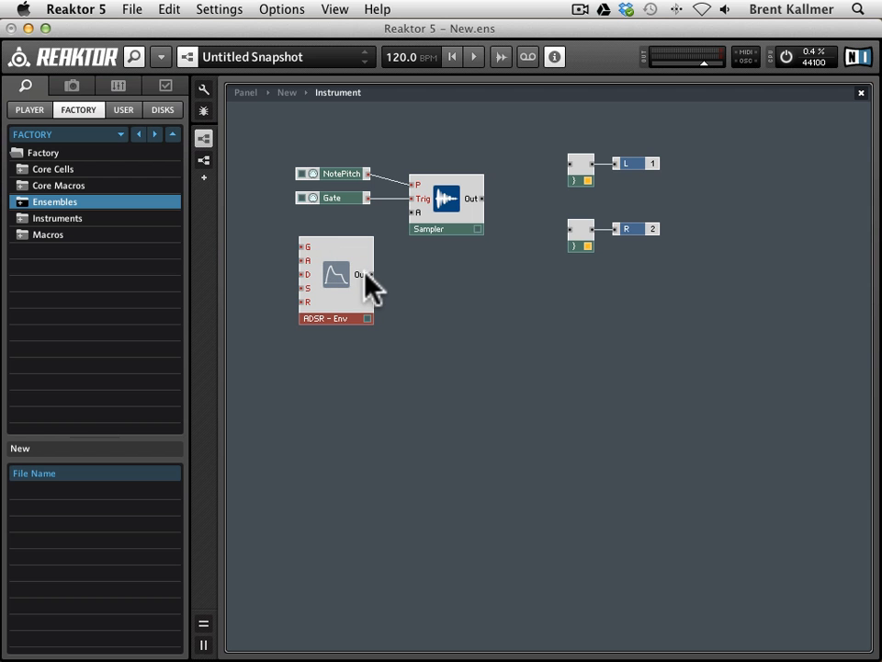
{"action": "mouse_move", "coordinate": [436, 216]}
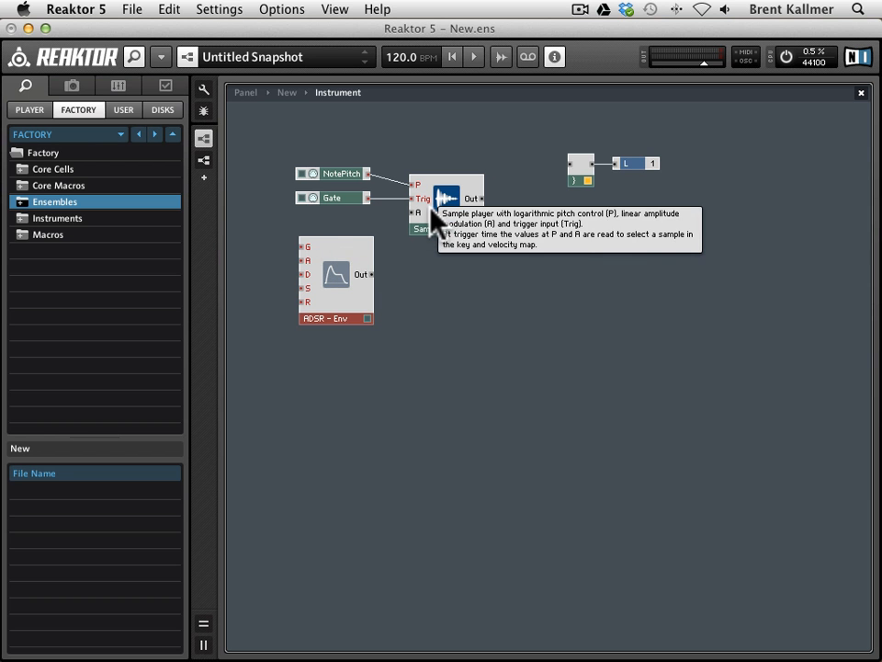
{"action": "mouse_move", "coordinate": [308, 247]}
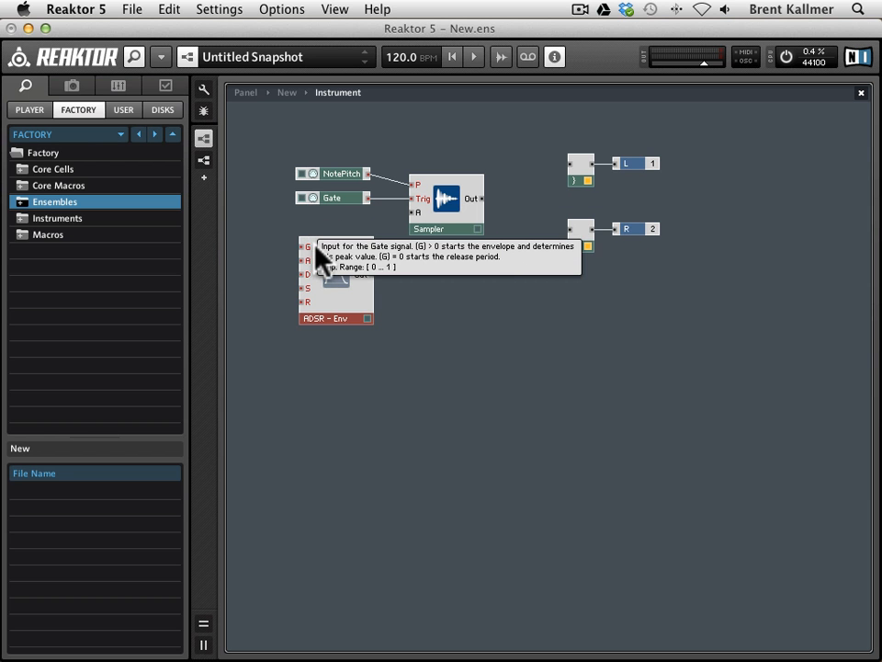
{"action": "mouse_move", "coordinate": [311, 303]}
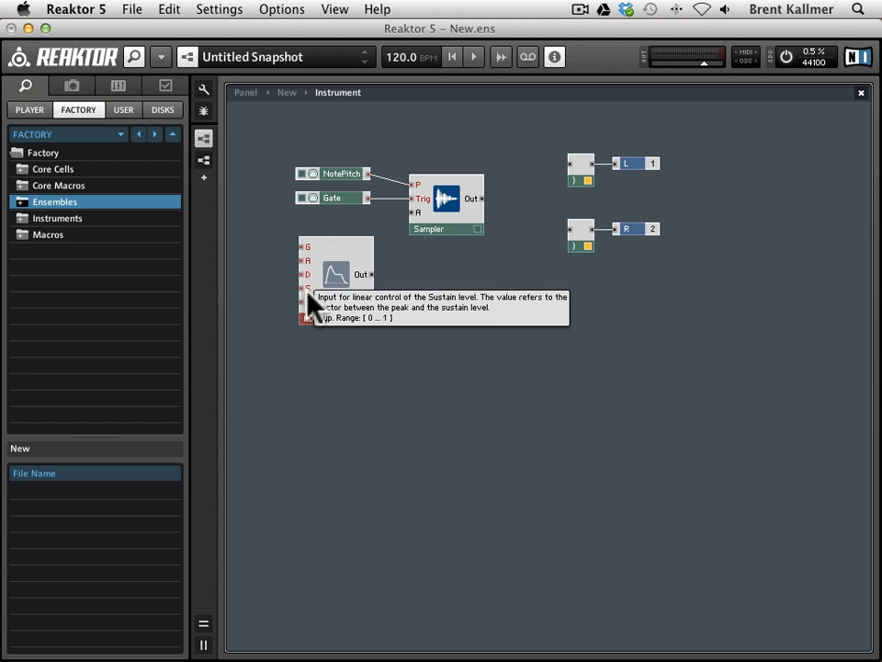
{"action": "mouse_move", "coordinate": [358, 258]}
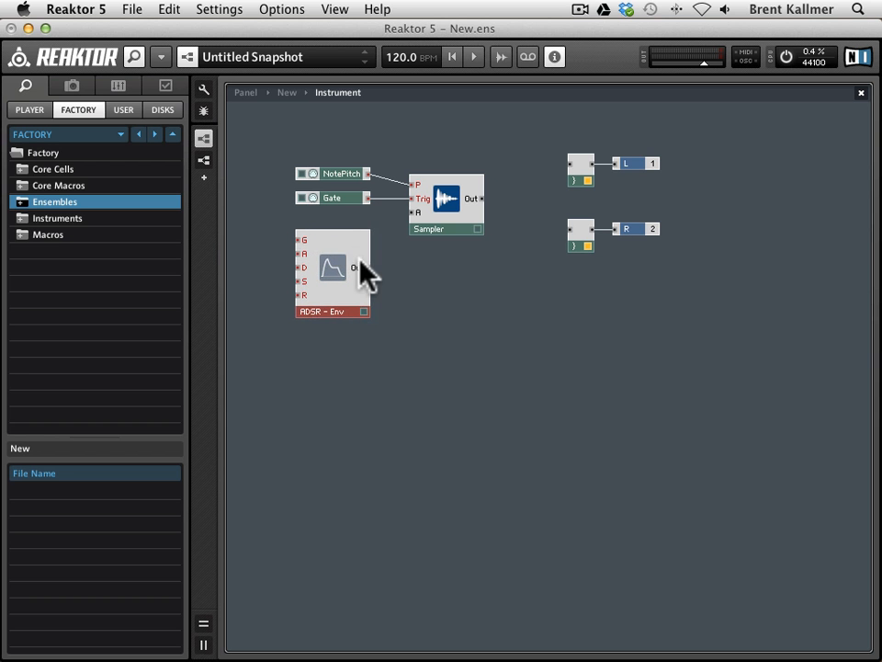
{"action": "mouse_move", "coordinate": [359, 268]}
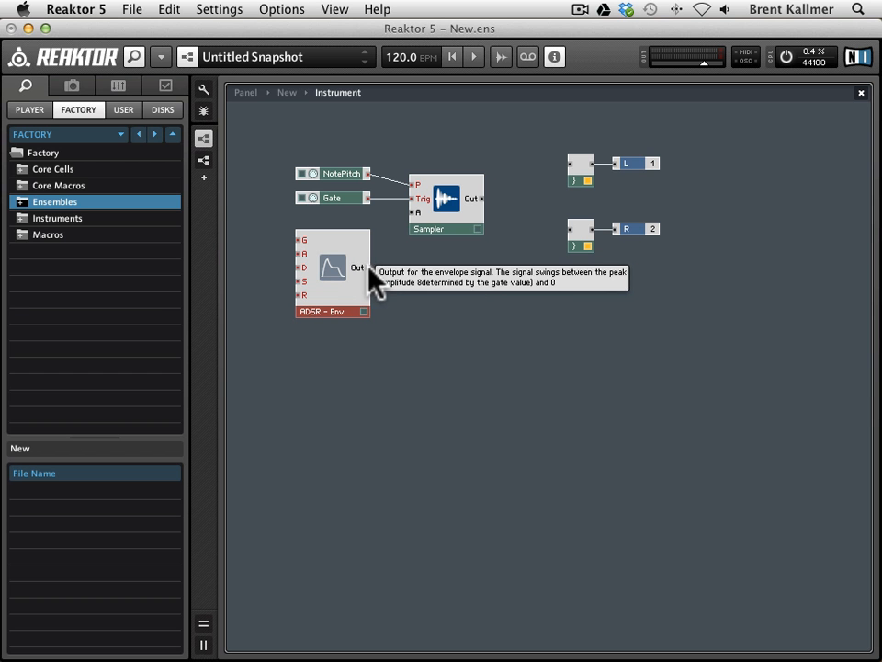
{"action": "mouse_move", "coordinate": [414, 230]}
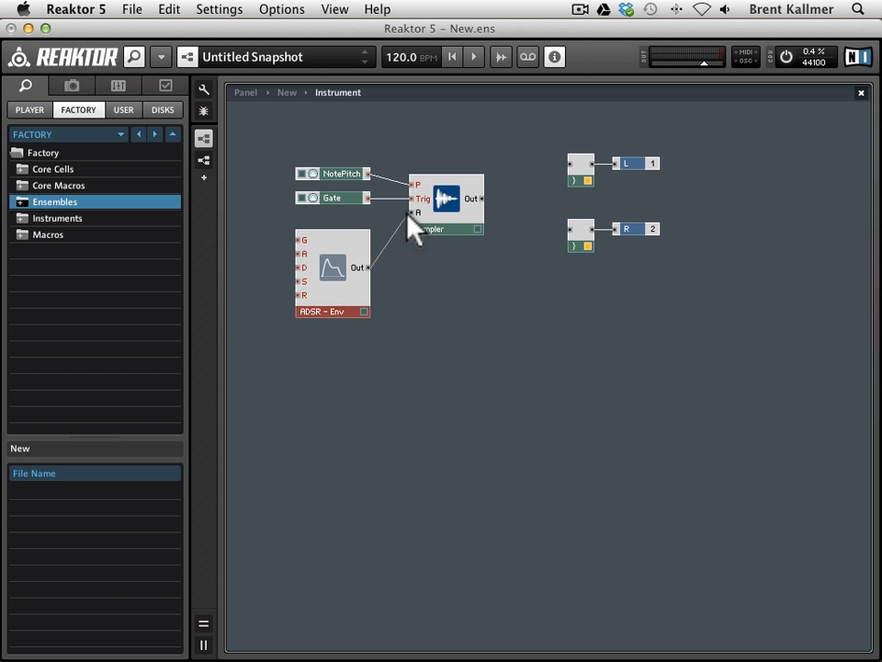
{"action": "left_click_drag", "start_coordinate": [333, 267], "coordinate": [358, 280]}
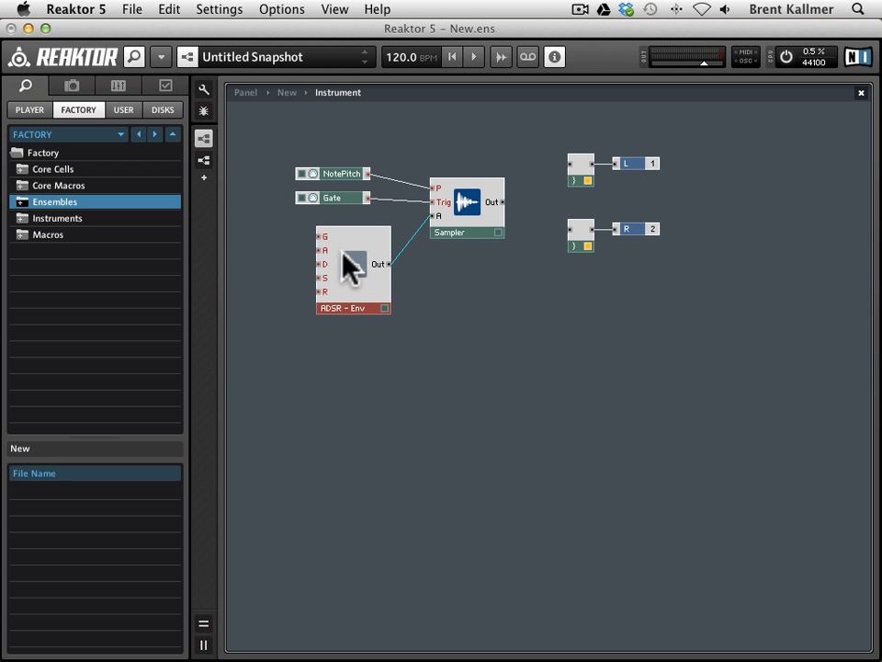
{"action": "mouse_move", "coordinate": [347, 252]}
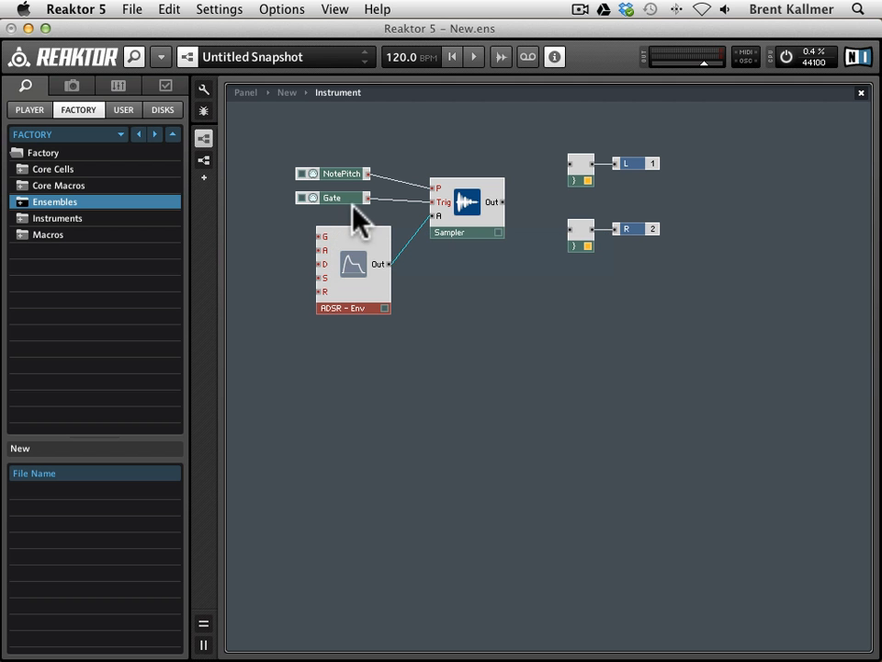
{"action": "mouse_move", "coordinate": [326, 234]}
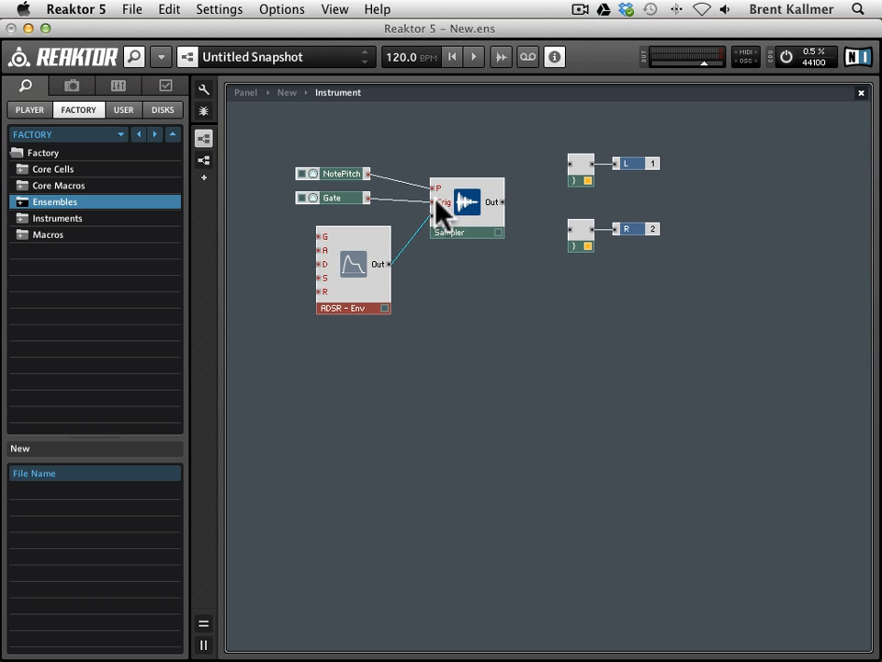
{"action": "mouse_move", "coordinate": [441, 210]}
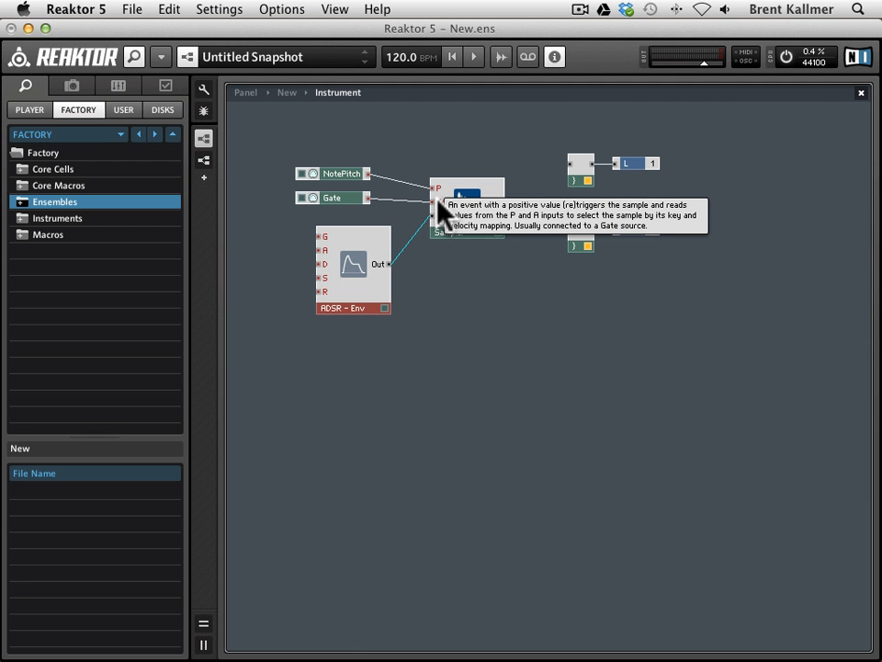
{"action": "mouse_move", "coordinate": [354, 209]}
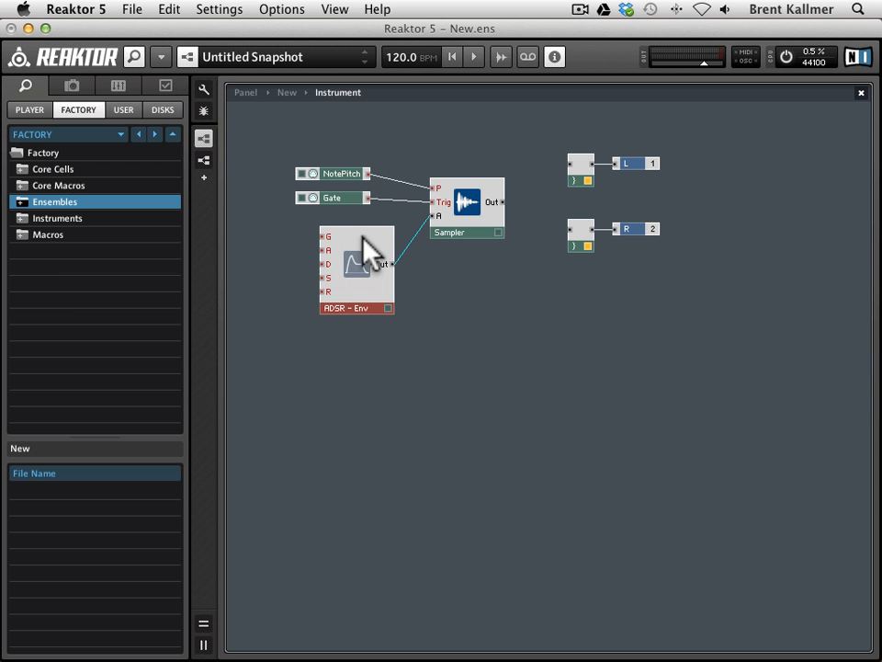
{"action": "mouse_move", "coordinate": [365, 196]}
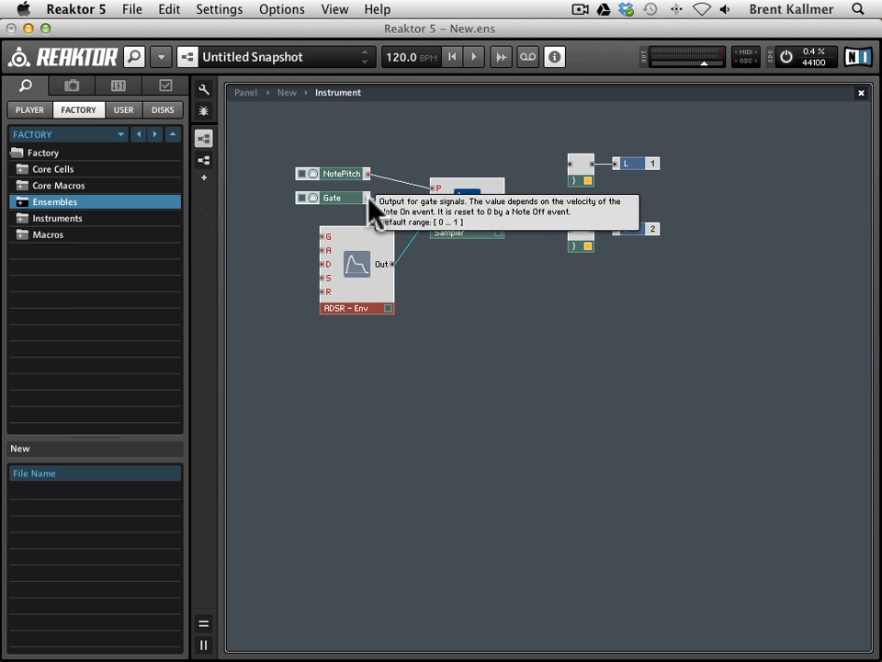
{"action": "mouse_move", "coordinate": [331, 248]}
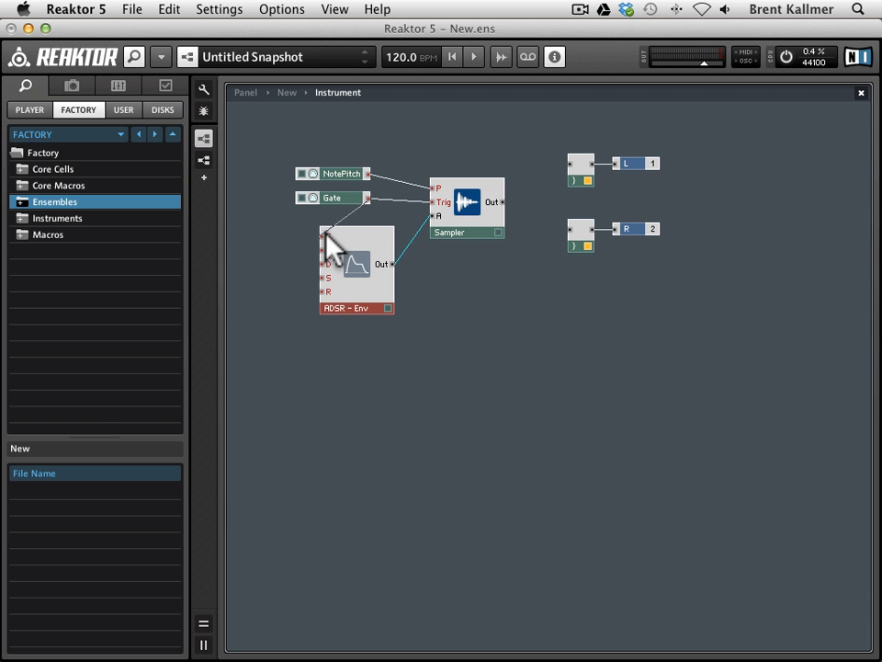
Connect Gate to the ADSR G input, nudge the envelope, and wire it into the Sampler.
{"action": "left_click_drag", "start_coordinate": [356, 269], "coordinate": [394, 313]}
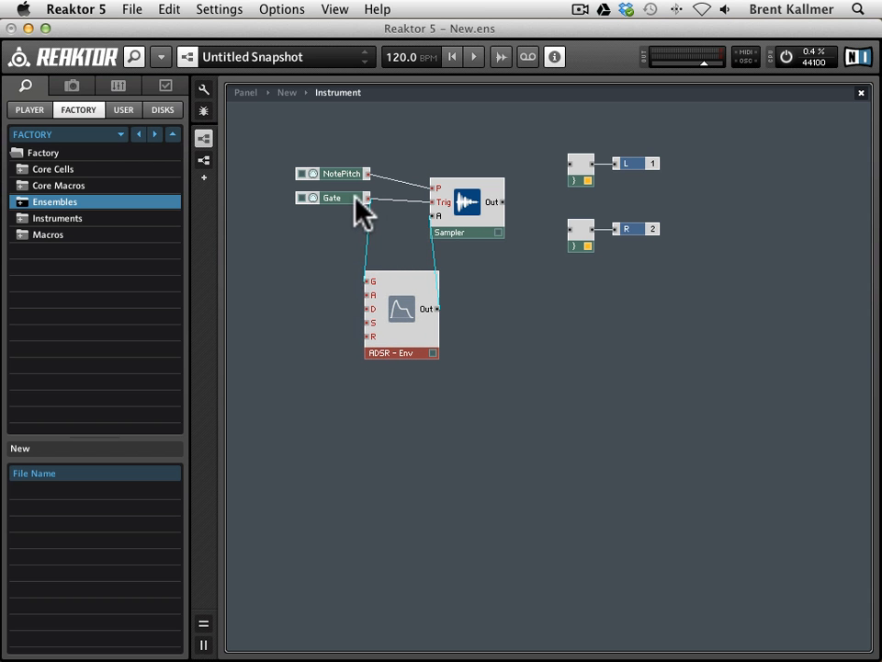
{"action": "mouse_move", "coordinate": [439, 215]}
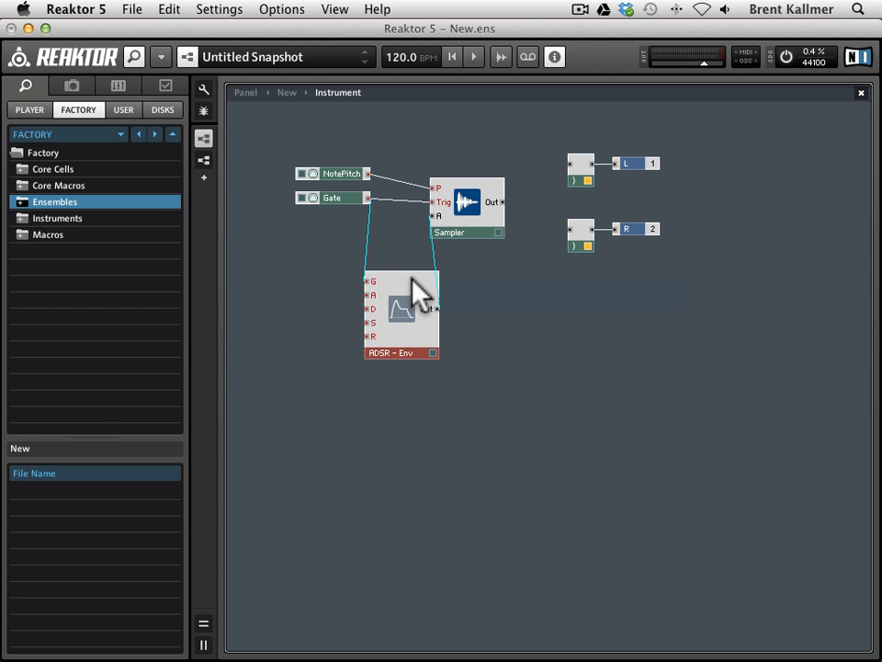
{"action": "left_click_drag", "start_coordinate": [413, 290], "coordinate": [409, 280]}
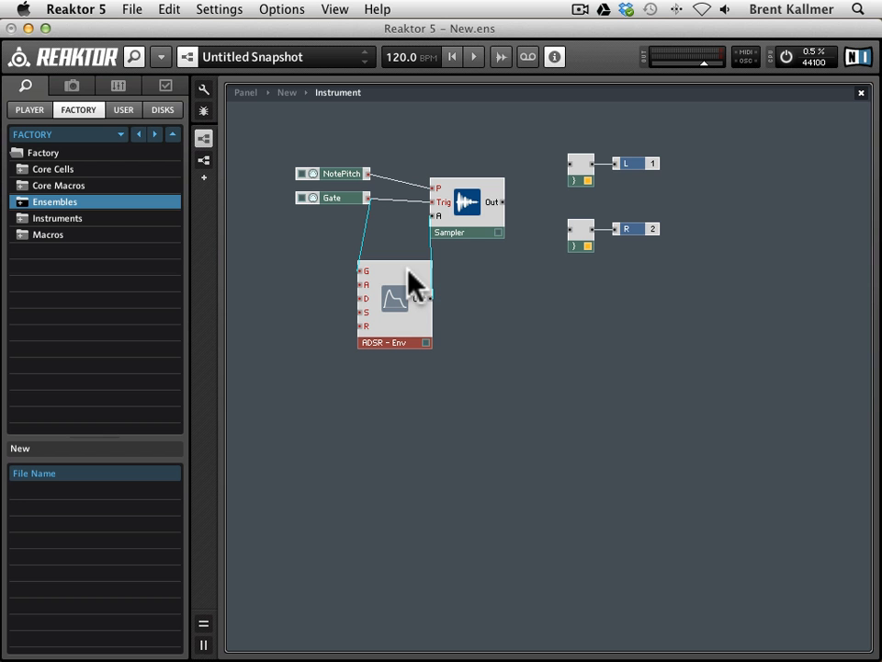
{"action": "mouse_move", "coordinate": [352, 207]}
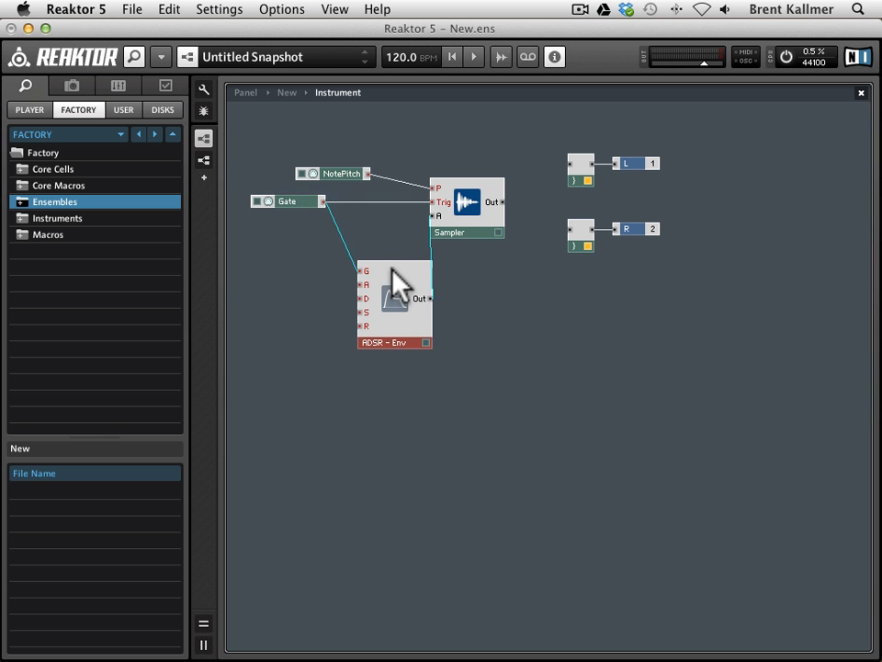
{"action": "left_click_drag", "start_coordinate": [395, 303], "coordinate": [384, 275]}
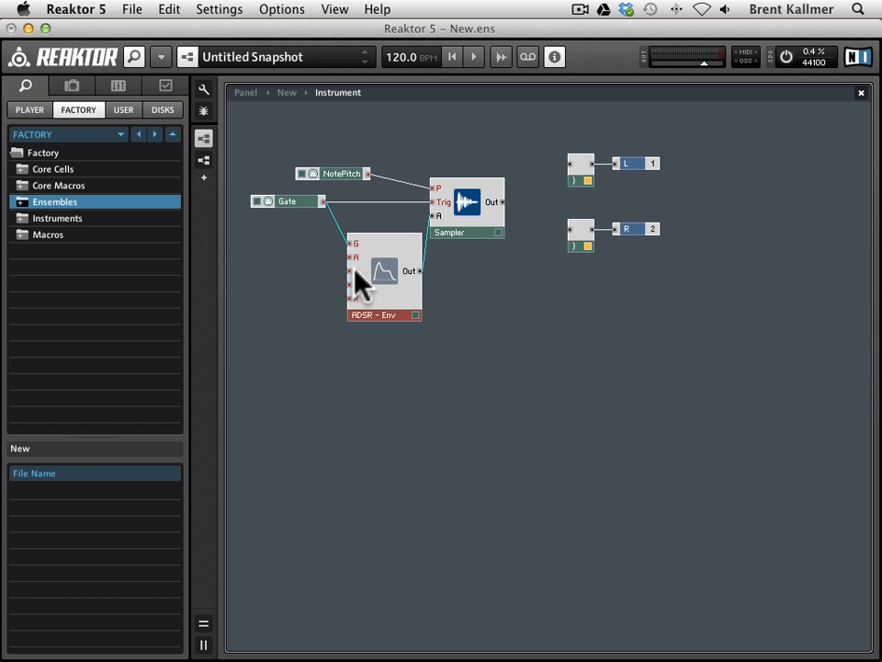
{"action": "mouse_move", "coordinate": [352, 267]}
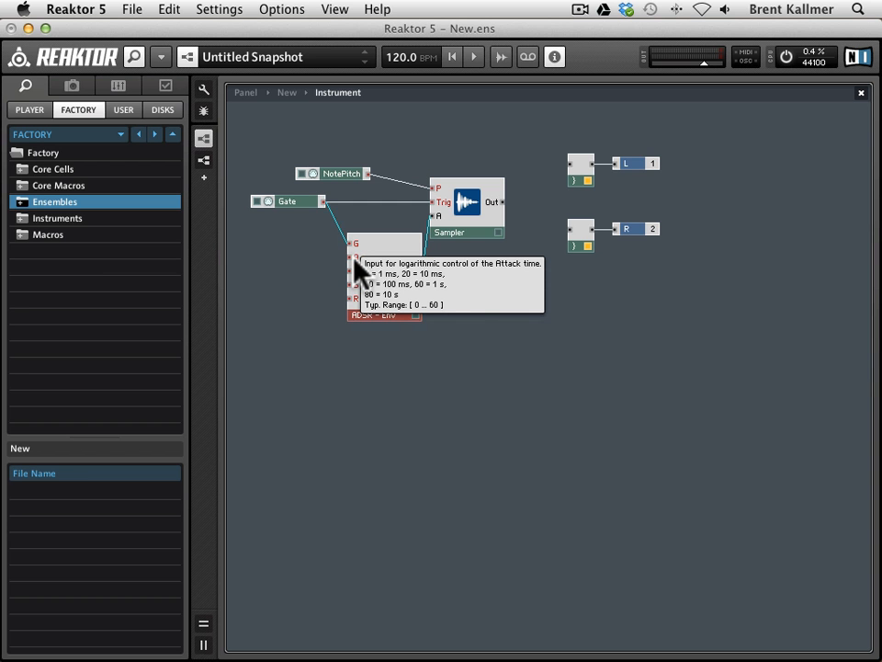
{"action": "mouse_move", "coordinate": [400, 248]}
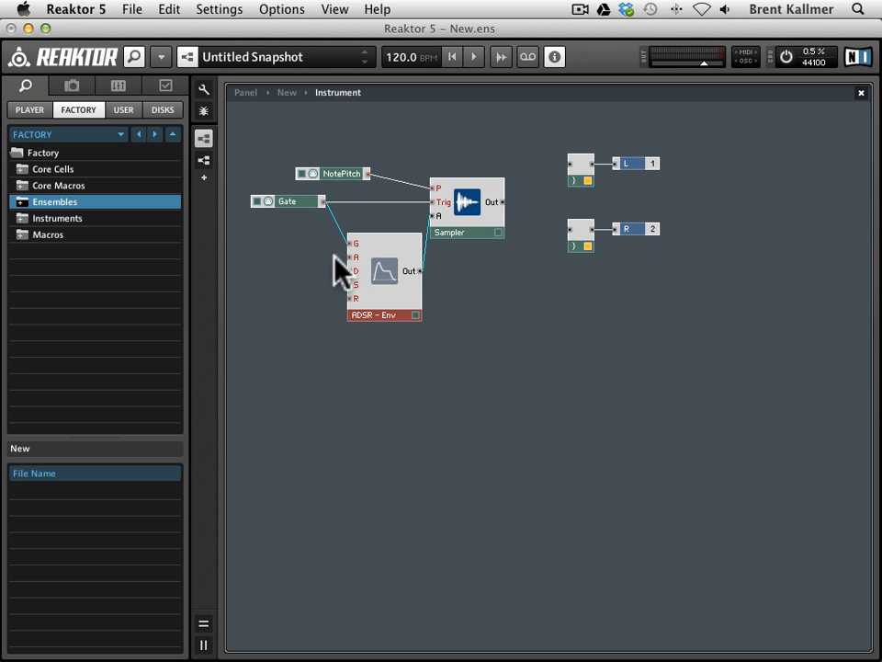
{"action": "mouse_move", "coordinate": [354, 262]}
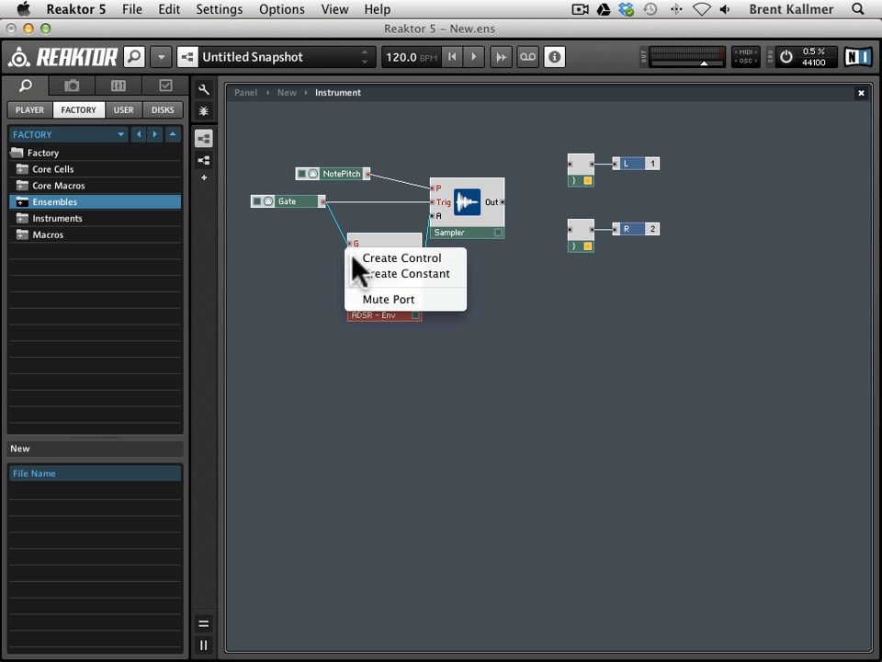
{"action": "mouse_move", "coordinate": [386, 258]}
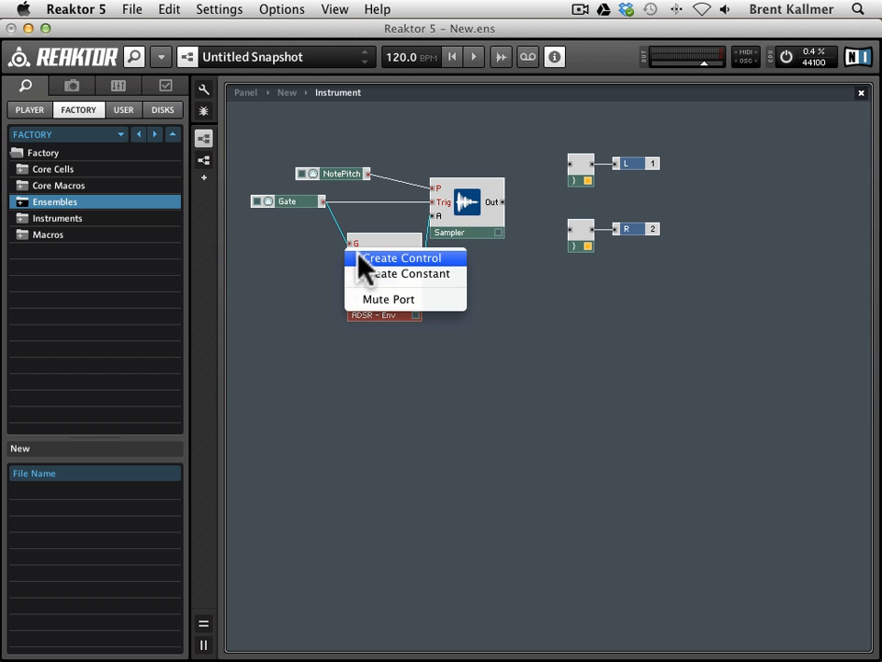
Create Attack and Release controls on the ADSR envelope's attack and release inputs.
{"action": "left_click", "coordinate": [401, 257]}
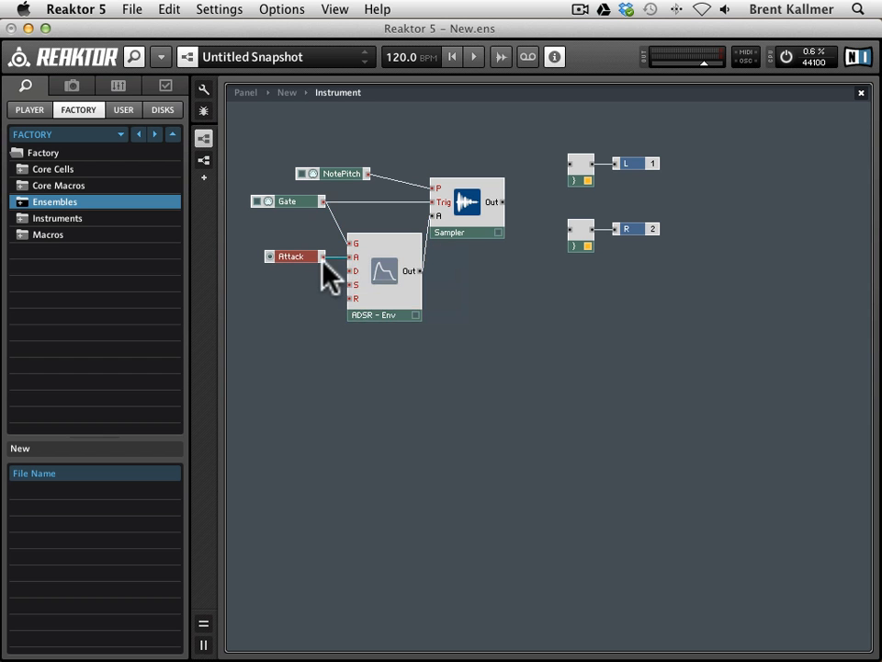
{"action": "mouse_move", "coordinate": [294, 271]}
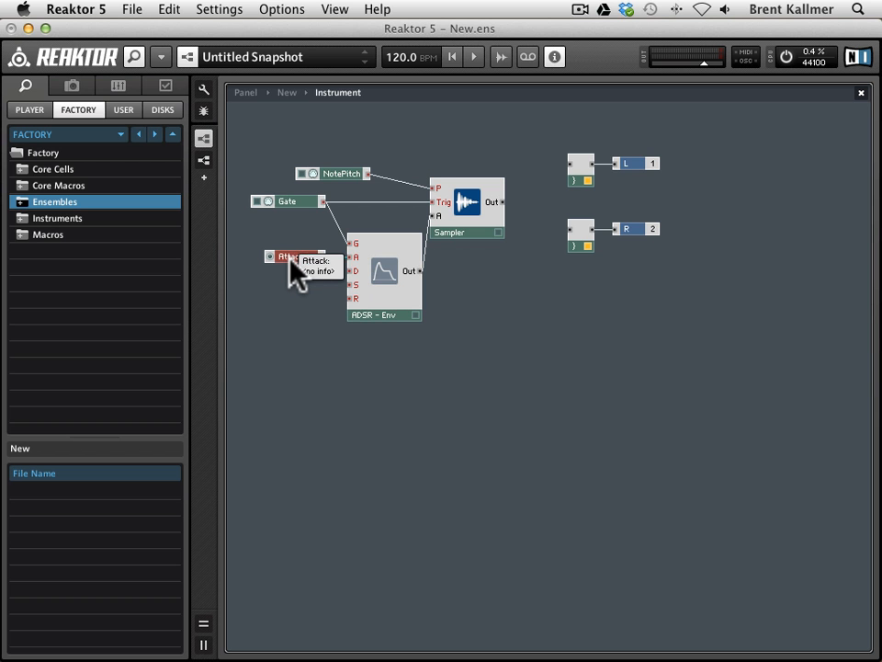
{"action": "mouse_move", "coordinate": [359, 280]}
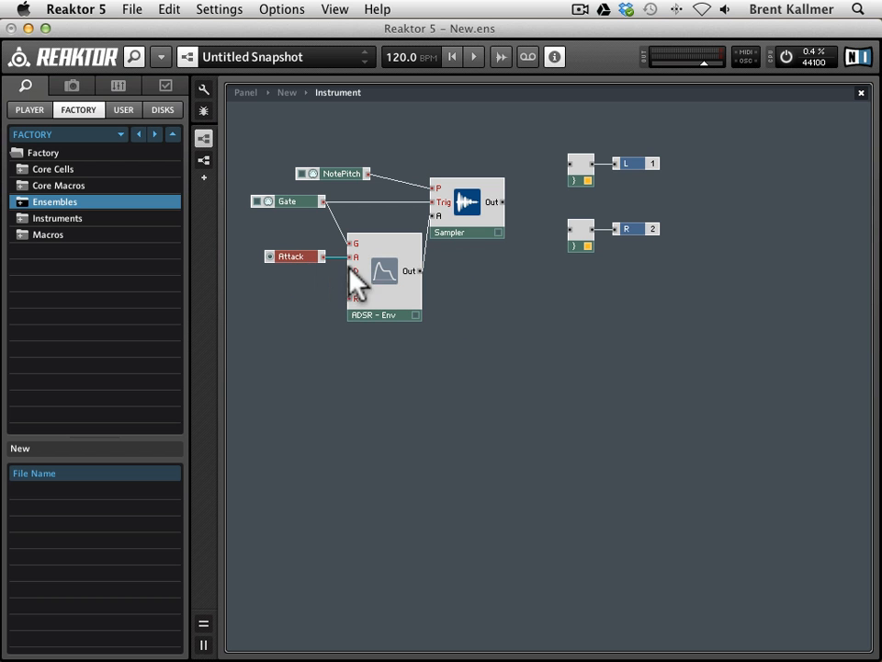
{"action": "mouse_move", "coordinate": [356, 271]}
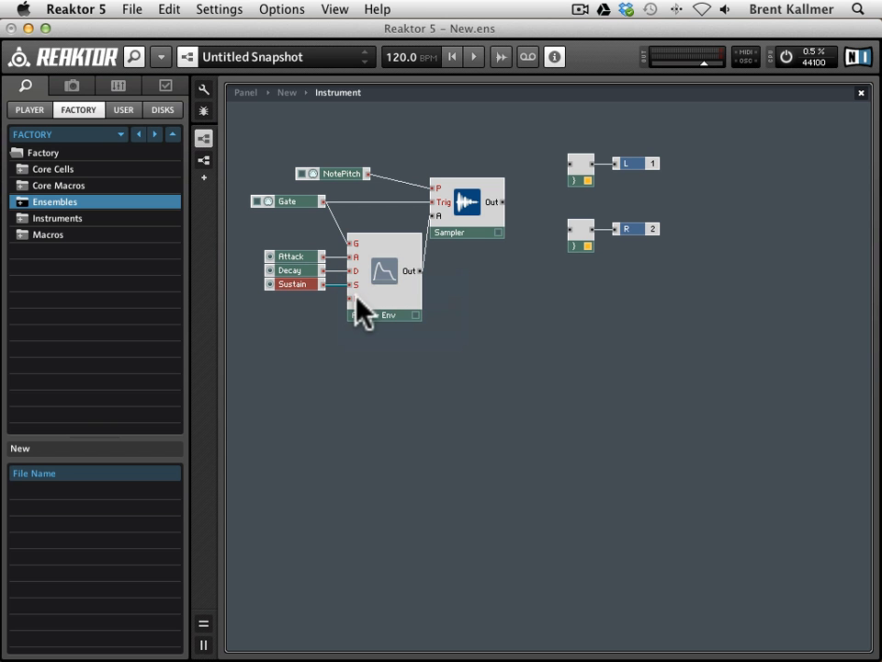
{"action": "right_click", "coordinate": [356, 284]}
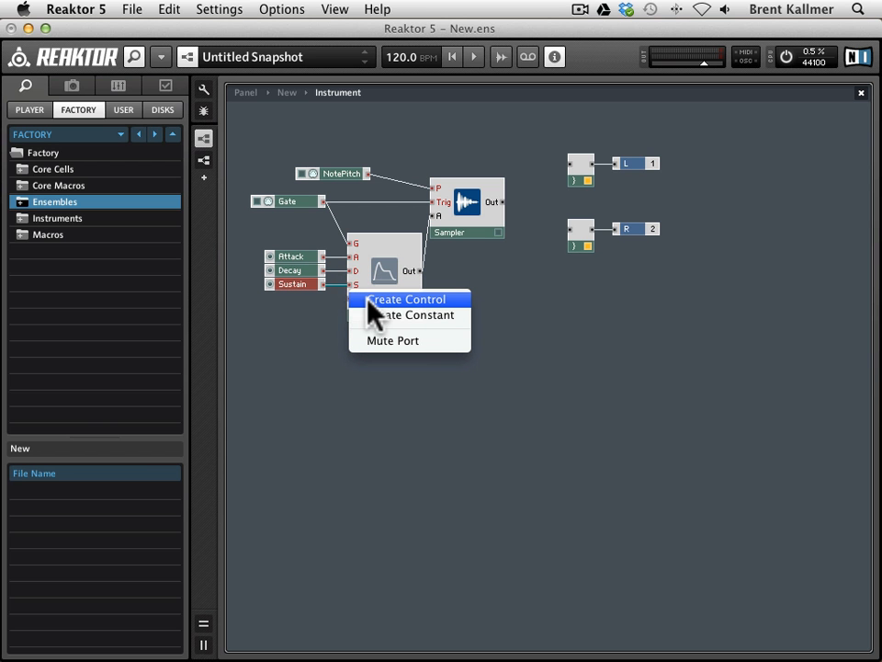
{"action": "left_click", "coordinate": [408, 299]}
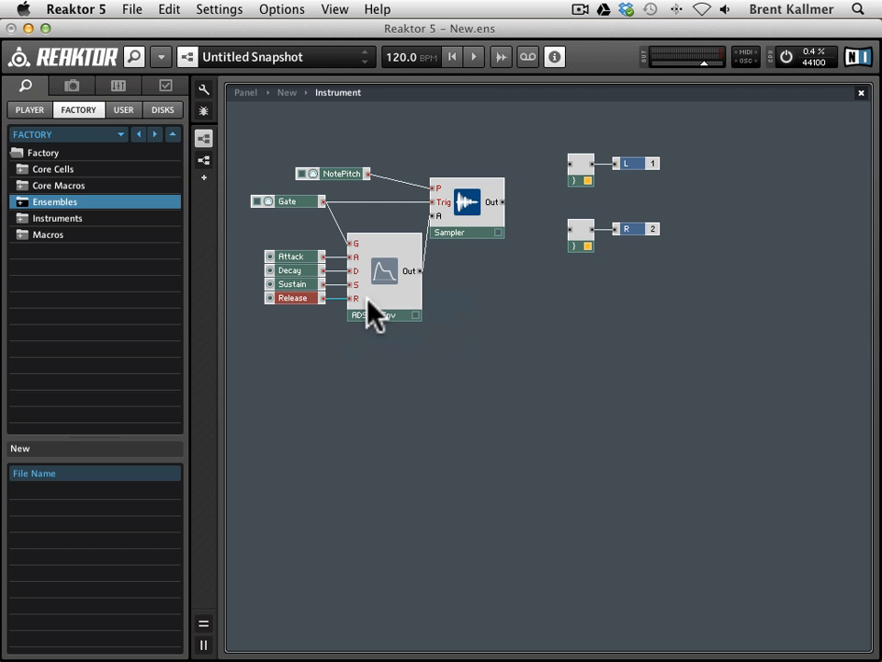
{"action": "mouse_move", "coordinate": [345, 230]}
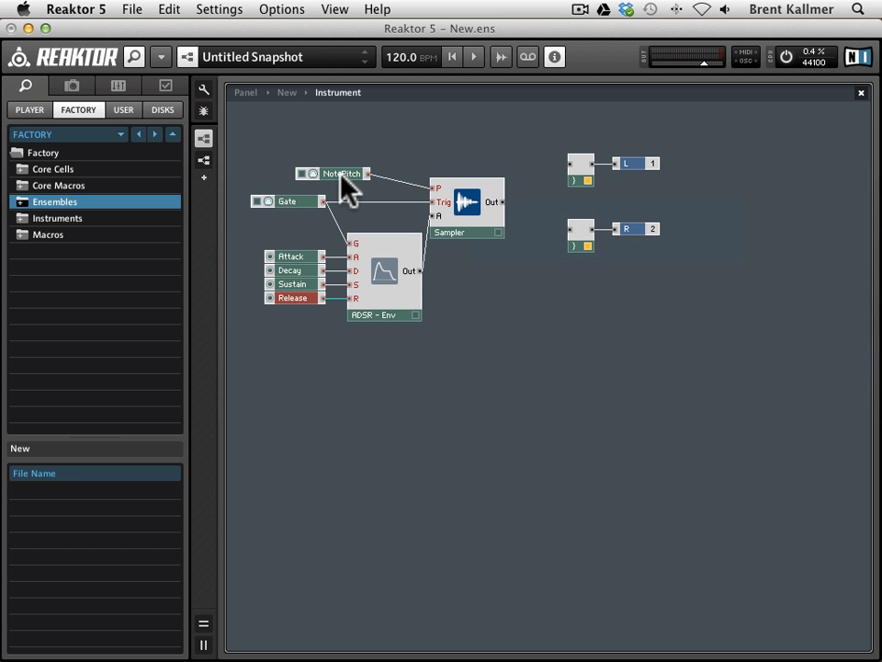
{"action": "mouse_move", "coordinate": [464, 201]}
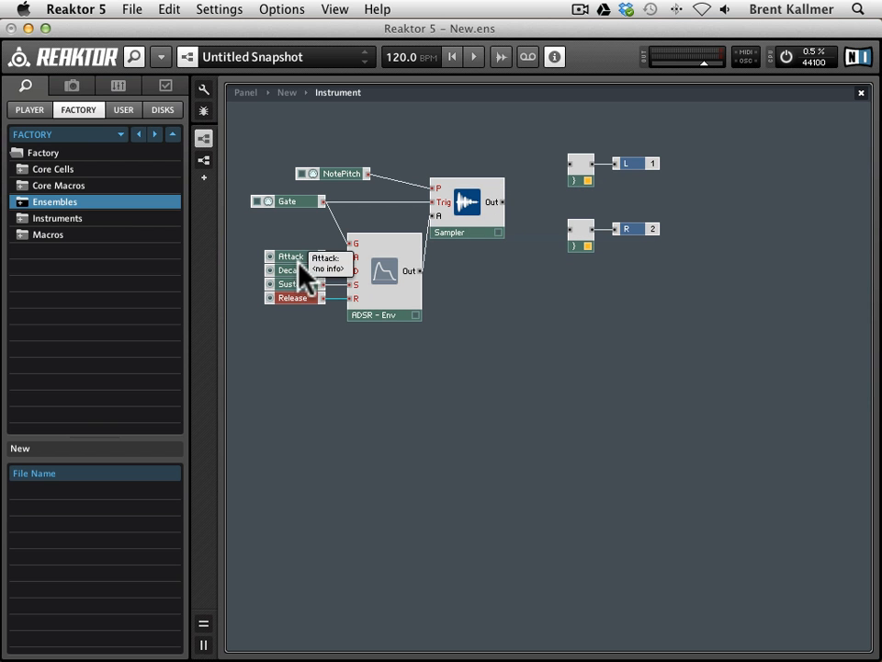
{"action": "mouse_move", "coordinate": [308, 313]}
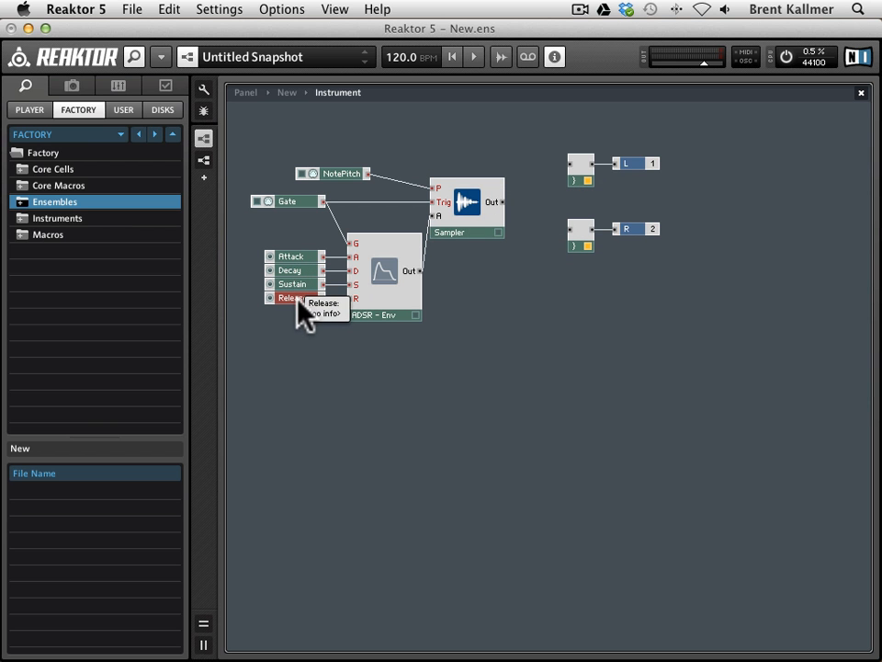
{"action": "mouse_move", "coordinate": [620, 358]}
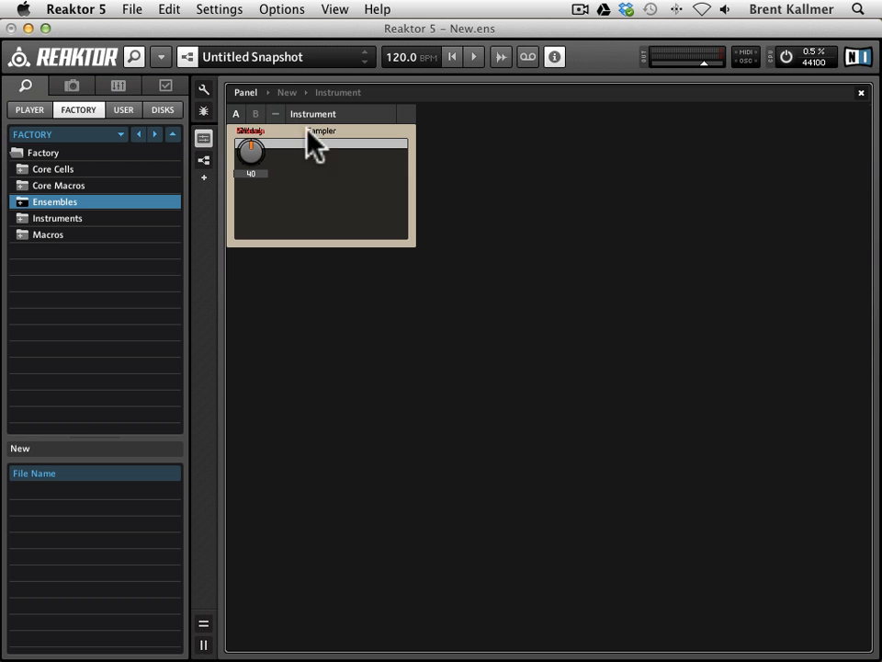
{"action": "mouse_move", "coordinate": [276, 170]}
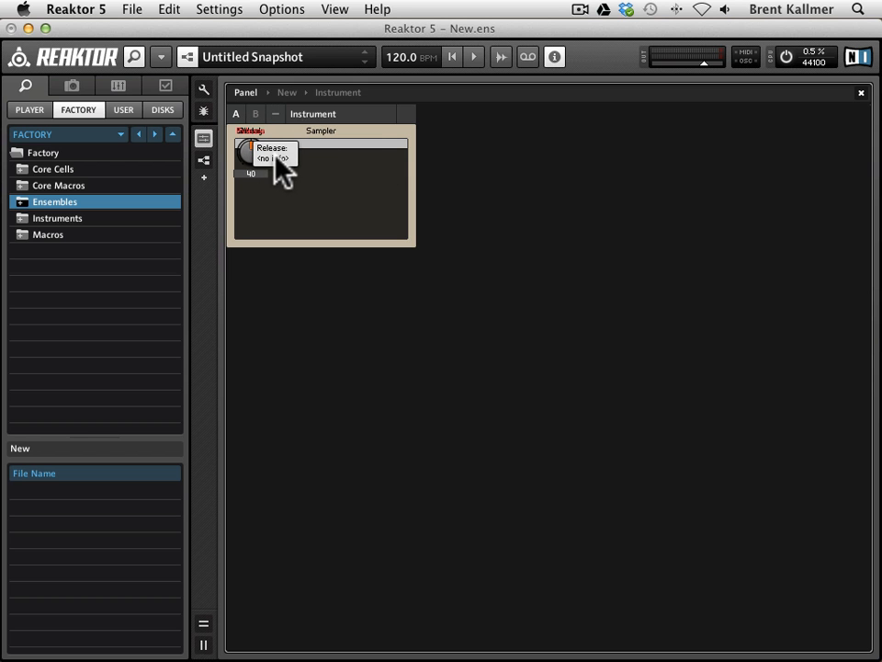
{"action": "mouse_move", "coordinate": [379, 150]}
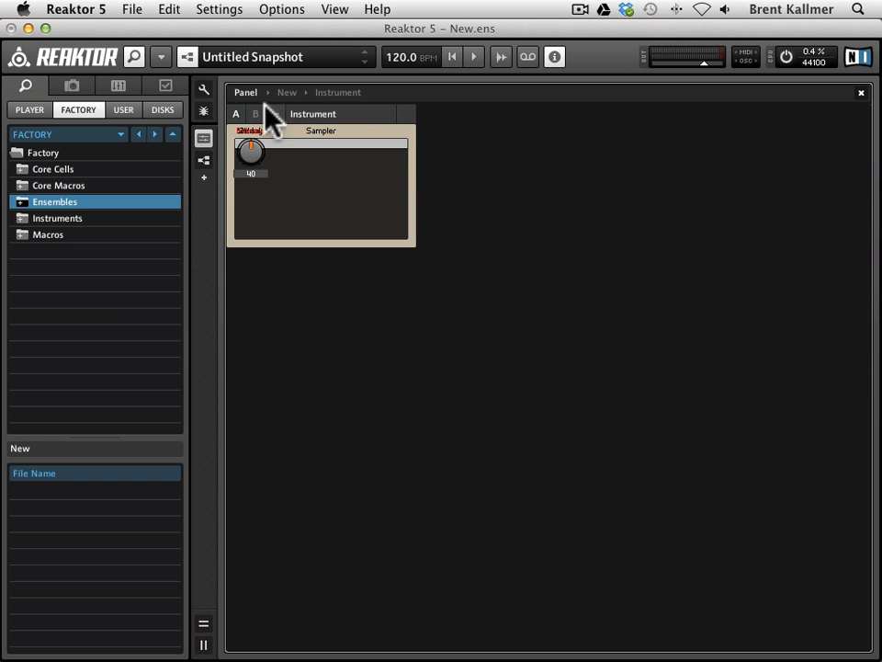
{"action": "mouse_move", "coordinate": [204, 89]}
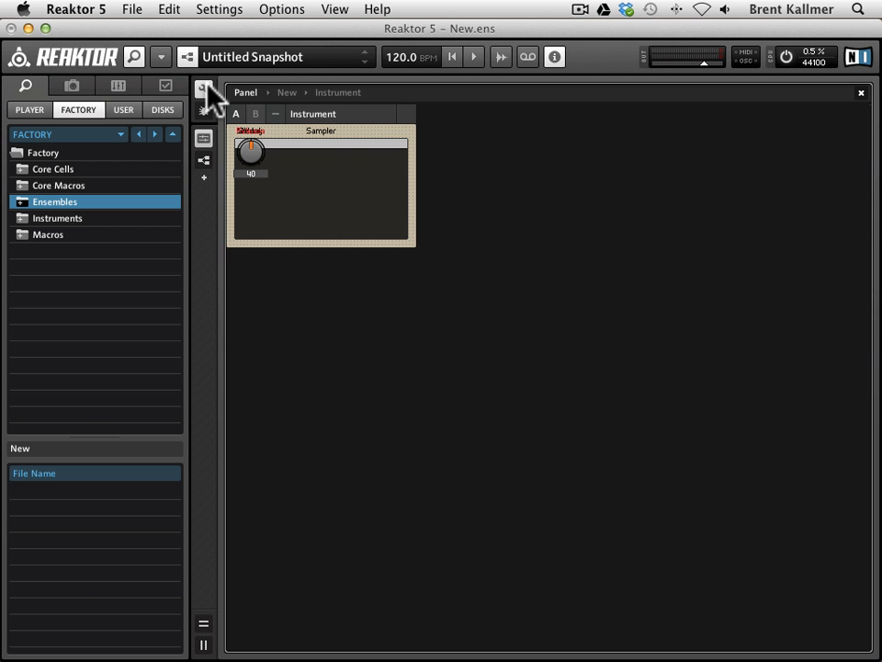
{"action": "mouse_move", "coordinate": [368, 150]}
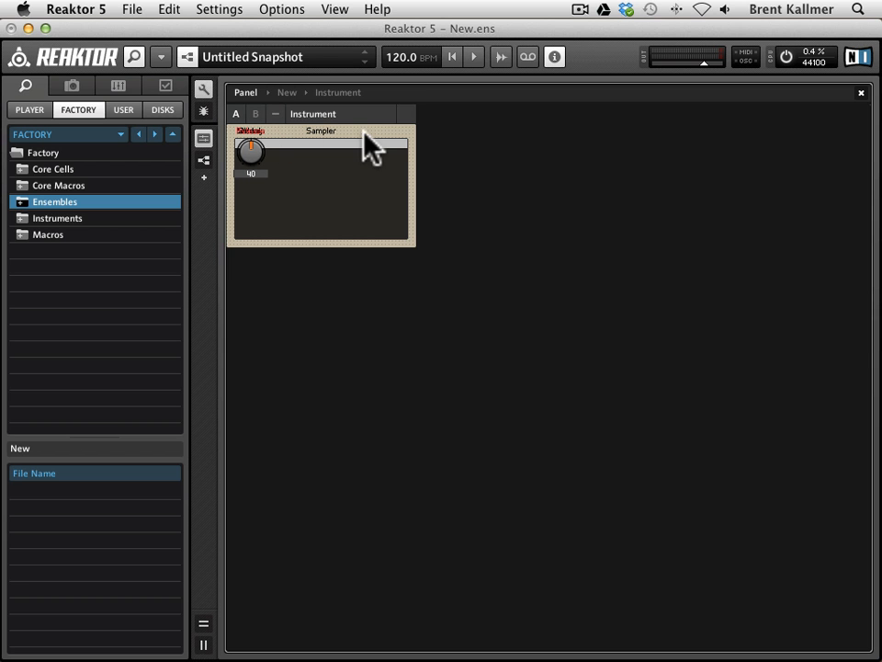
{"action": "mouse_move", "coordinate": [328, 163]}
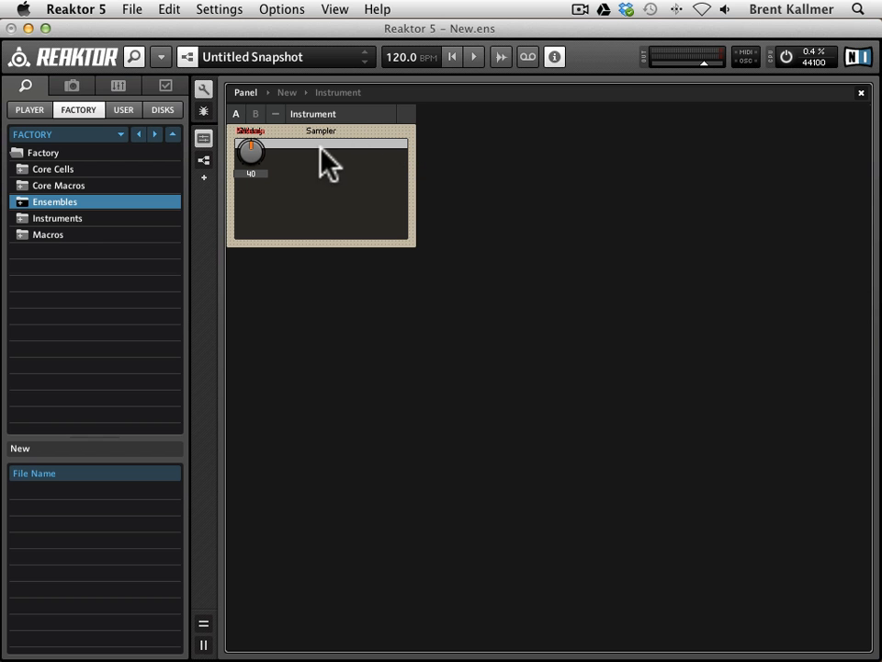
{"action": "mouse_move", "coordinate": [204, 101]}
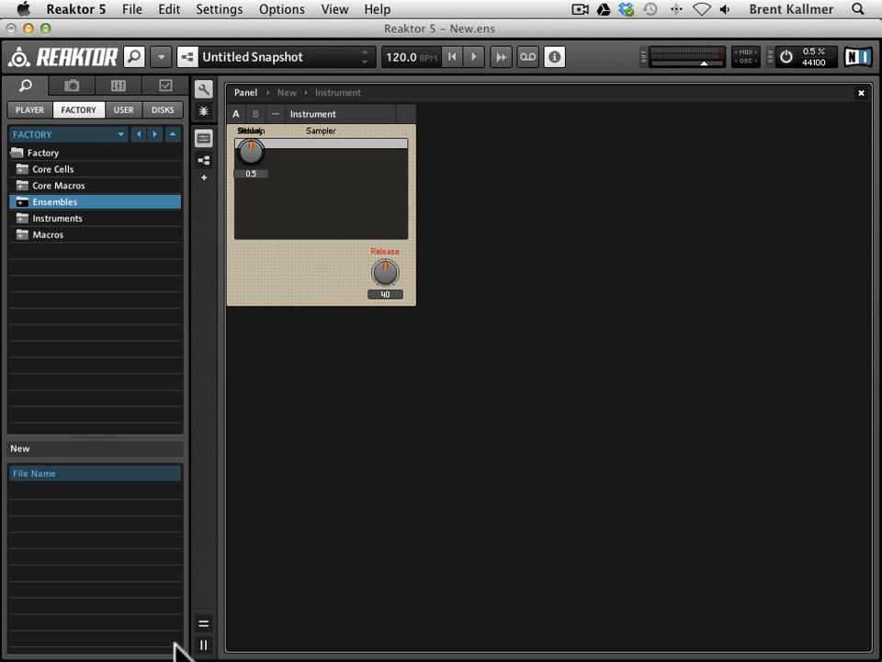
Show the structure beside the panel, move the Decay knob to the bottom row, and select Release.
{"action": "left_click", "coordinate": [203, 623]}
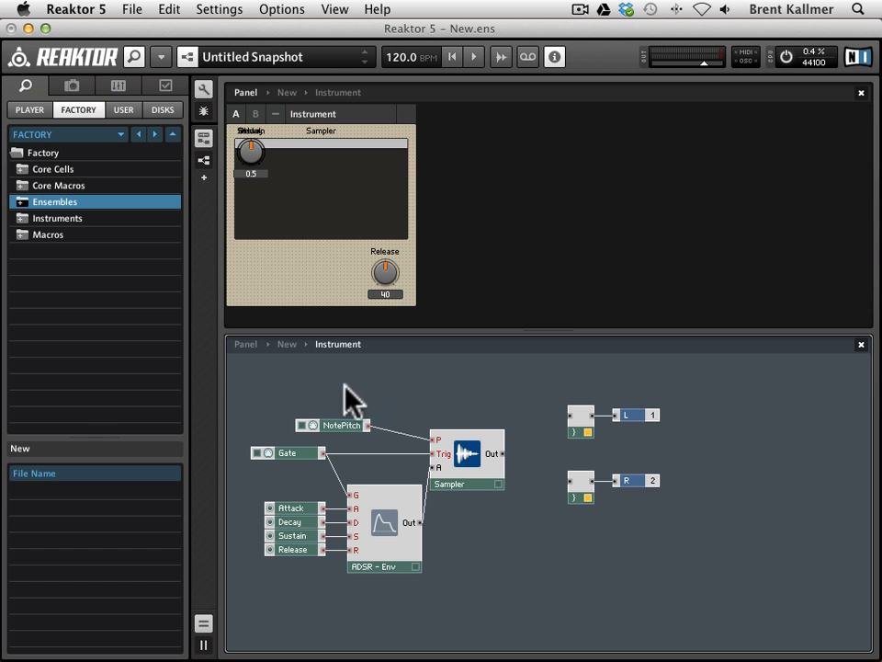
{"action": "mouse_move", "coordinate": [294, 531]}
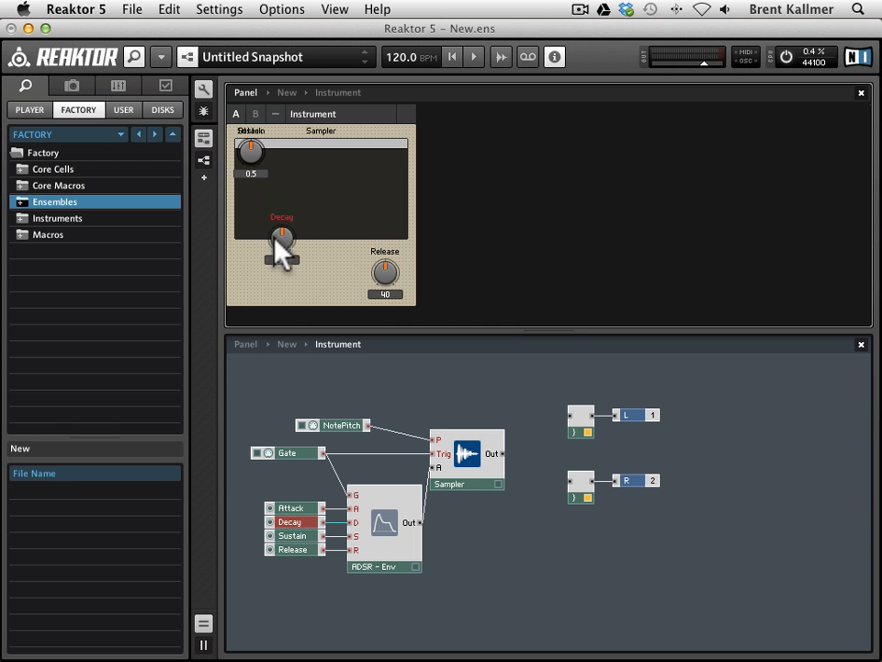
{"action": "left_click_drag", "start_coordinate": [283, 248], "coordinate": [288, 273]}
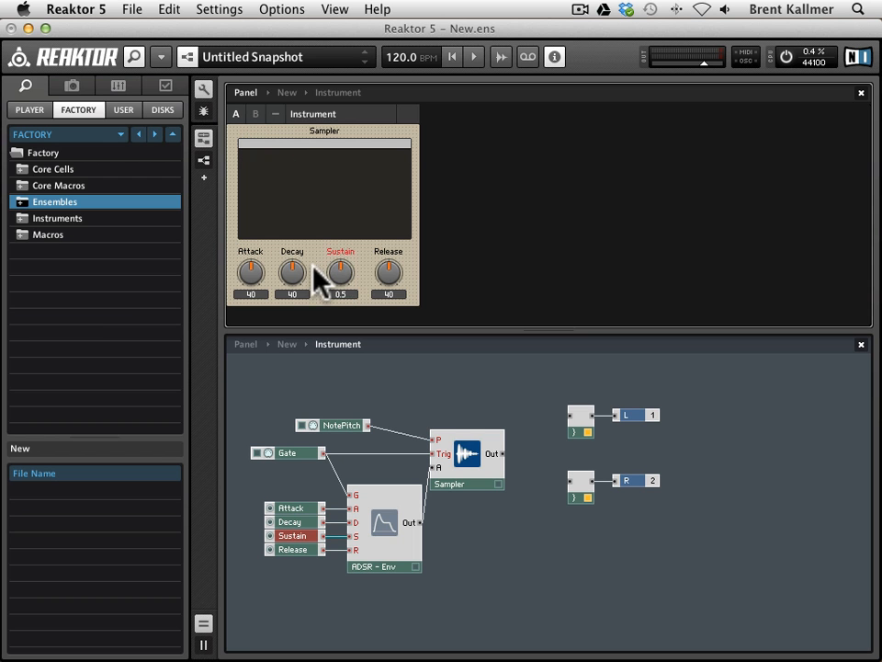
{"action": "left_click", "coordinate": [298, 271]}
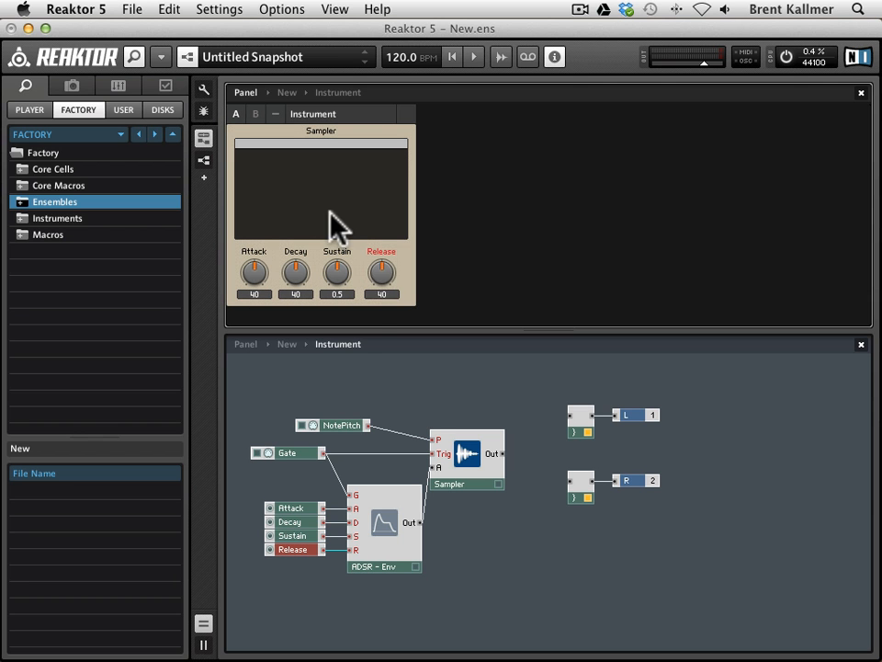
{"action": "mouse_move", "coordinate": [377, 303]}
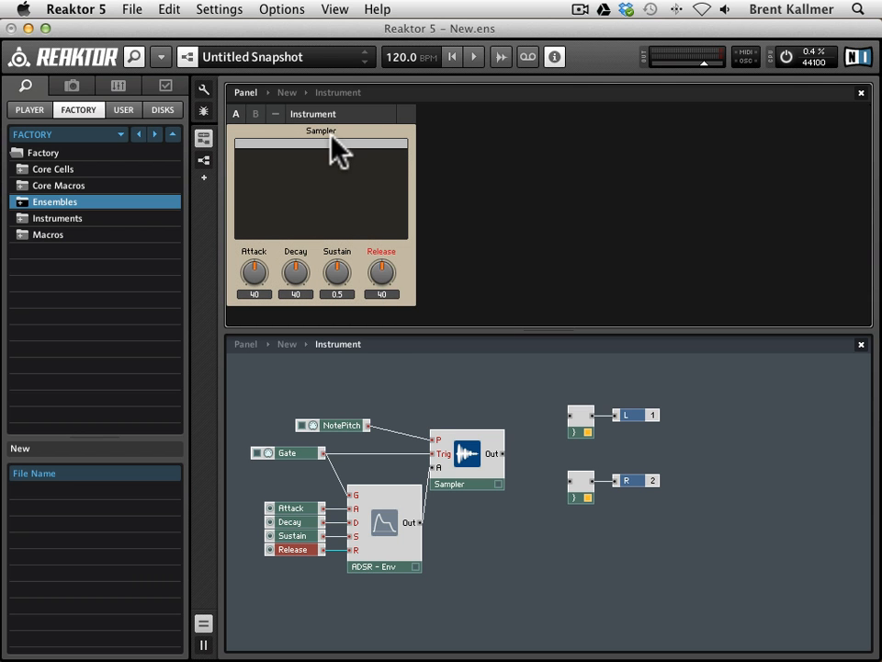
{"action": "mouse_move", "coordinate": [280, 292]}
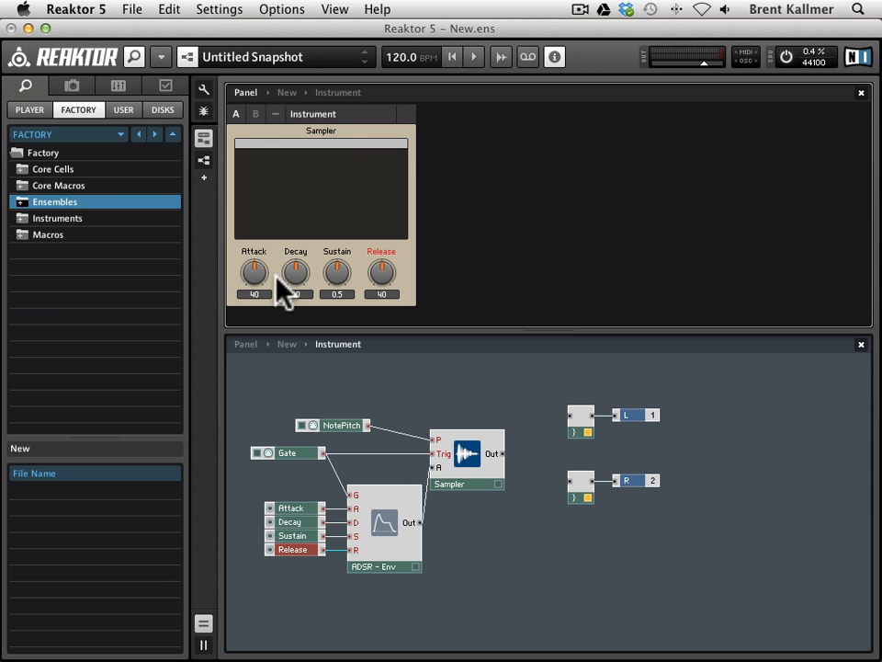
{"action": "mouse_move", "coordinate": [393, 204]}
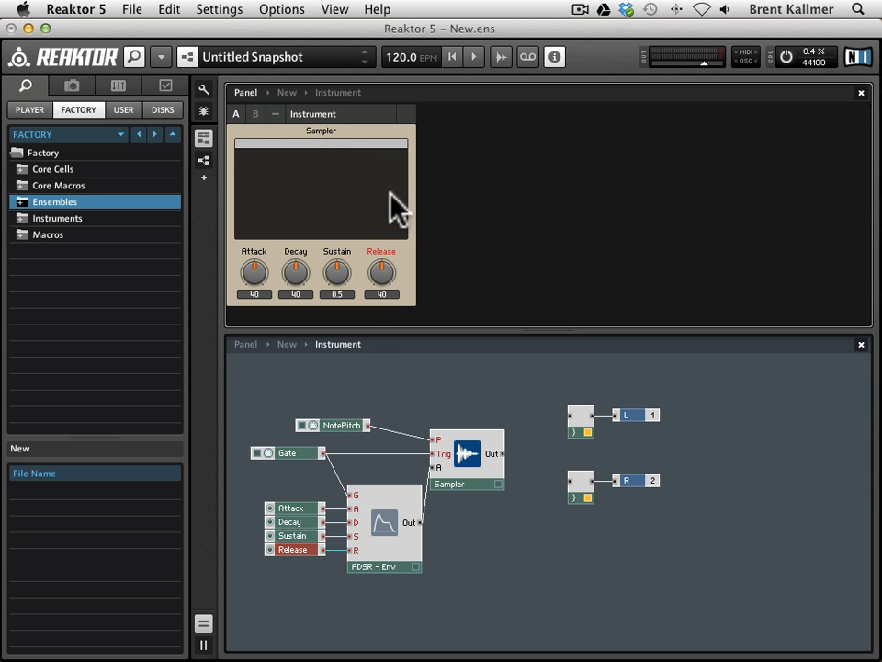
{"action": "mouse_move", "coordinate": [276, 200]}
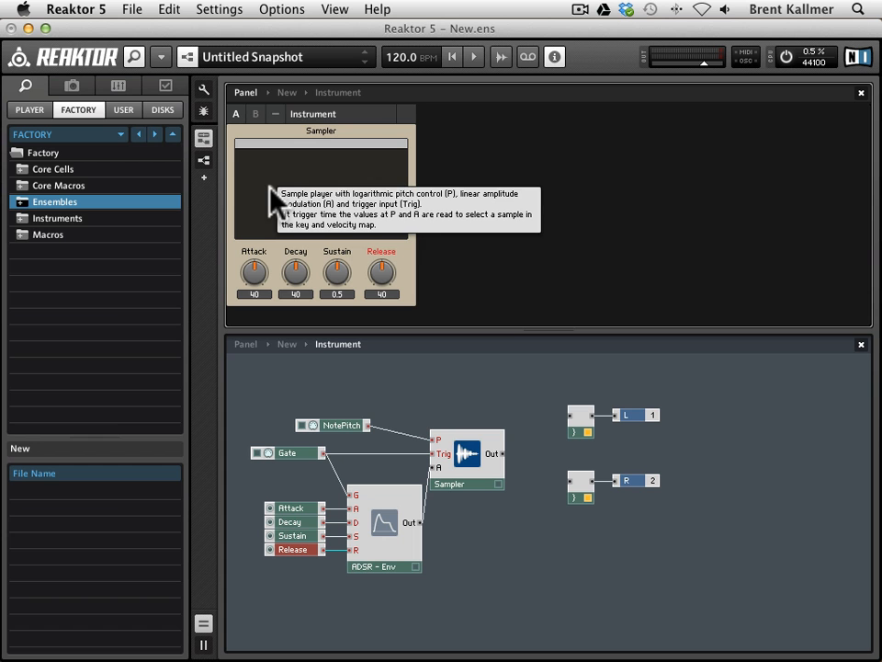
{"action": "mouse_move", "coordinate": [551, 422]}
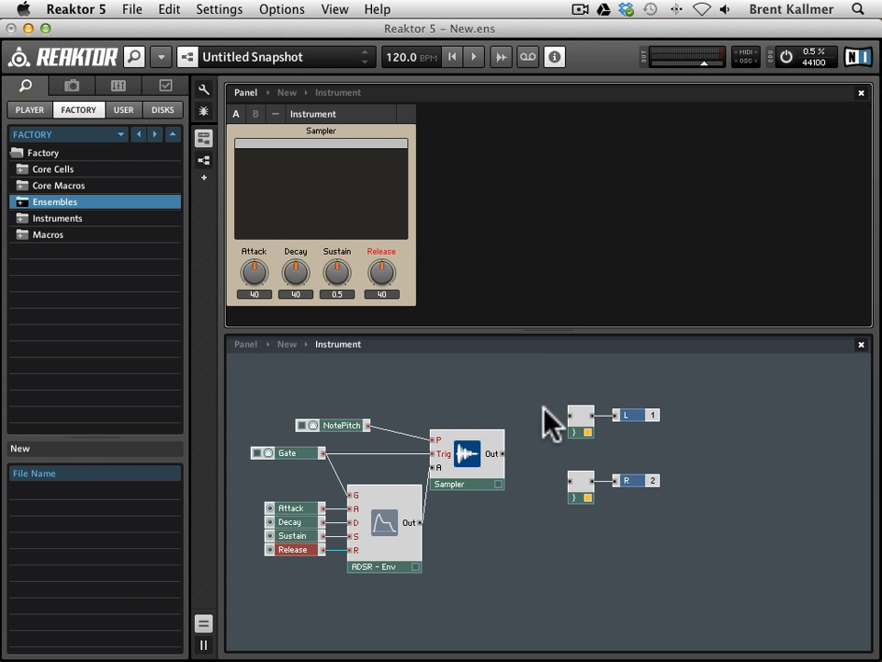
{"action": "mouse_move", "coordinate": [502, 469]}
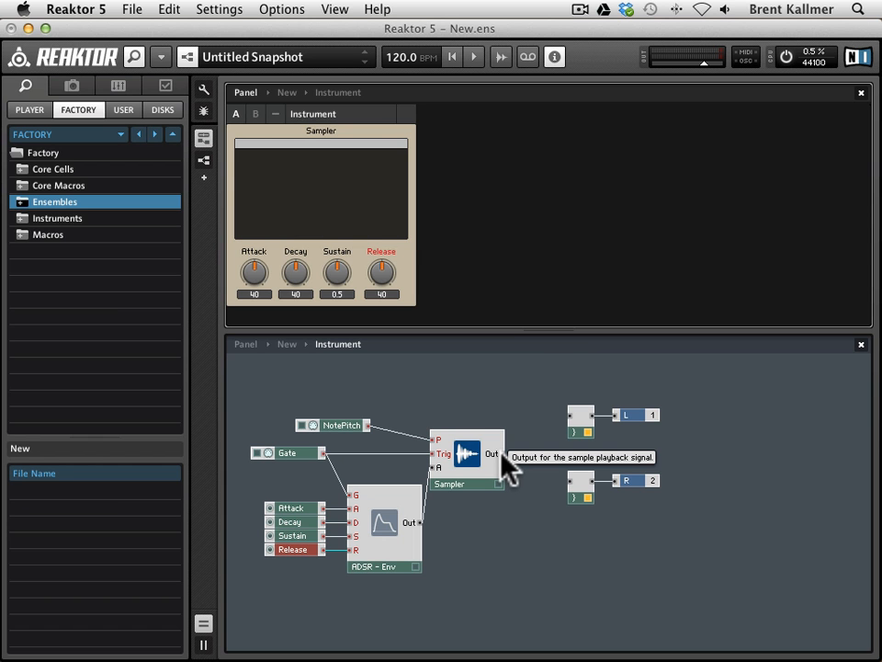
{"action": "mouse_move", "coordinate": [489, 464]}
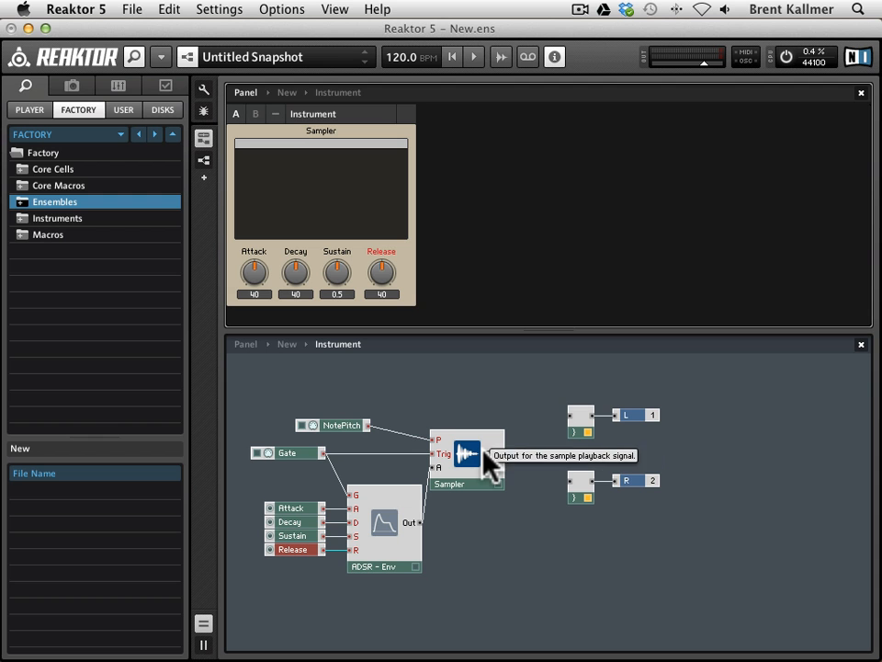
{"action": "mouse_move", "coordinate": [244, 482]}
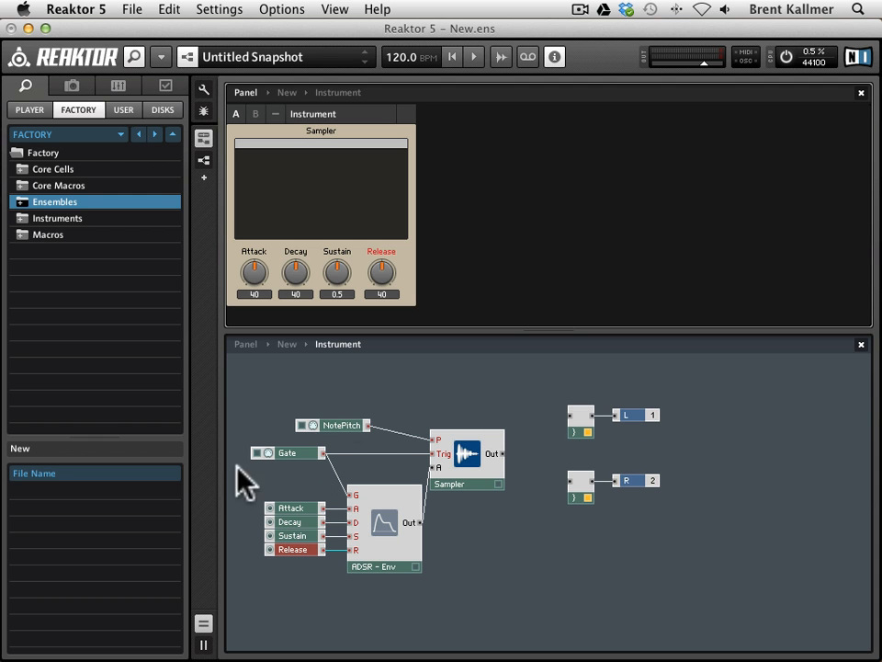
{"action": "mouse_move", "coordinate": [418, 547]}
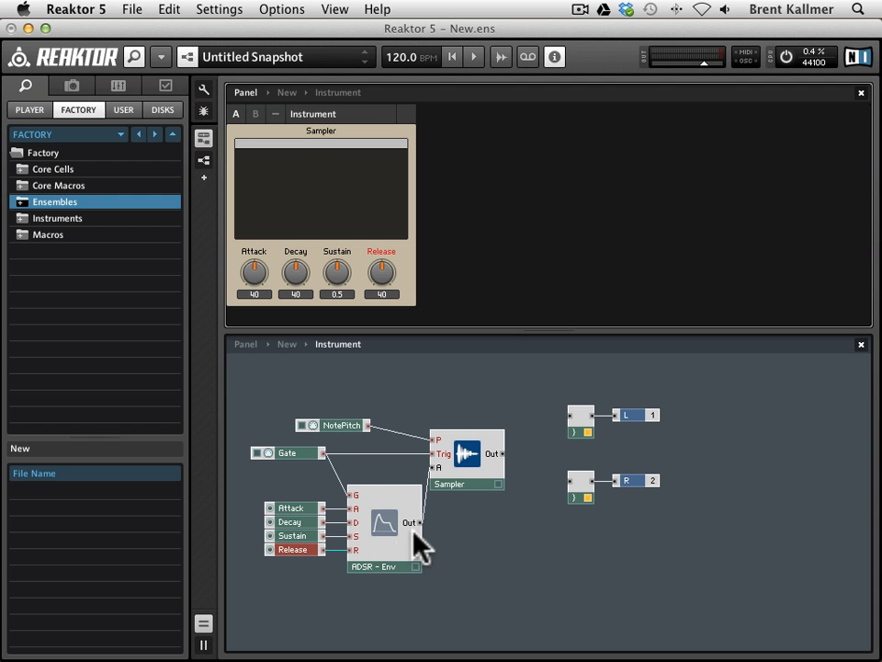
{"action": "mouse_move", "coordinate": [519, 459]}
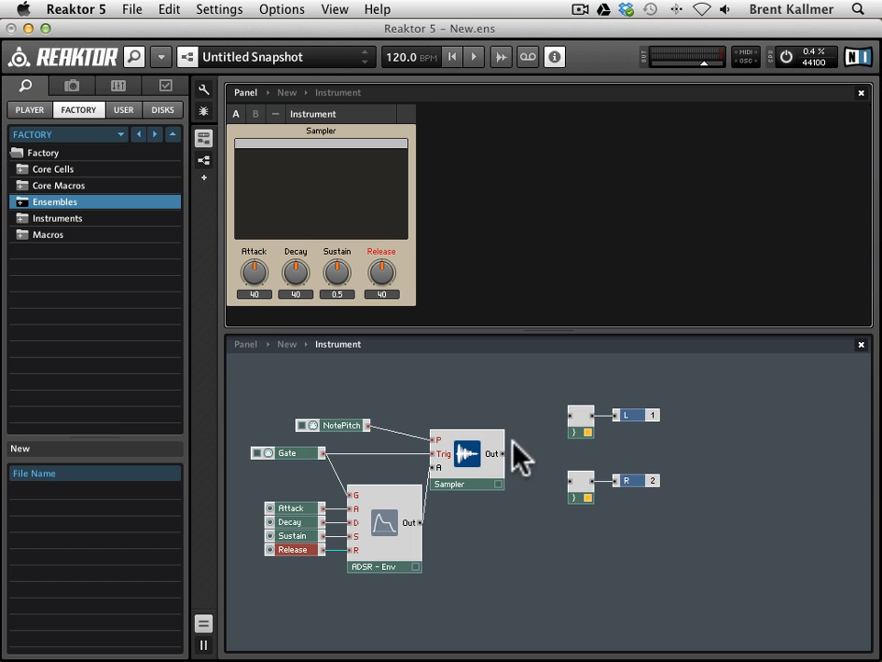
{"action": "mouse_move", "coordinate": [570, 427]}
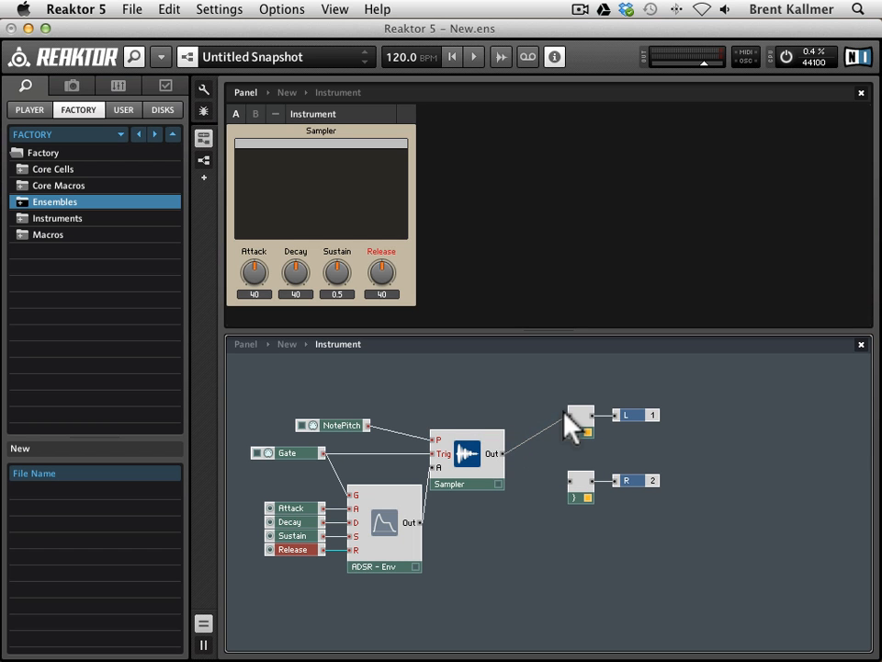
{"action": "mouse_move", "coordinate": [510, 468]}
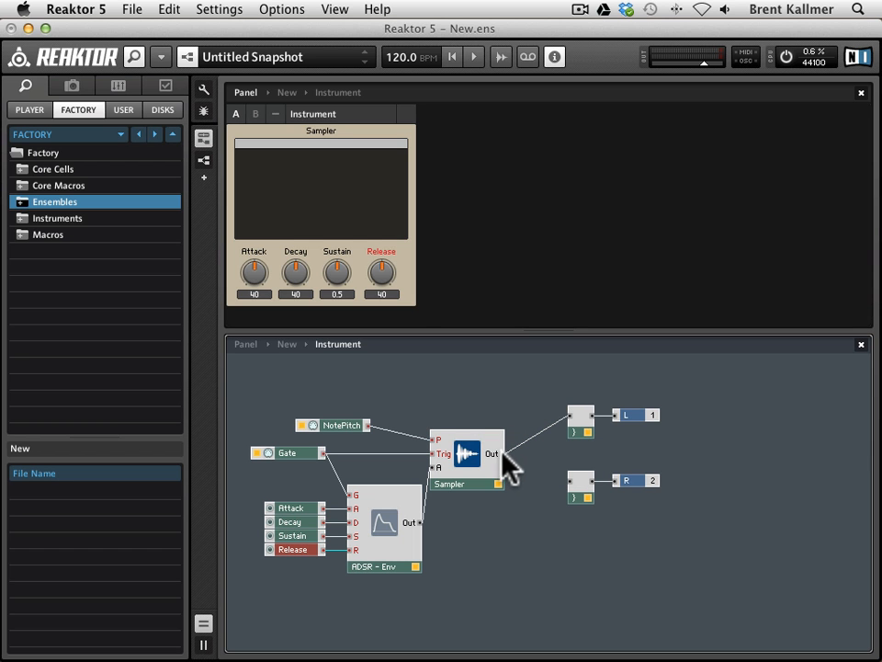
{"action": "mouse_move", "coordinate": [574, 473]}
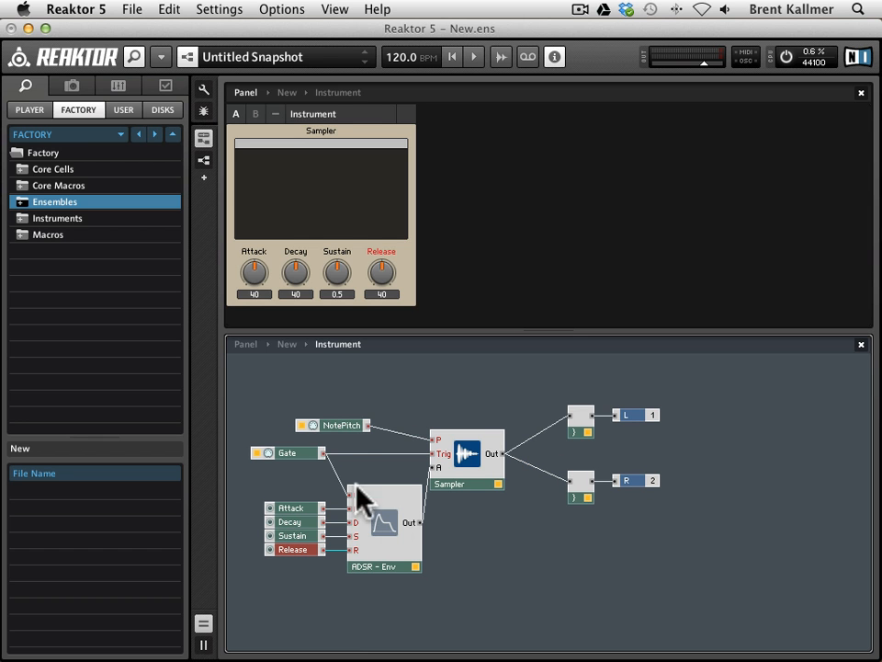
{"action": "mouse_move", "coordinate": [450, 491]}
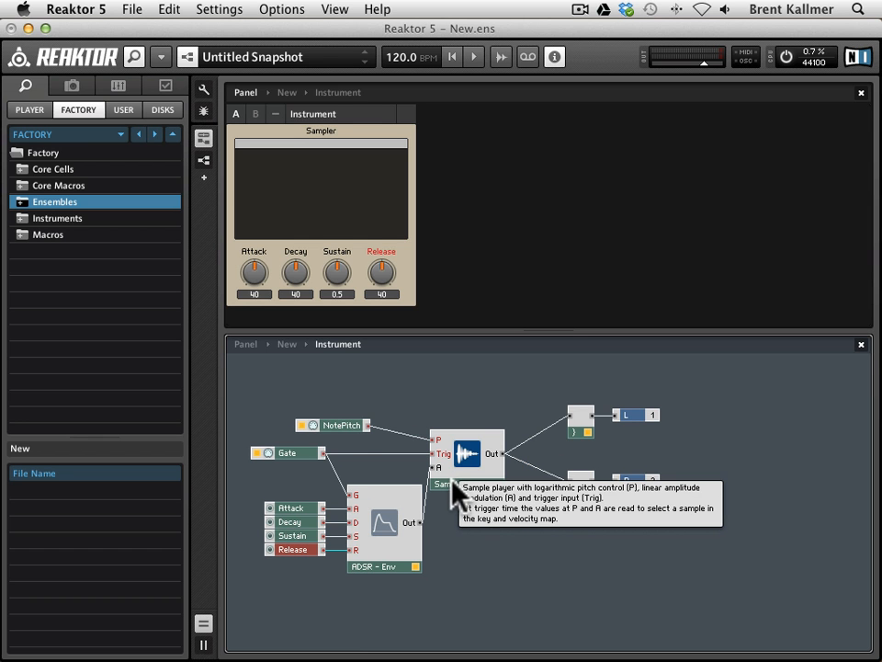
{"action": "mouse_move", "coordinate": [510, 574]}
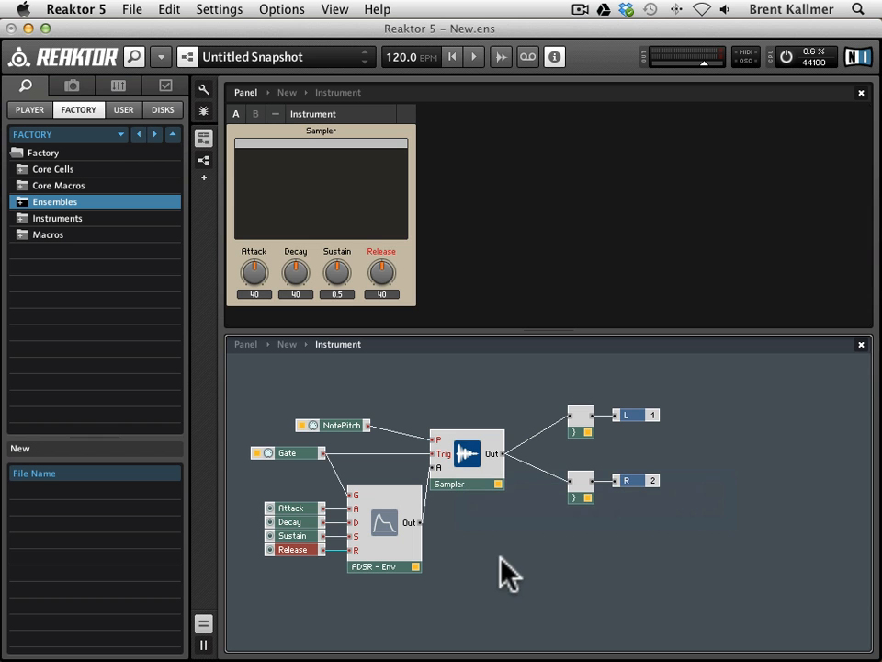
{"action": "mouse_move", "coordinate": [487, 510]}
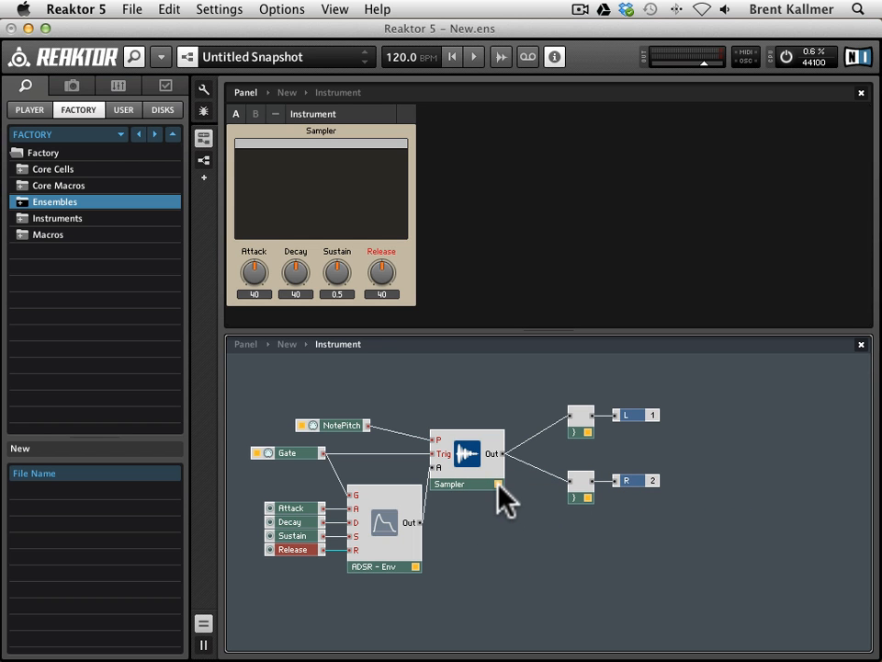
{"action": "mouse_move", "coordinate": [496, 478]}
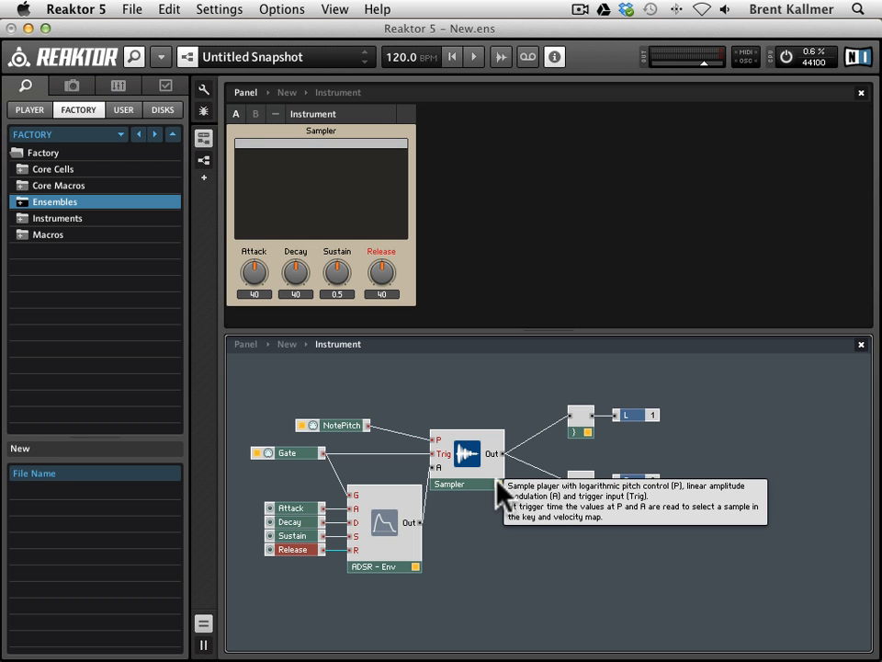
{"action": "mouse_move", "coordinate": [496, 515]}
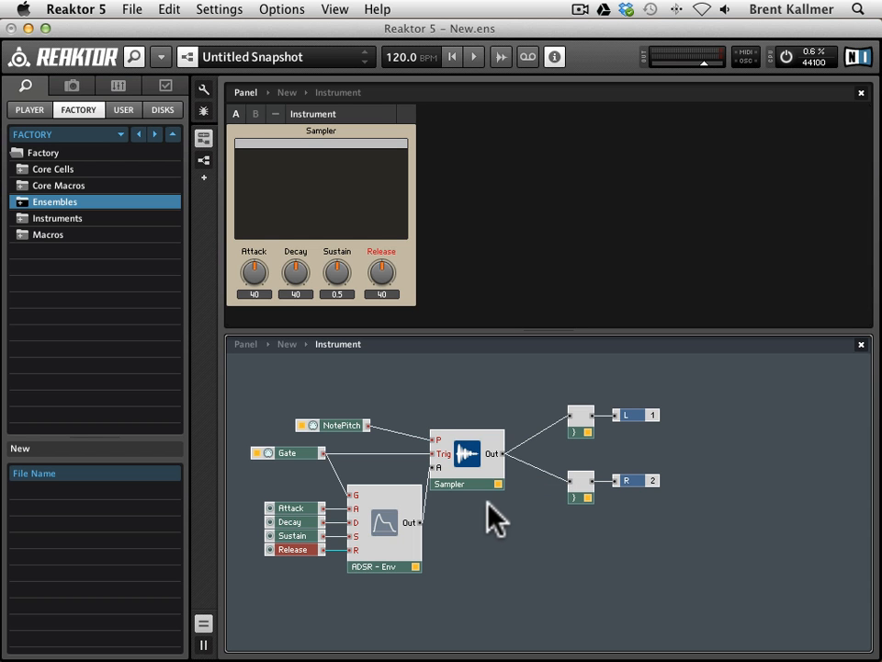
{"action": "mouse_move", "coordinate": [580, 503]}
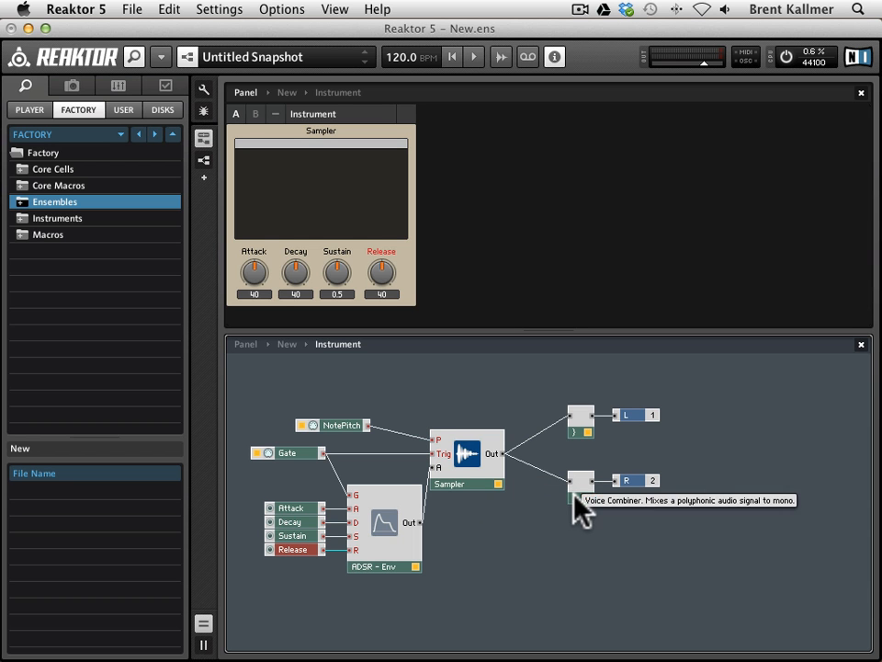
{"action": "mouse_move", "coordinate": [491, 538]}
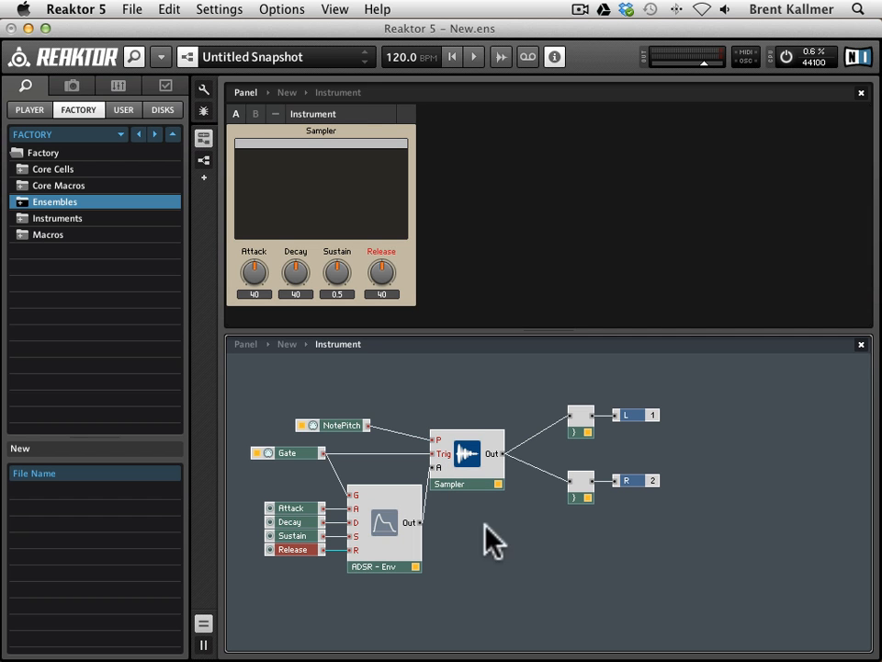
{"action": "mouse_move", "coordinate": [491, 579]}
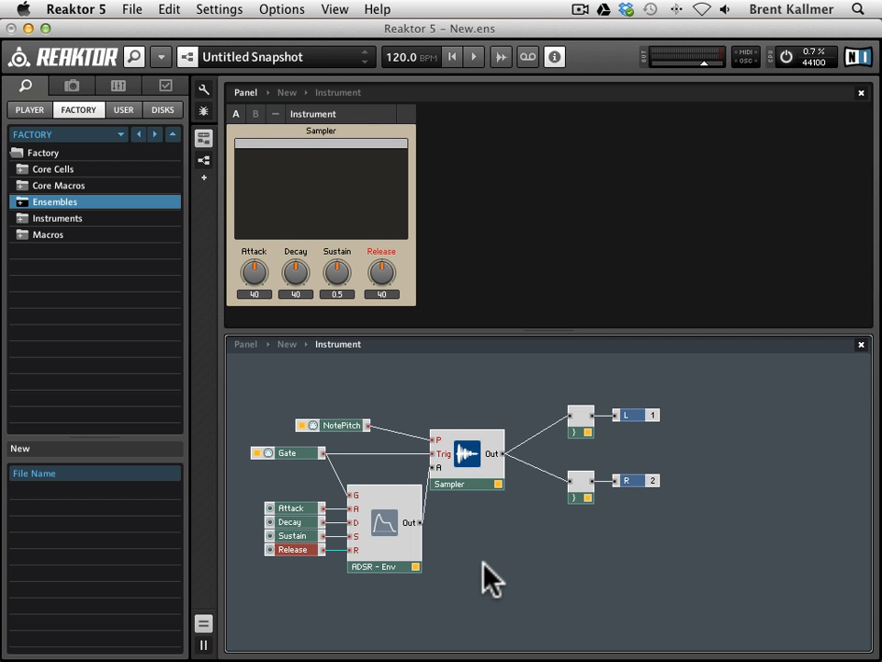
{"action": "mouse_move", "coordinate": [237, 565]}
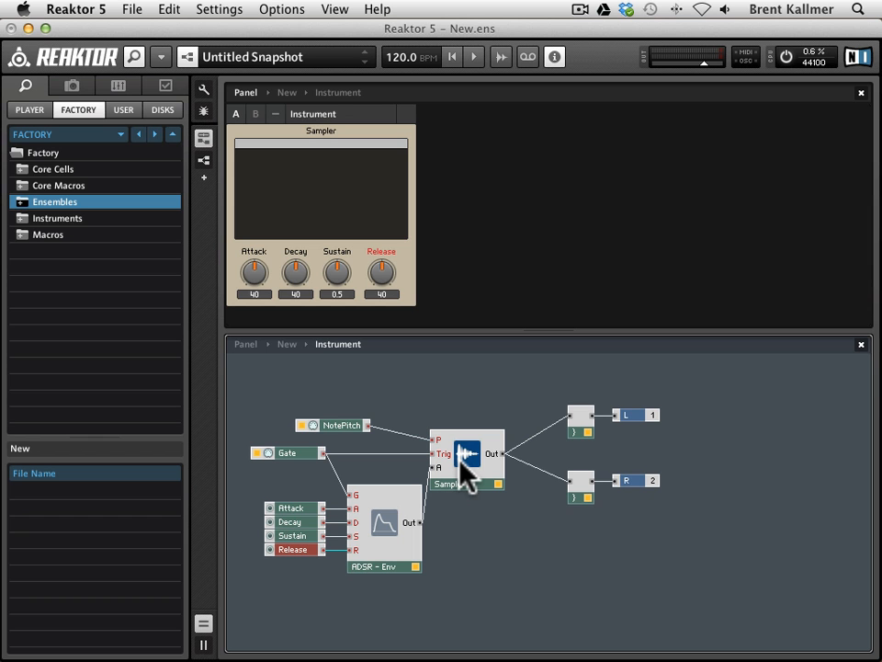
{"action": "mouse_move", "coordinate": [467, 454]}
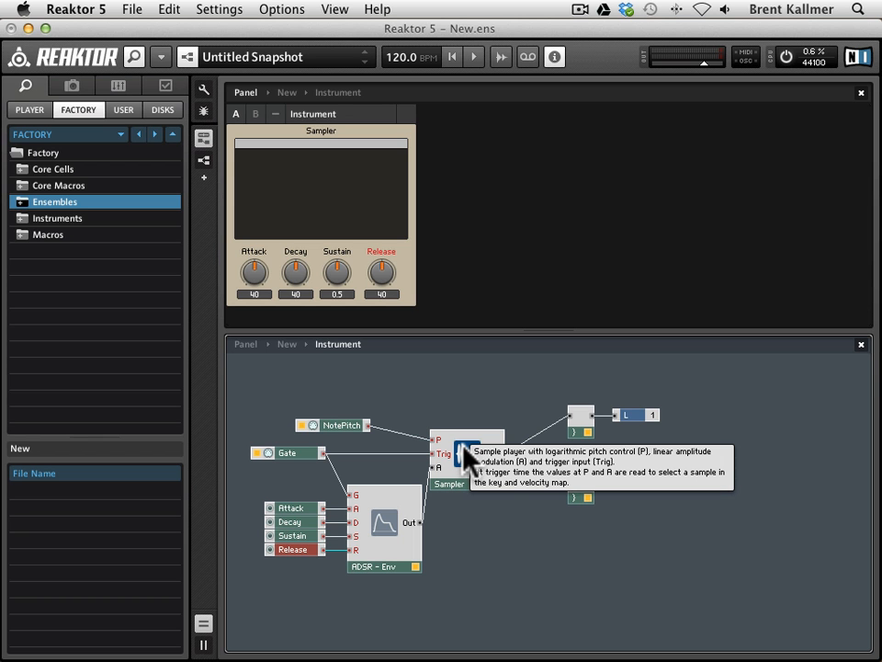
{"action": "mouse_move", "coordinate": [469, 375]}
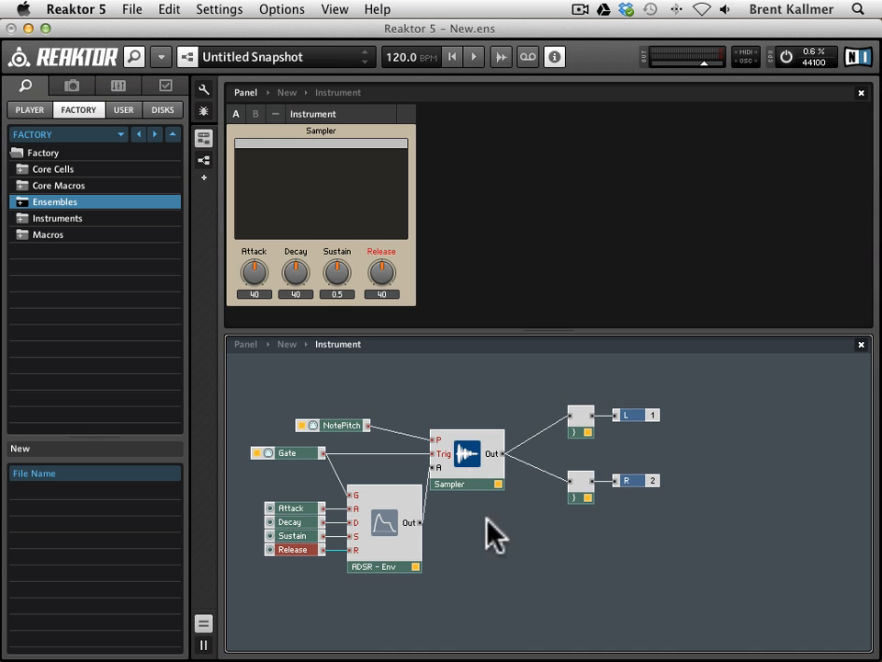
{"action": "mouse_move", "coordinate": [497, 574]}
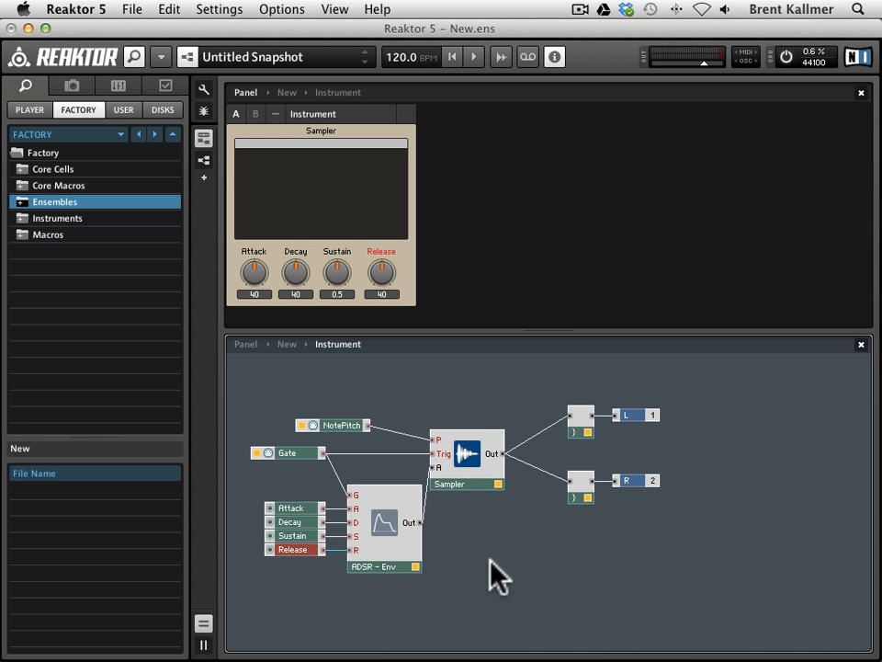
{"action": "mouse_move", "coordinate": [473, 538]}
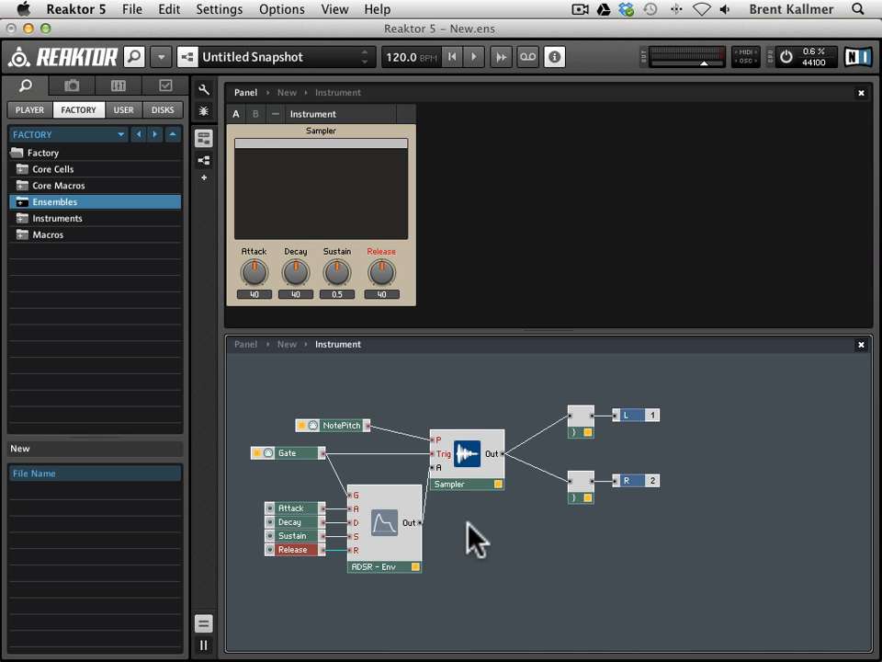
{"action": "mouse_move", "coordinate": [468, 484]}
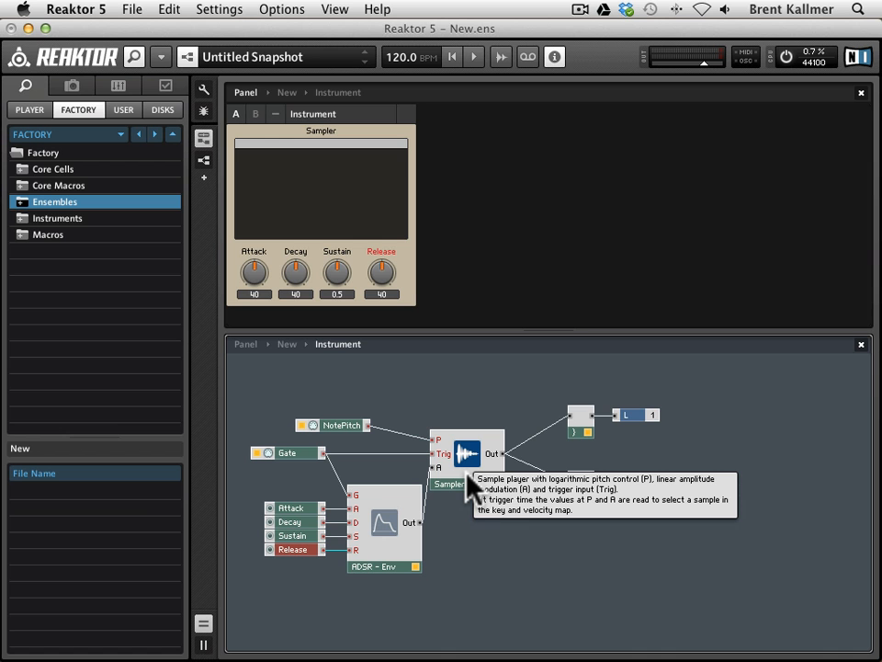